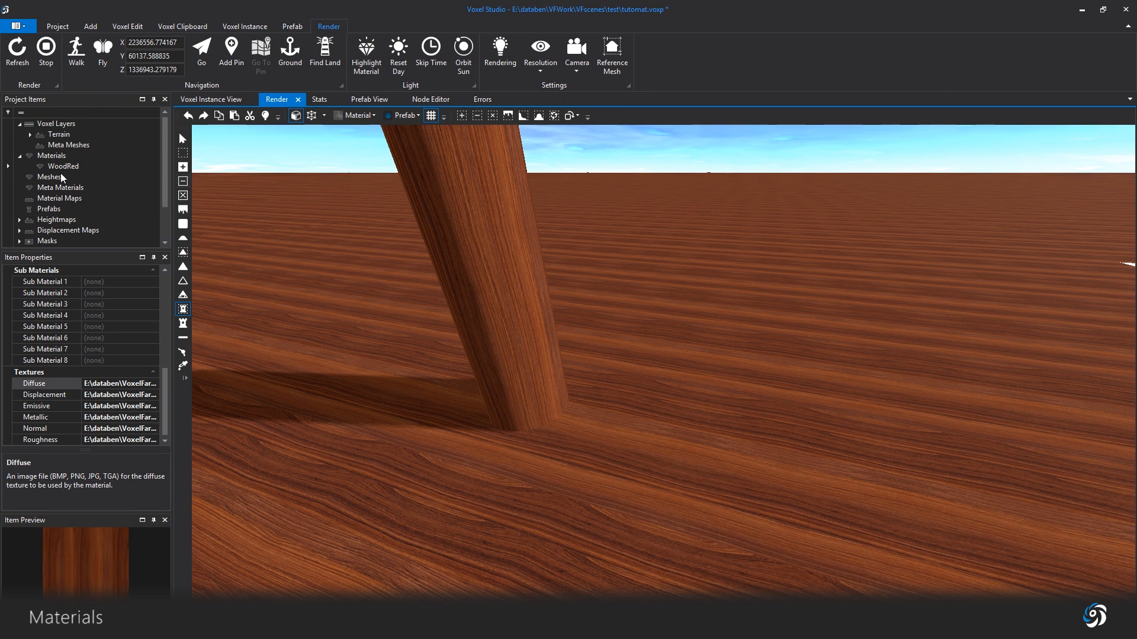
mouse_move(84, 175)
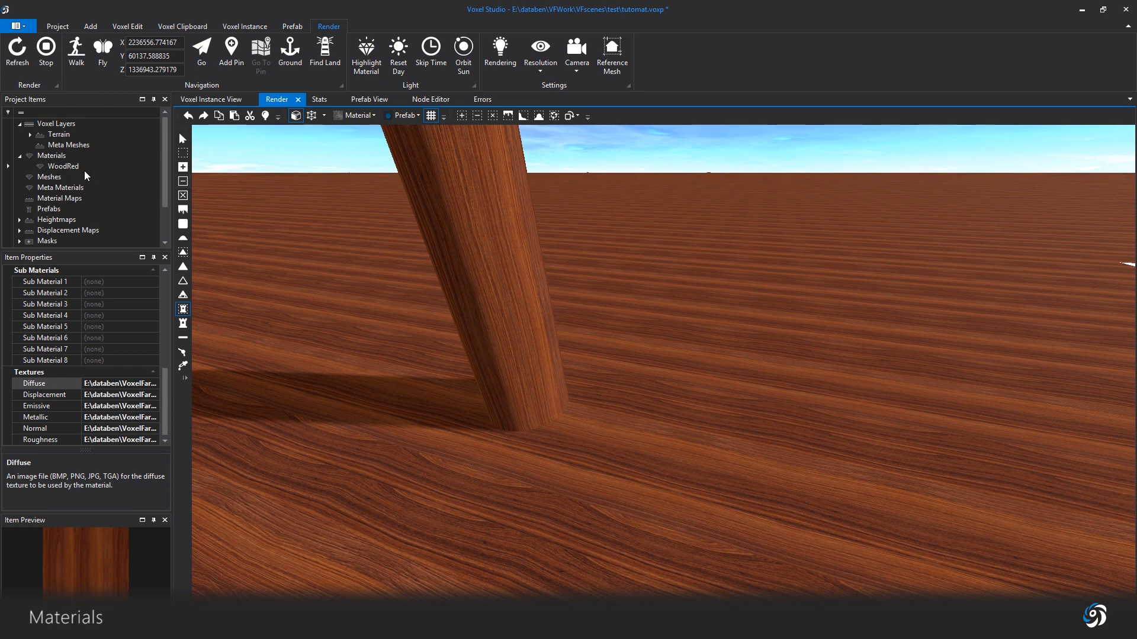
mouse_move(101, 142)
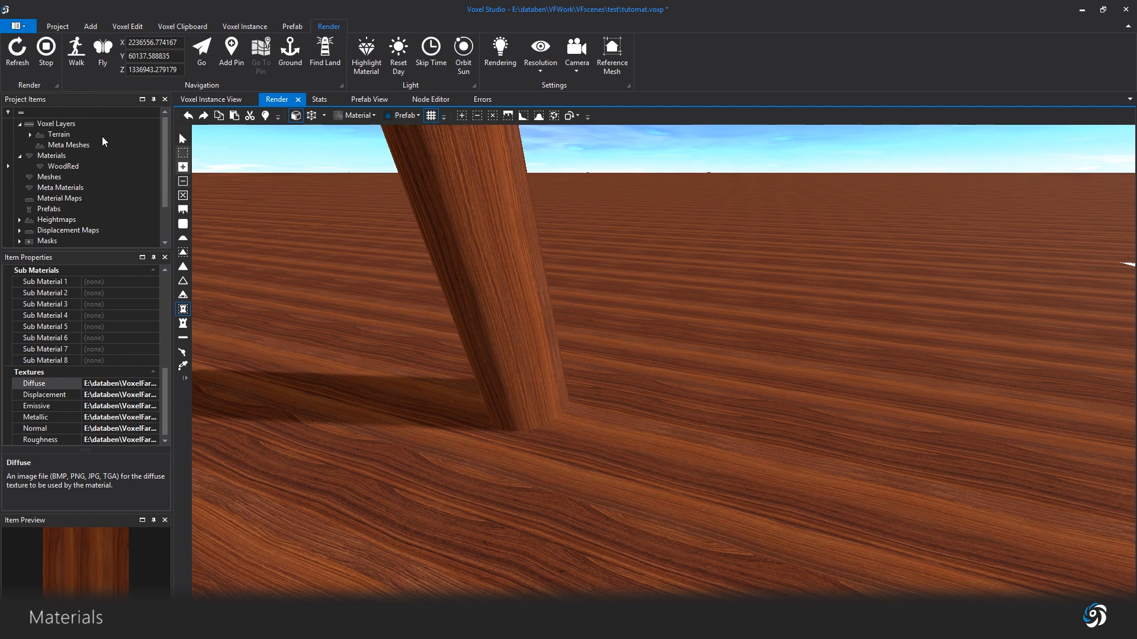
Step: Inspect the Terrain layer's Infinite Plane and the WoodRed material settings
left_click(78, 144)
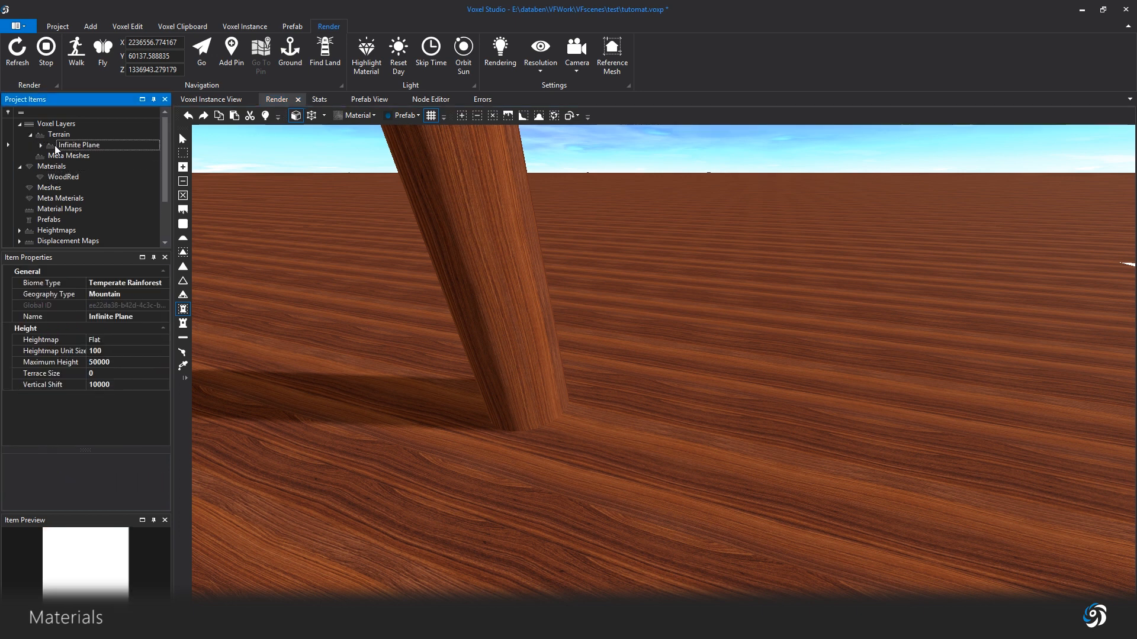
left_click(77, 155)
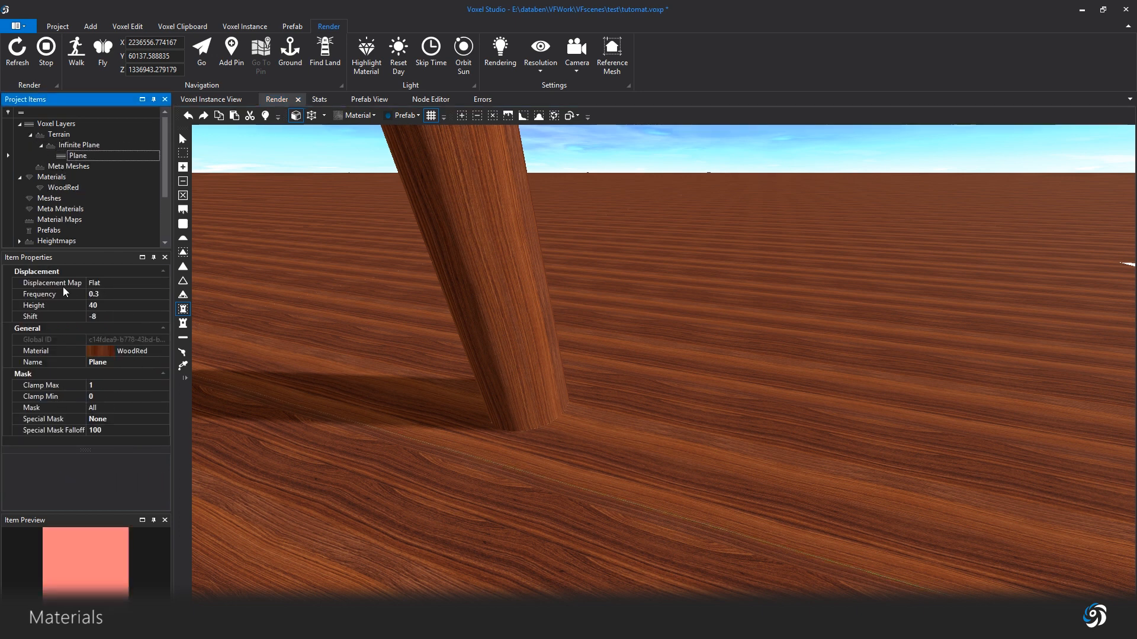
left_click(64, 187)
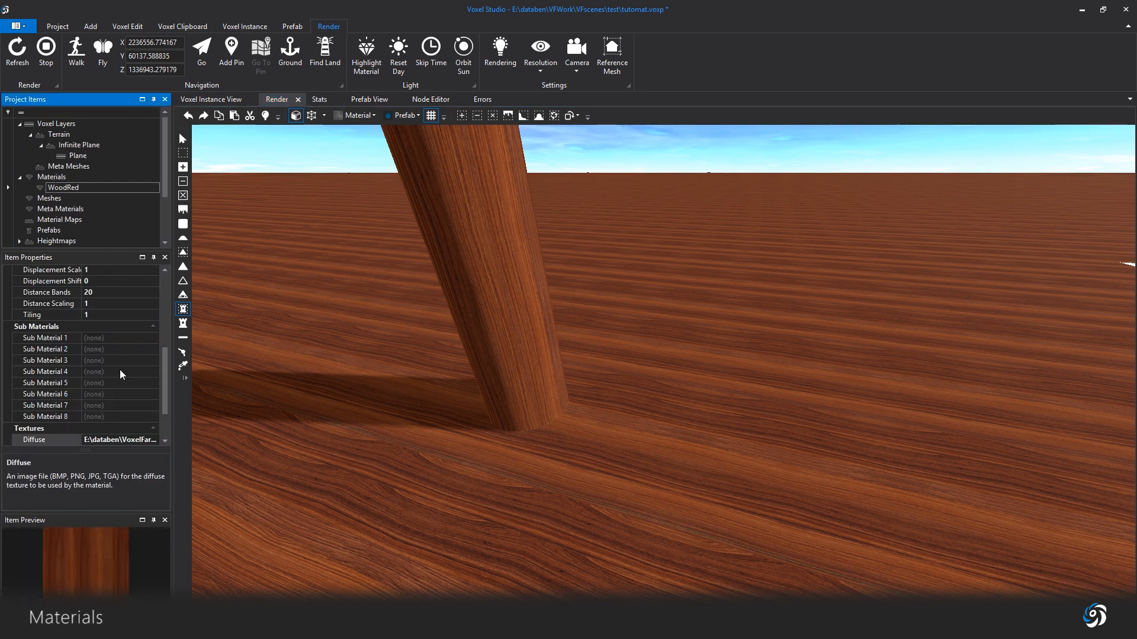
scroll("up", 3)
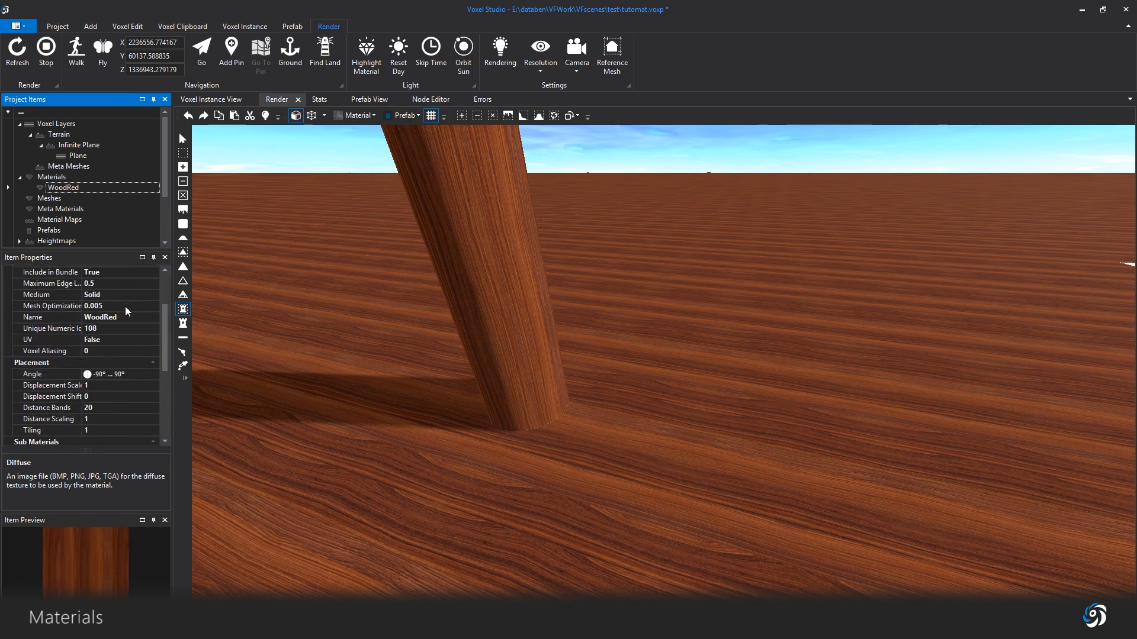
scroll("up", 3)
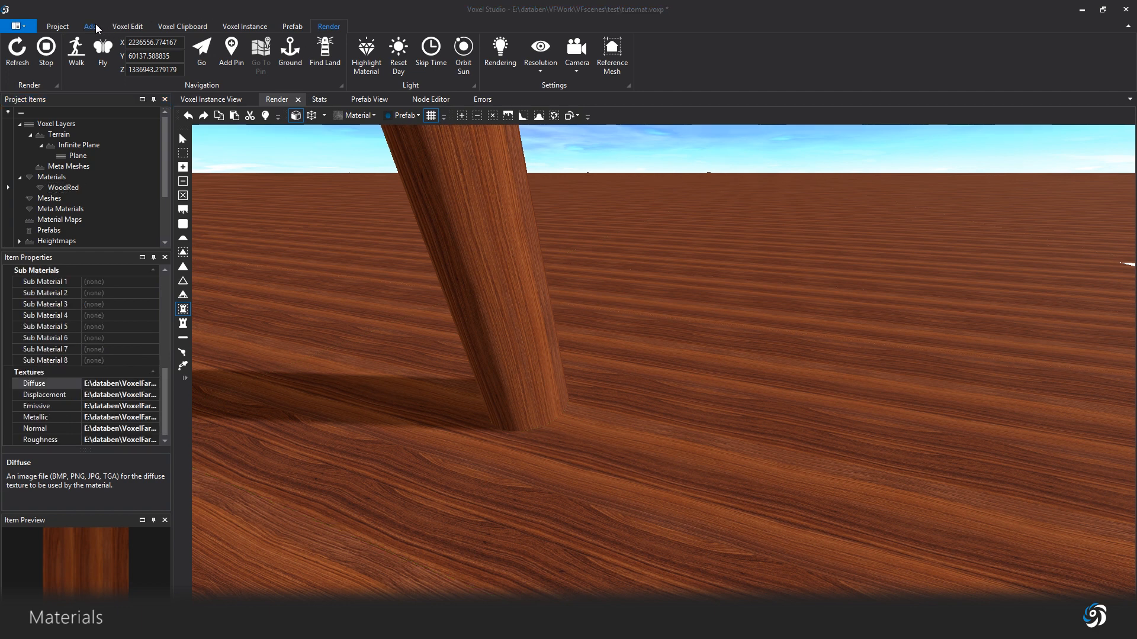
Step: Add a new material named metal with a face smoothing angle of 30
left_click(90, 26)
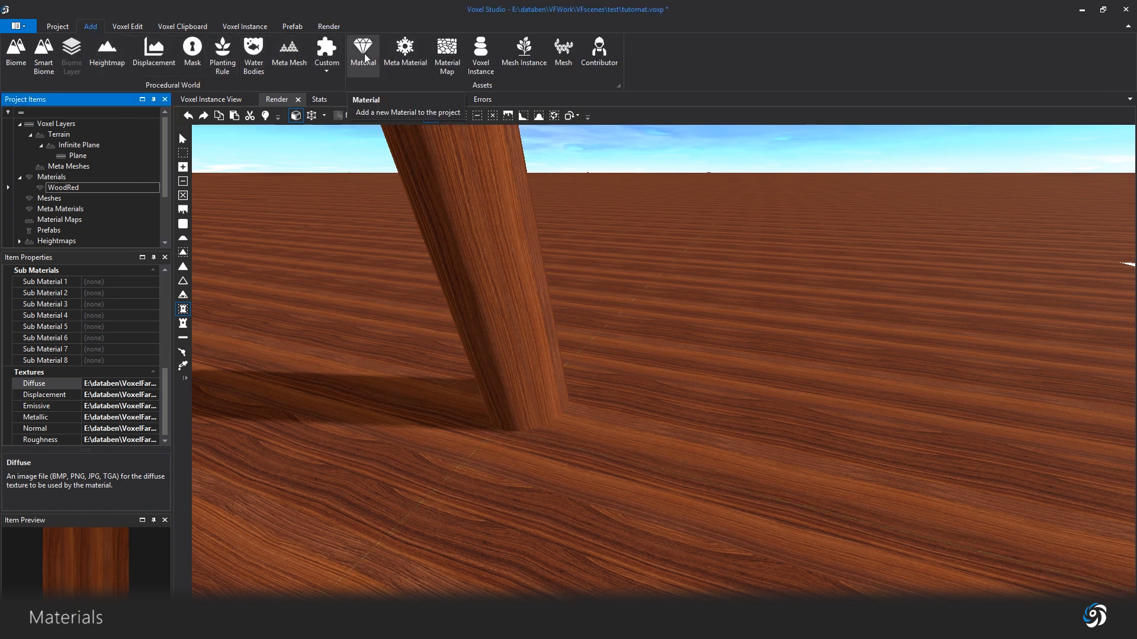
left_click(362, 53)
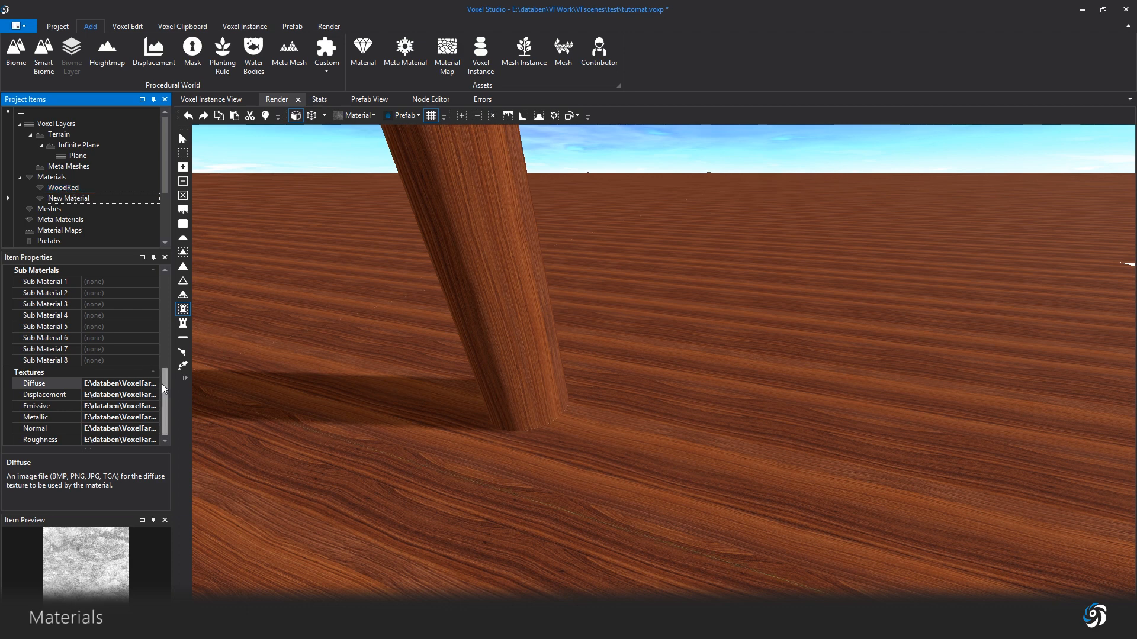
left_click(69, 198)
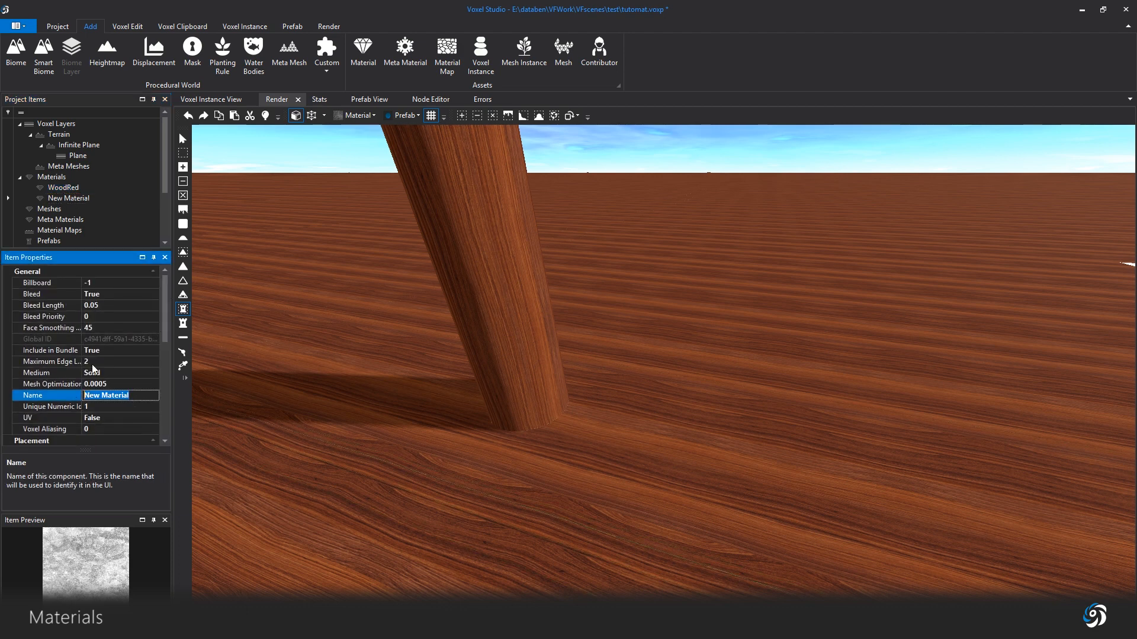
type("metal")
left_click(121, 328)
type("30")
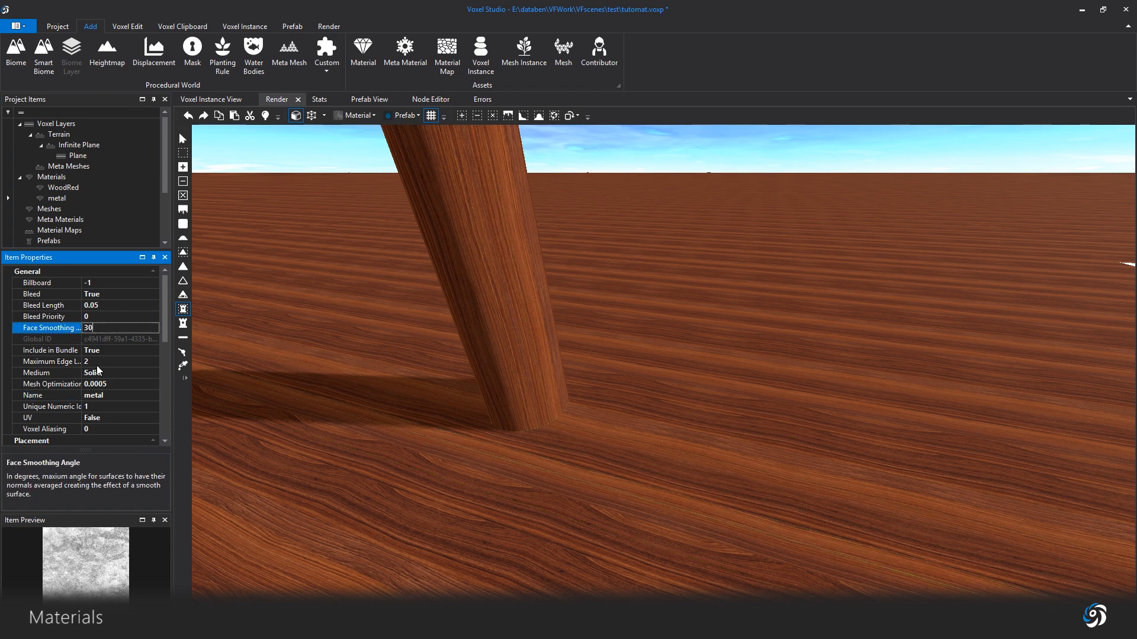
left_click(33, 395)
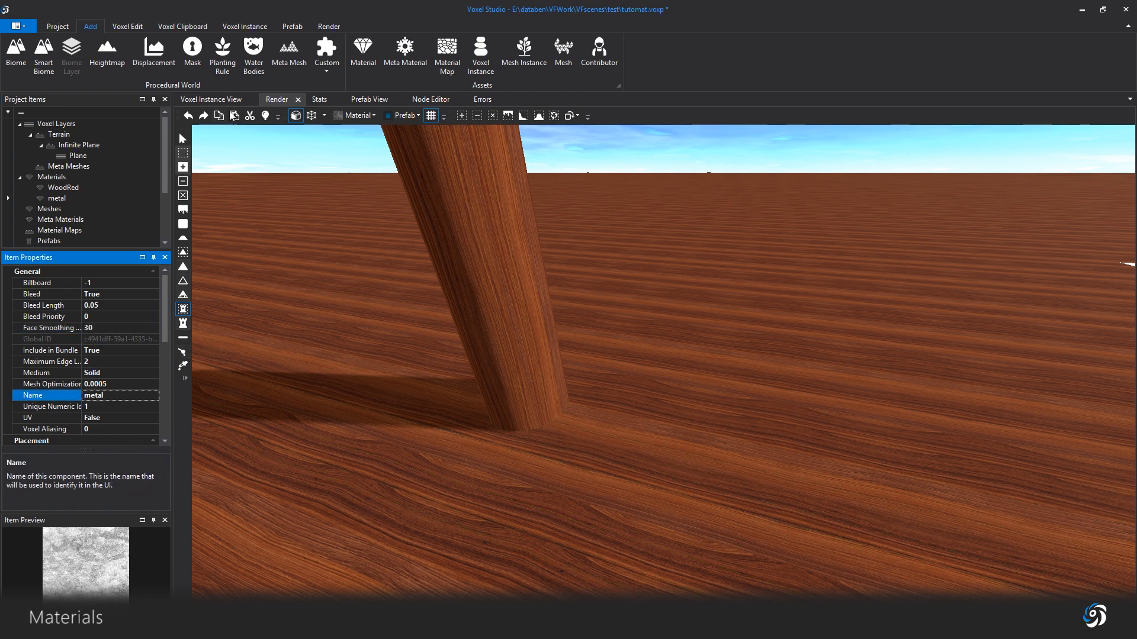
scroll("down", 3)
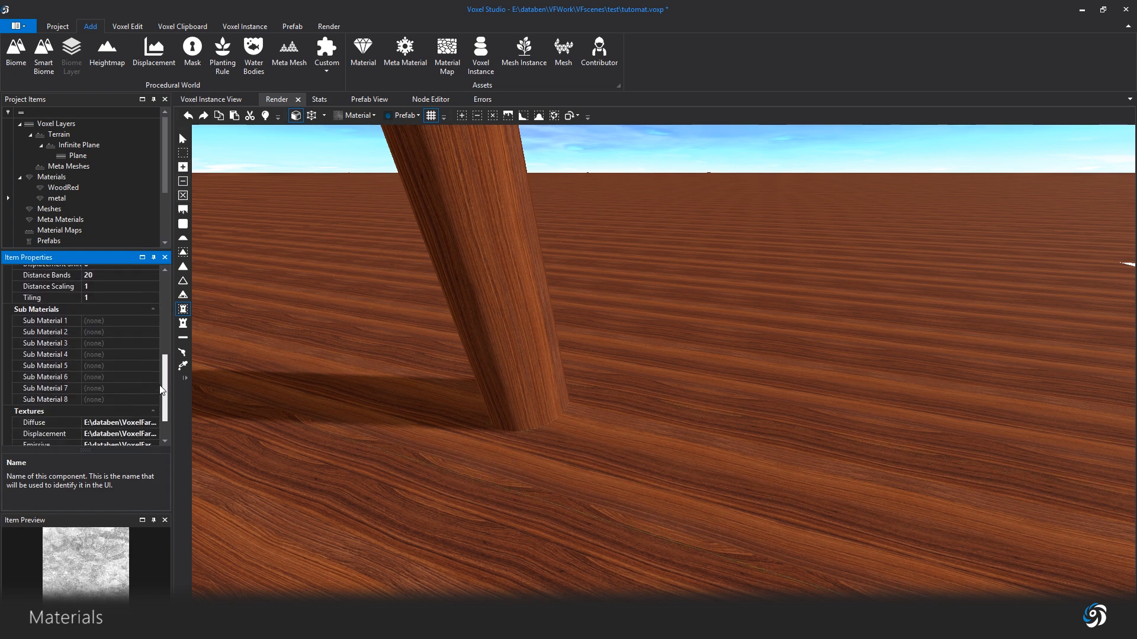
scroll("down", 3)
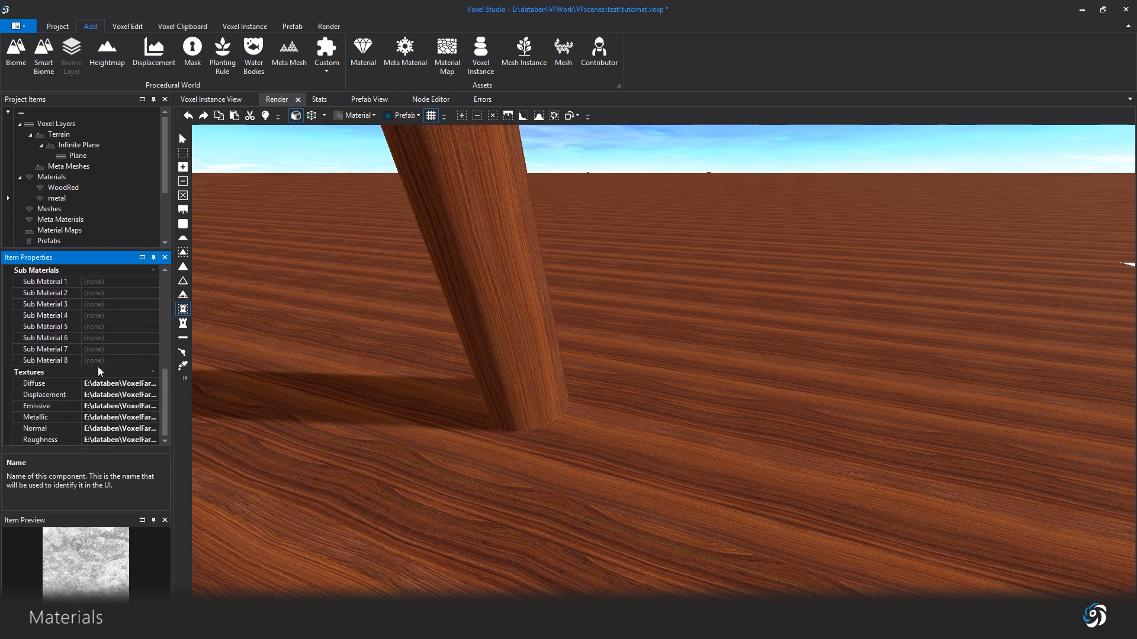
mouse_move(152, 388)
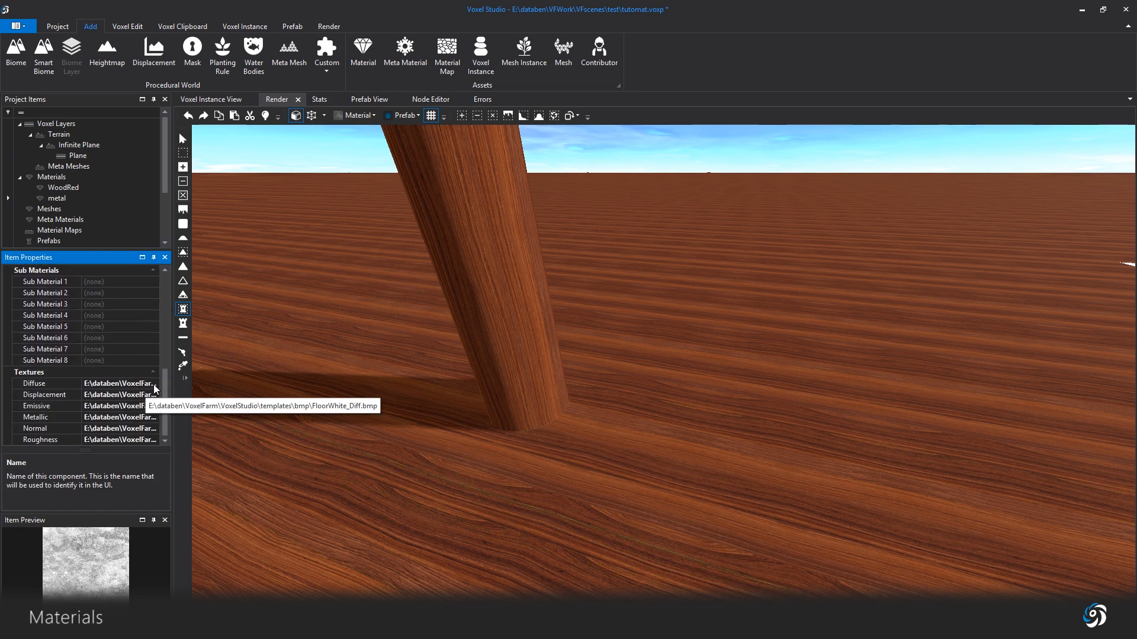
Step: Load metal_DIFF as the diffuse texture and metal_NRM as the normal texture
left_click(152, 383)
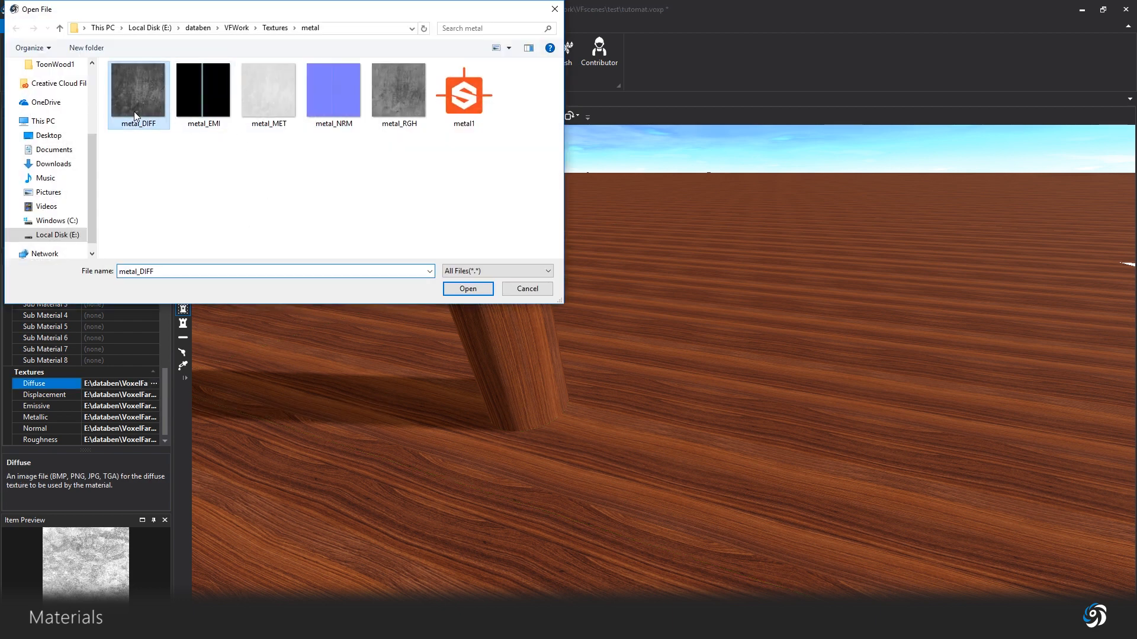
left_click(467, 288)
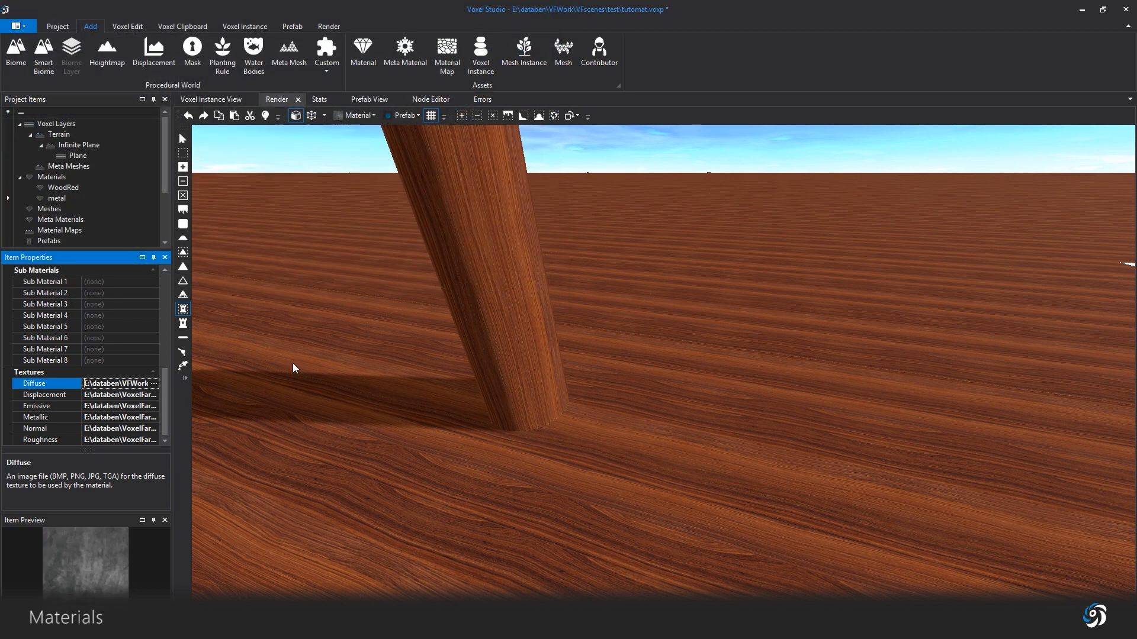
left_click(152, 427)
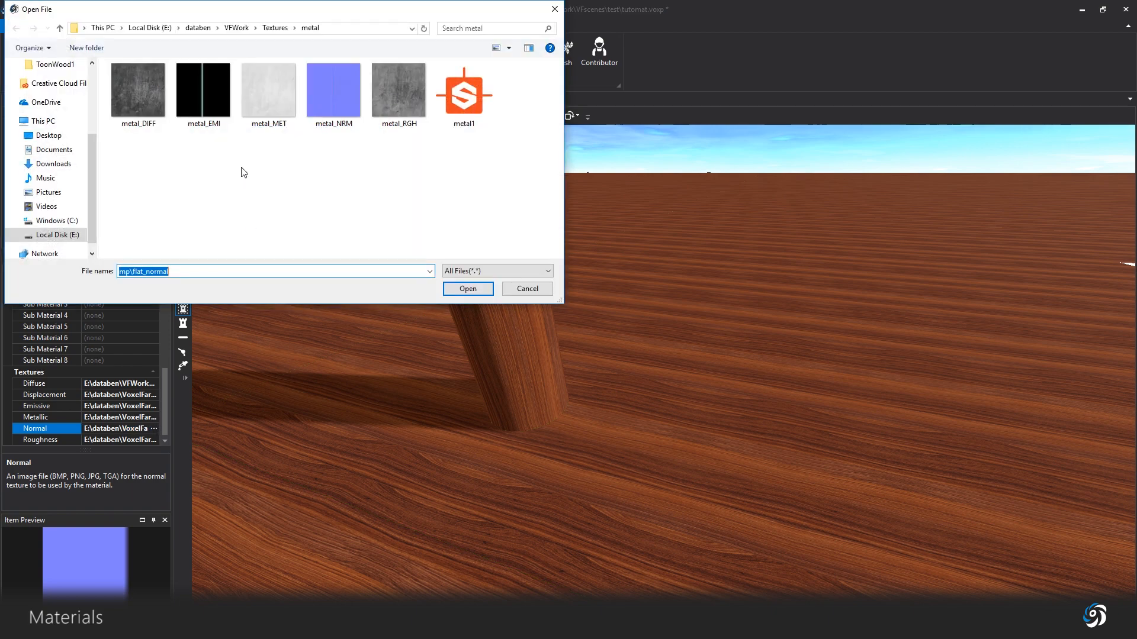
left_click(467, 288)
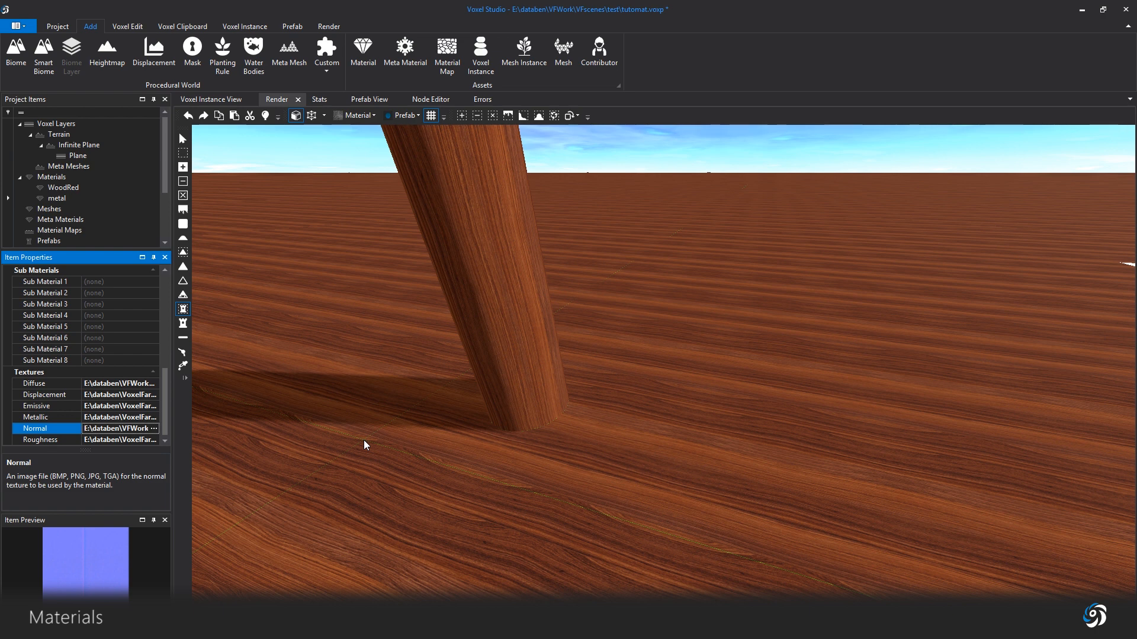
Step: Refresh the render, box-select an area on the floor and fill it with metal
left_click(327, 26)
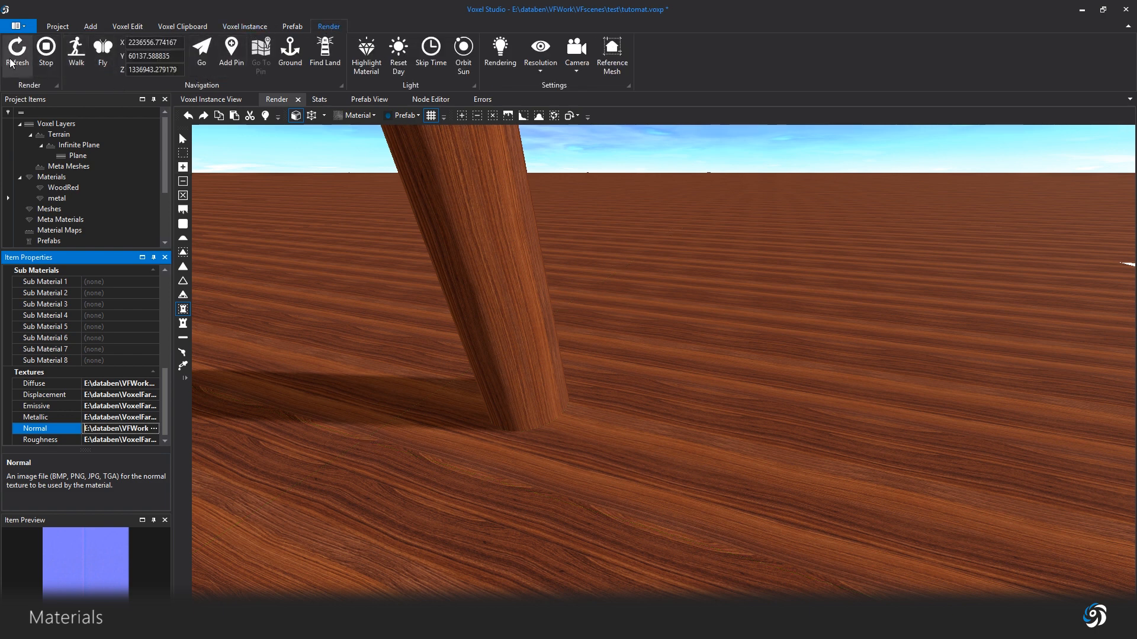
left_click(16, 47)
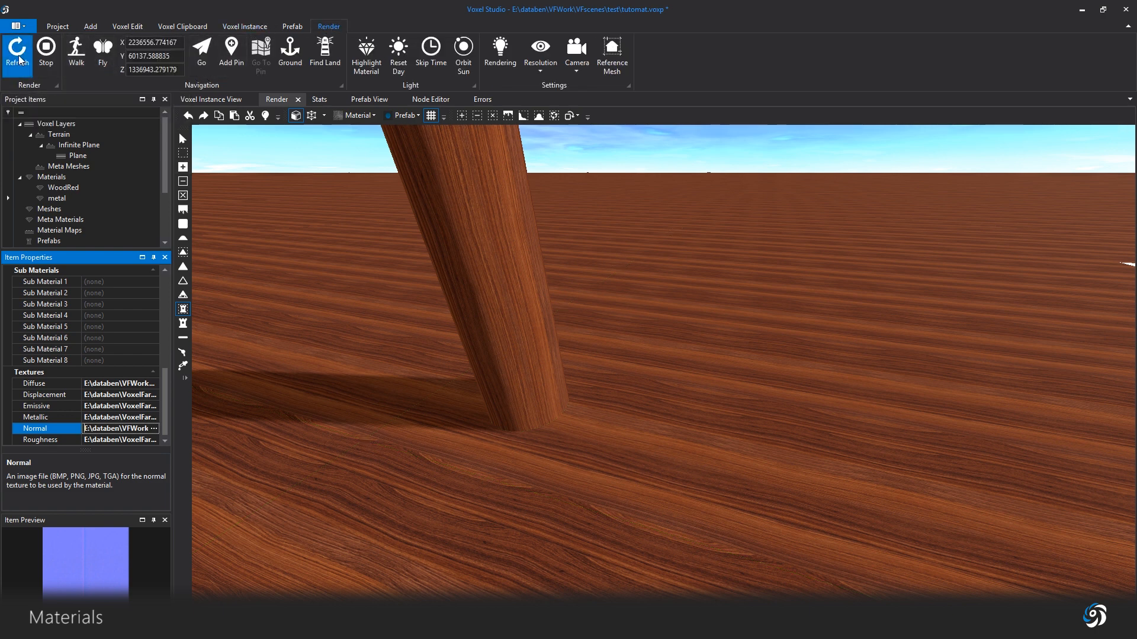
left_click(16, 55)
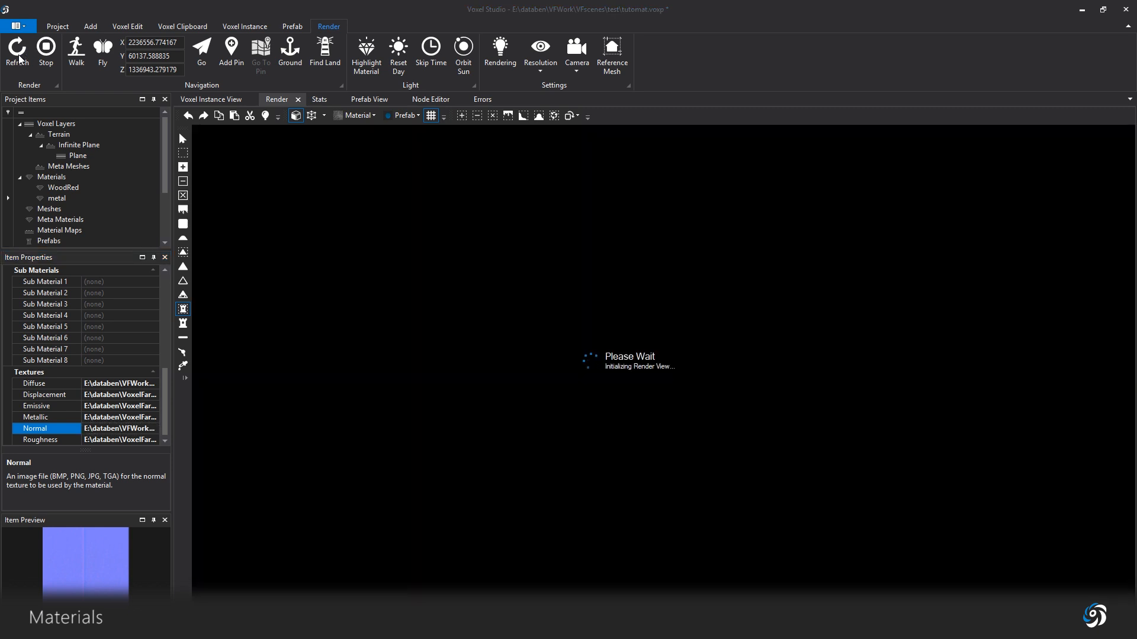
mouse_move(16, 51)
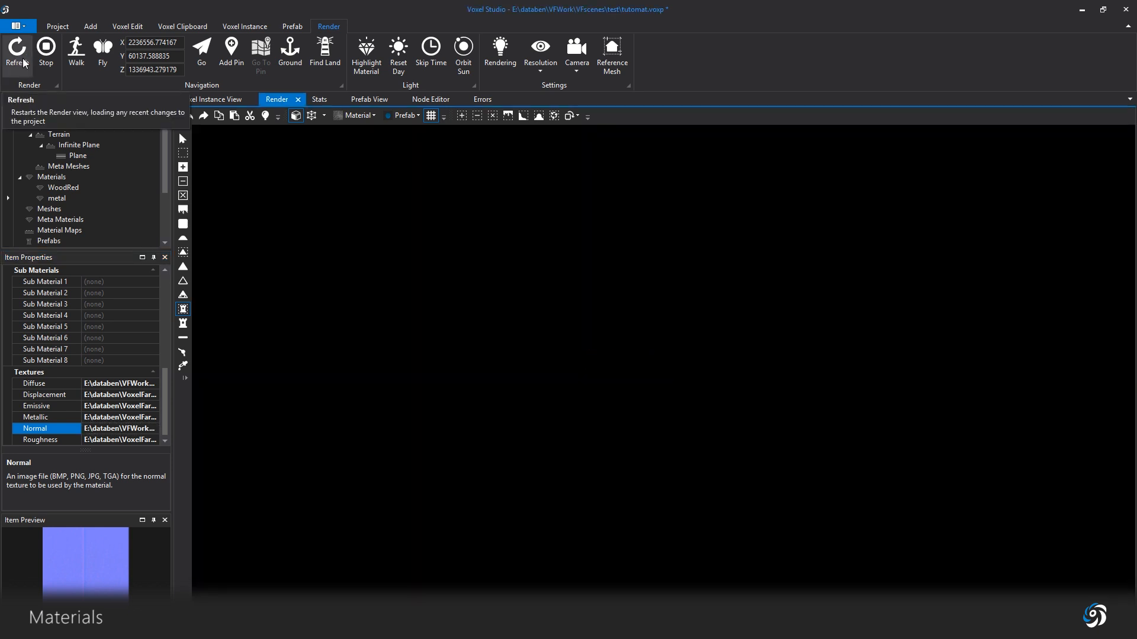
left_click(16, 51)
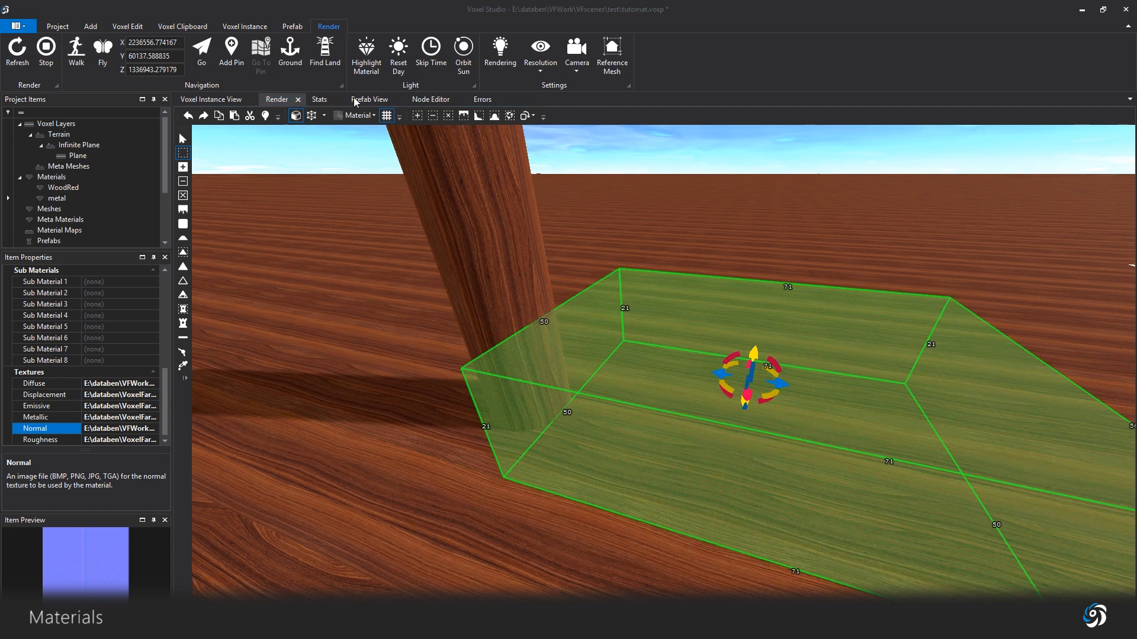
mouse_move(416, 116)
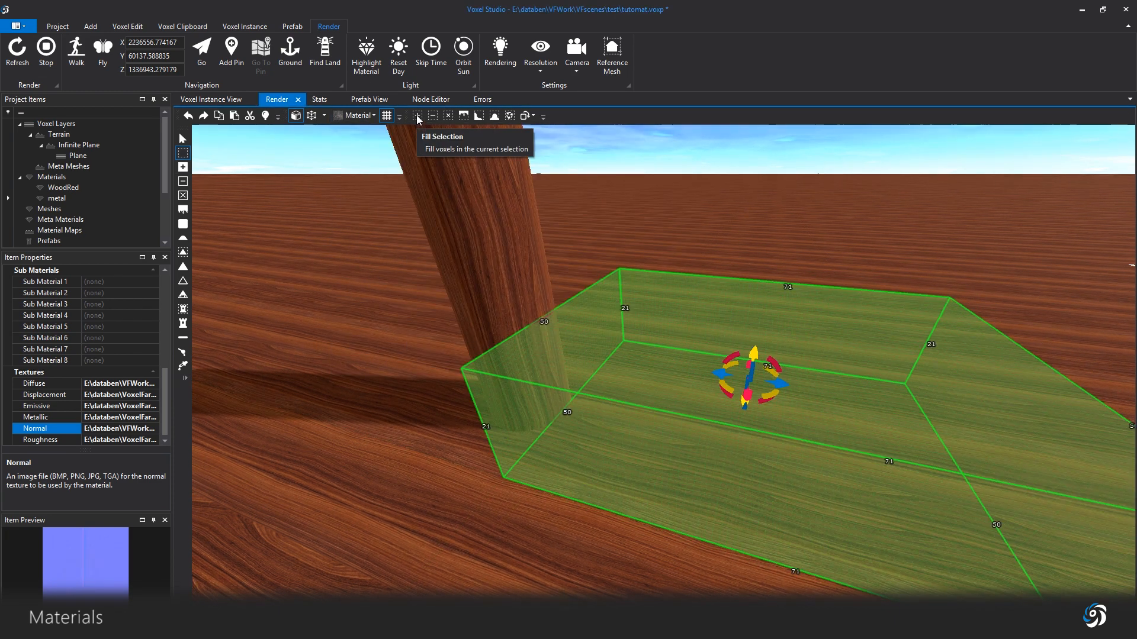
left_click(417, 115)
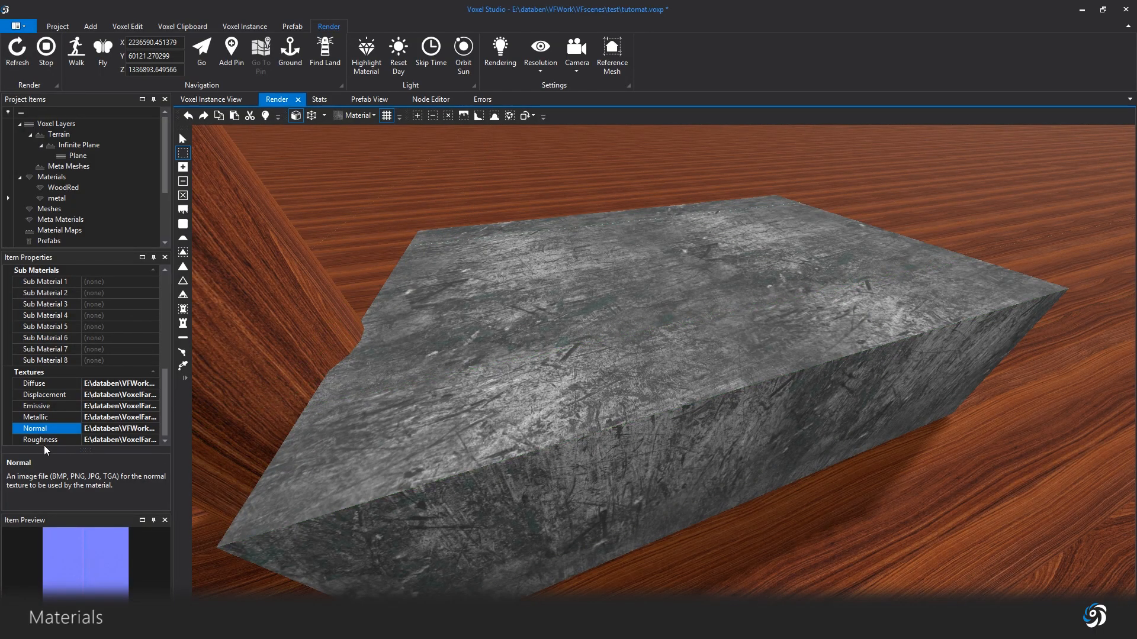
Step: Assign metal_RGH as the metal material's roughness texture and refresh the scene
left_click(120, 440)
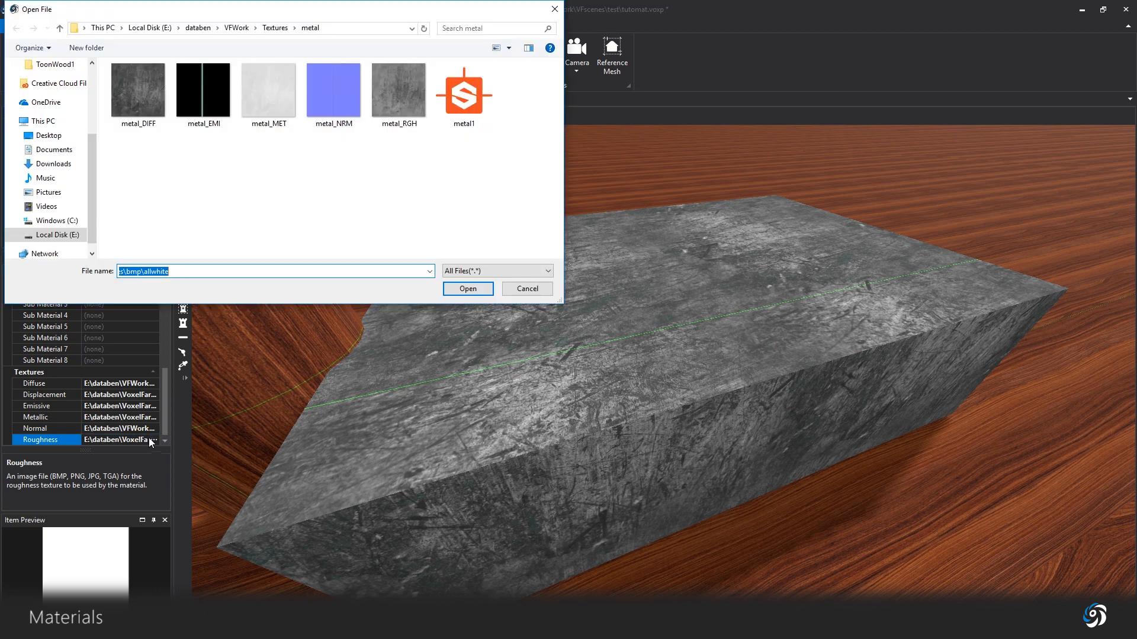
left_click(398, 90)
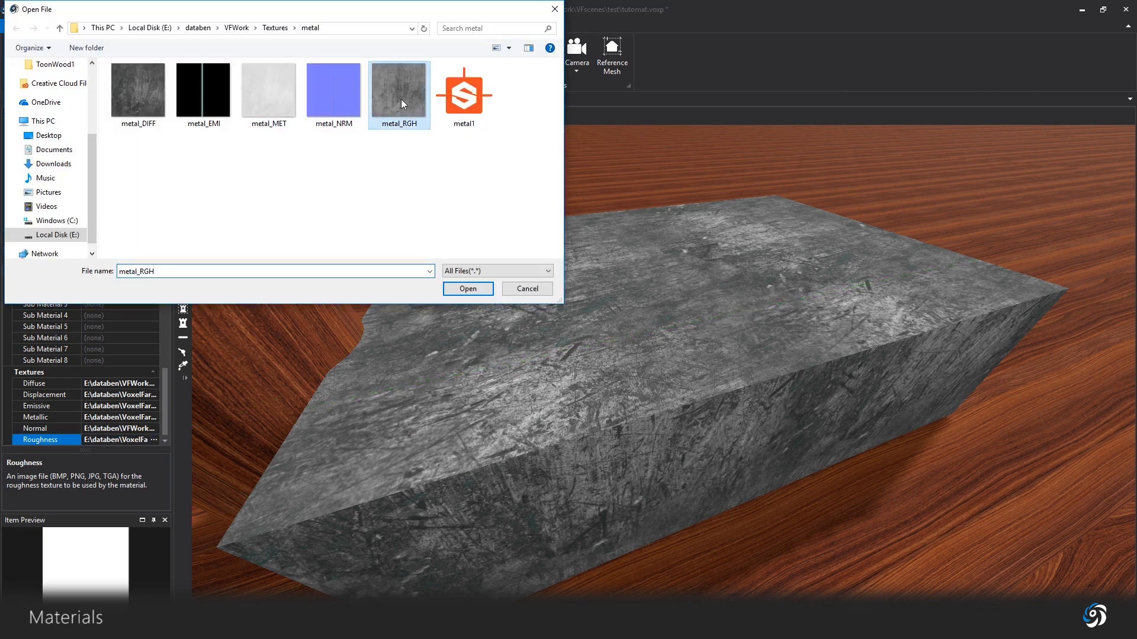
left_click(467, 288)
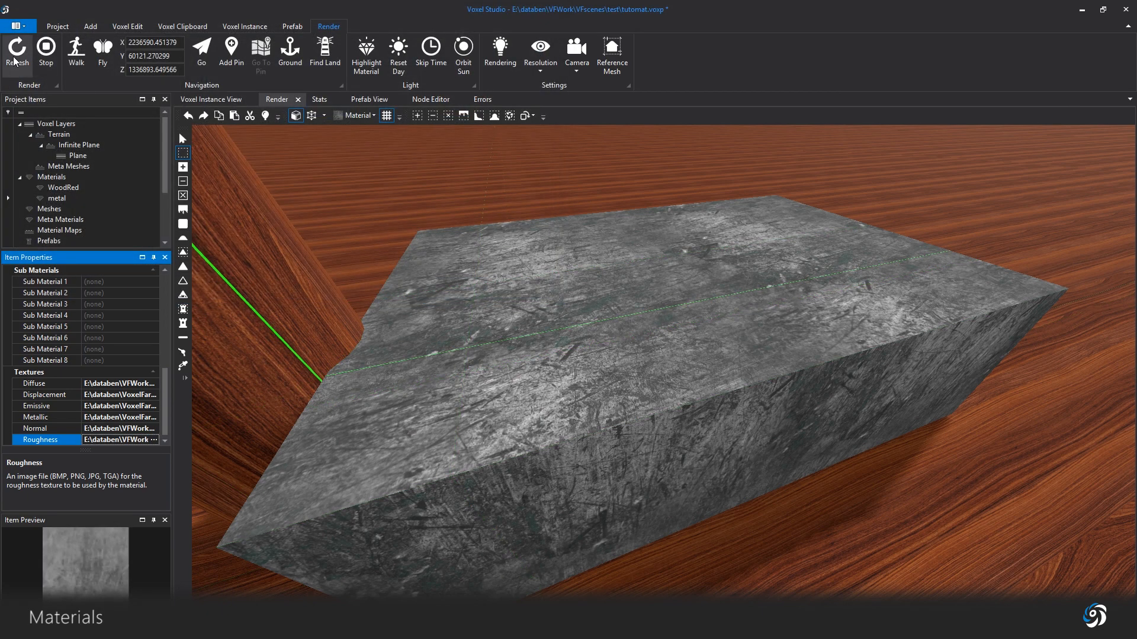
left_click(16, 49)
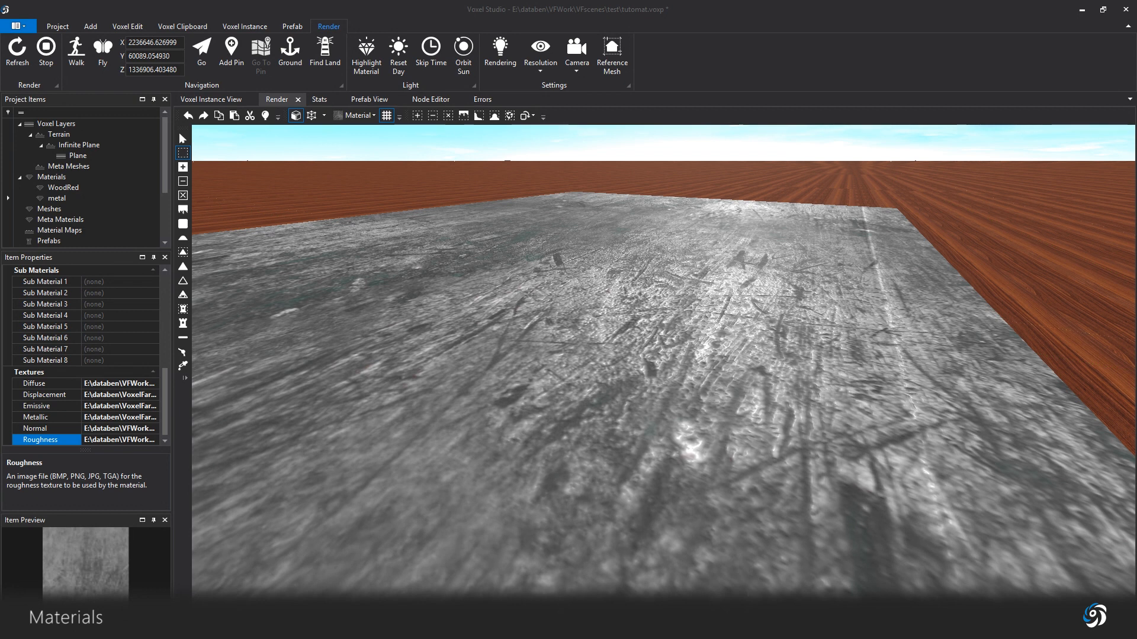
Step: View the metal material's metallic texture slot
left_click(36, 417)
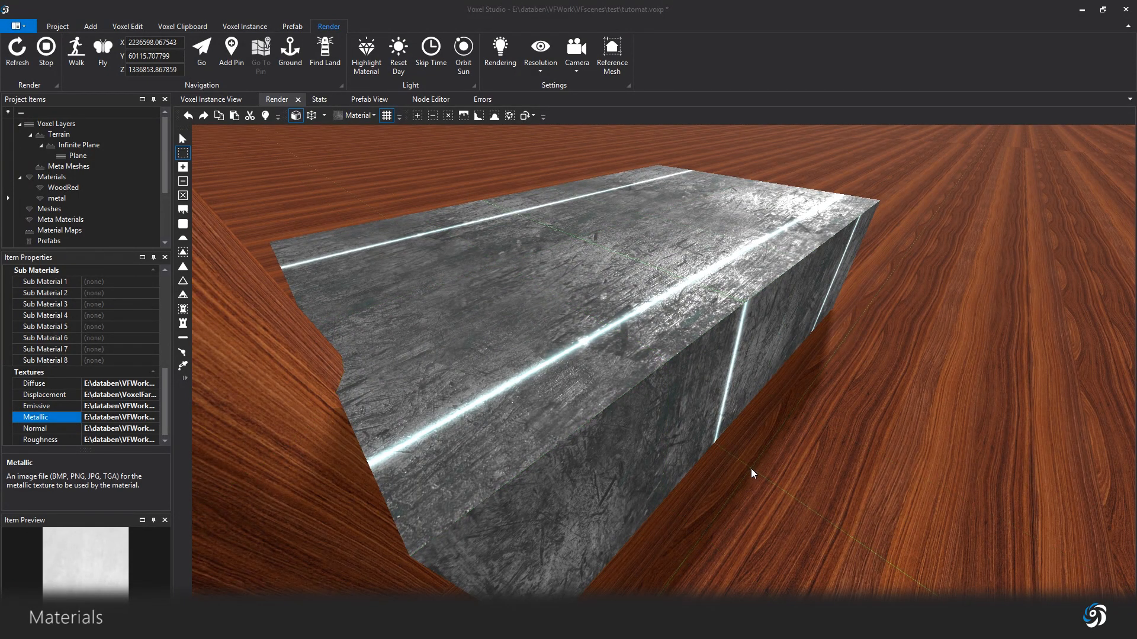
mouse_move(752, 465)
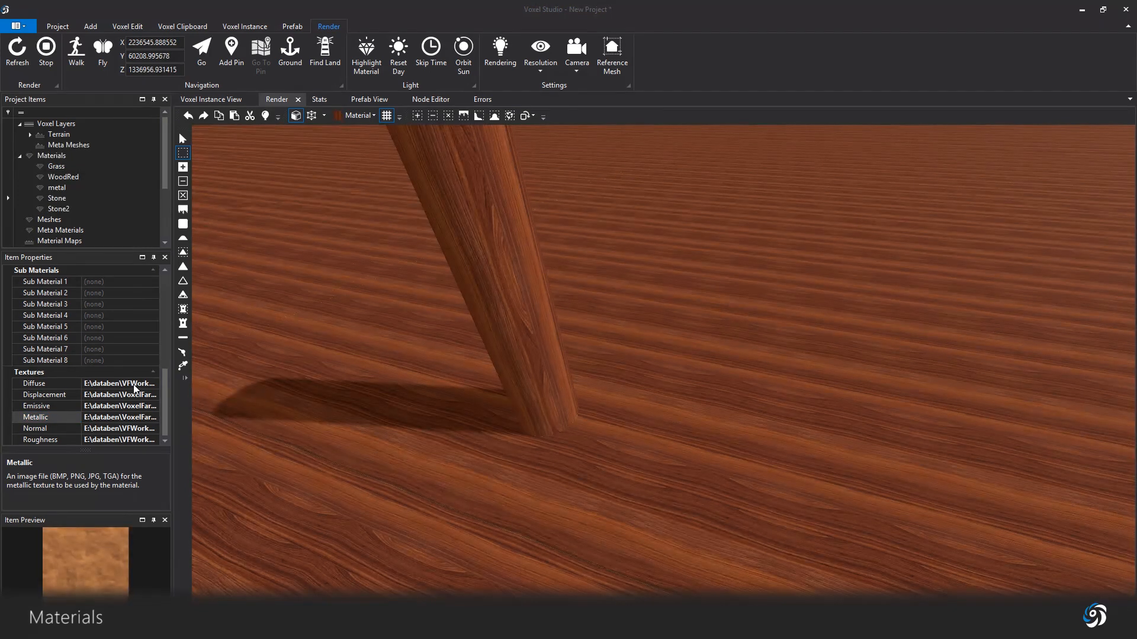
Step: Select Stone2, pick the rock's material, and view its Include in Bundle setting
left_click(34, 383)
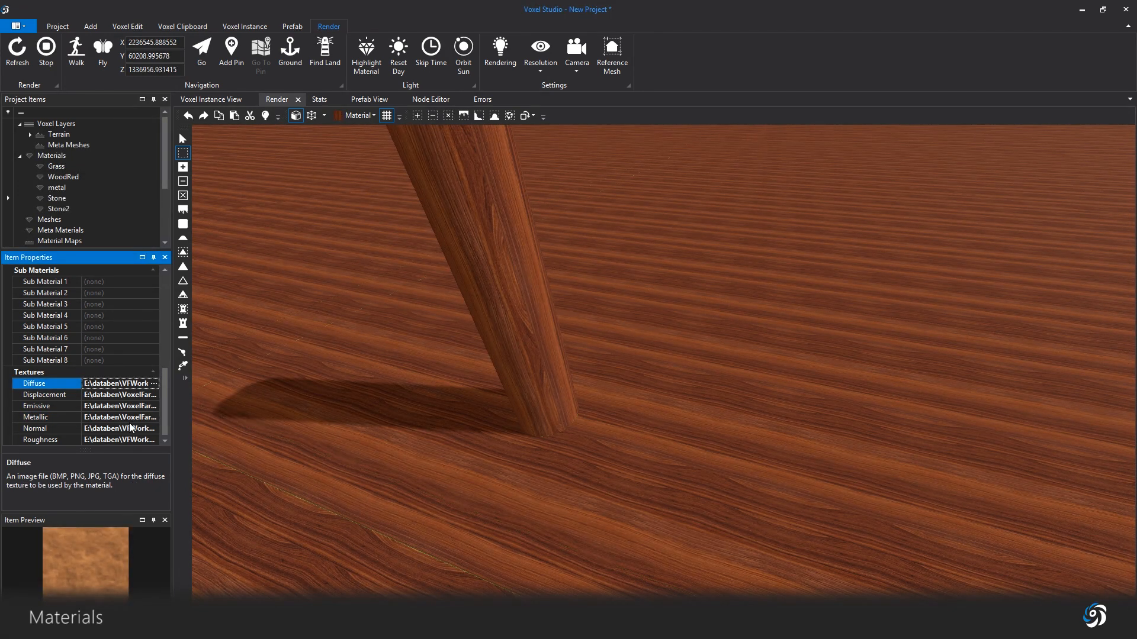
left_click(39, 439)
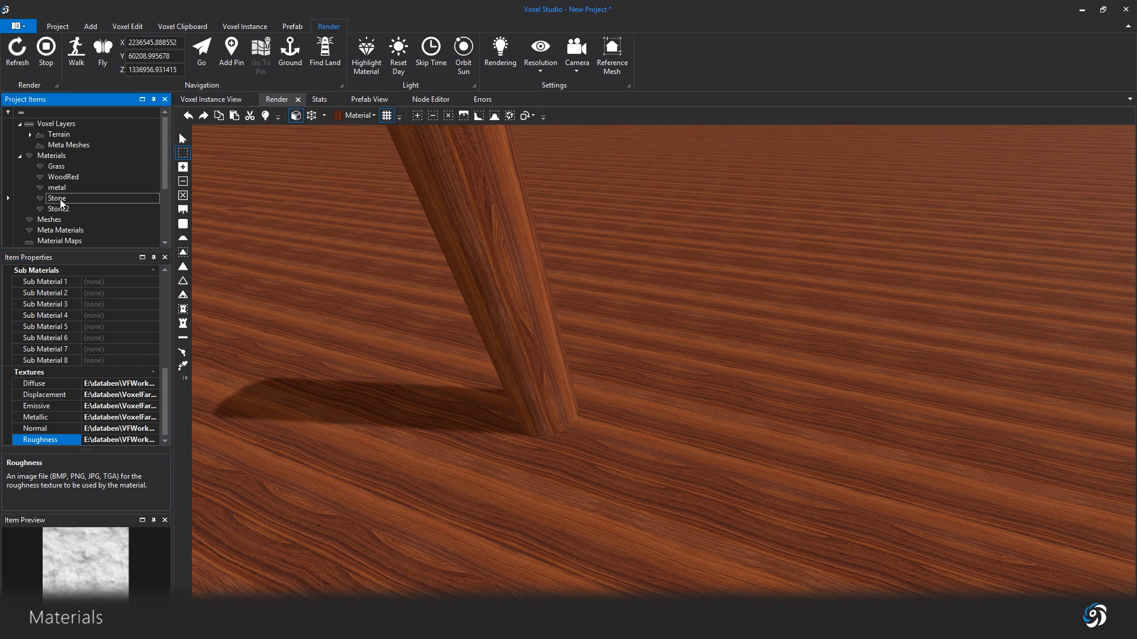
left_click(58, 209)
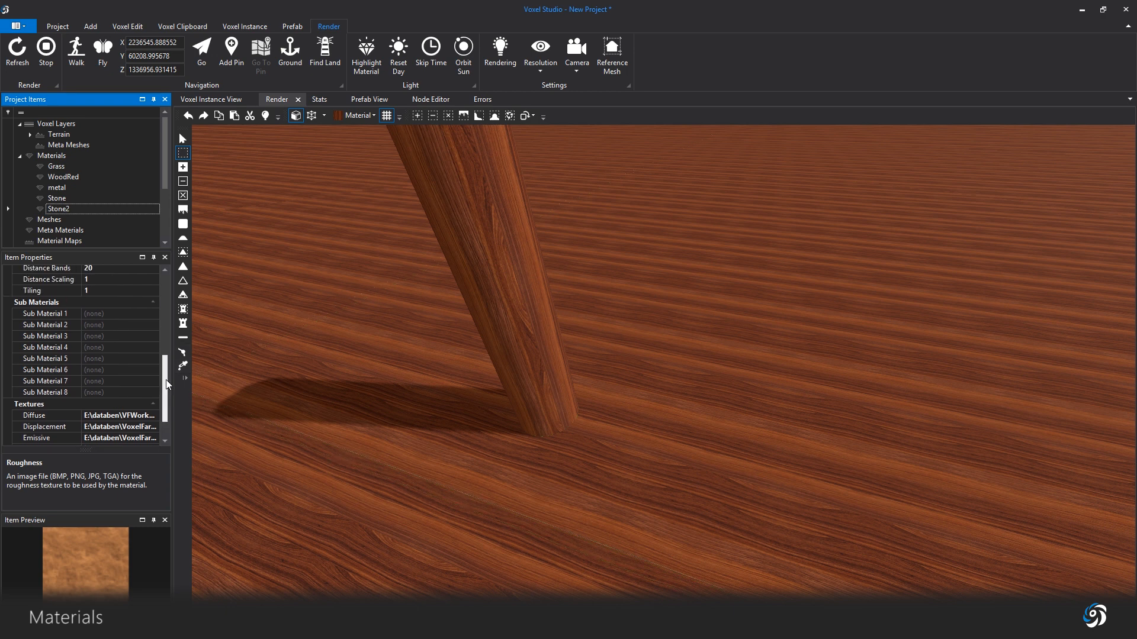
scroll("up", 3)
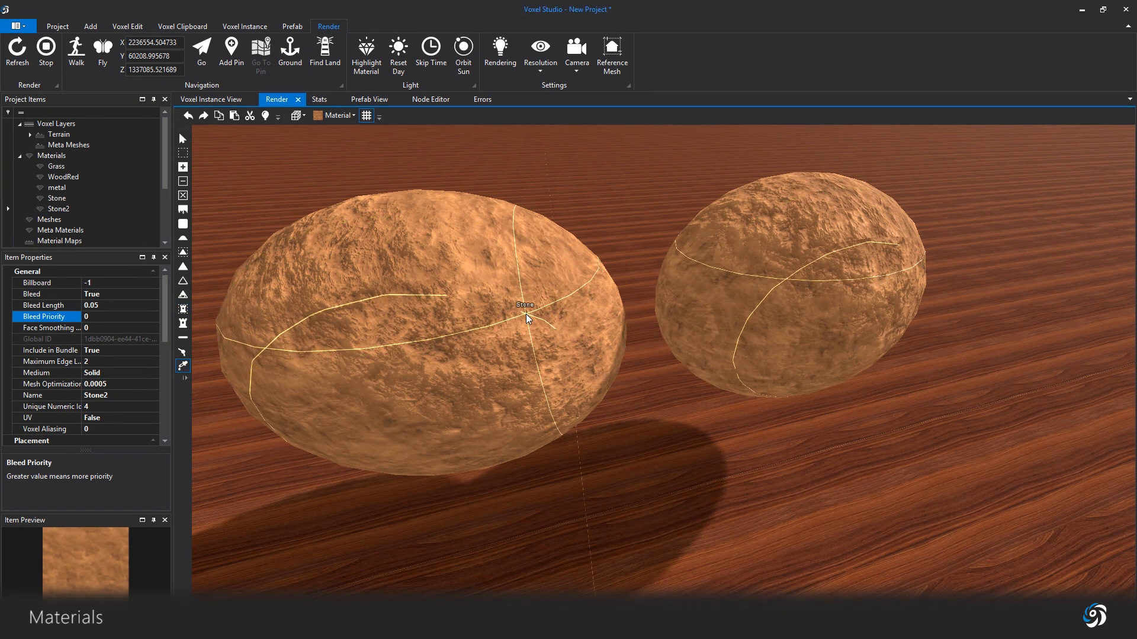
left_click(776, 289)
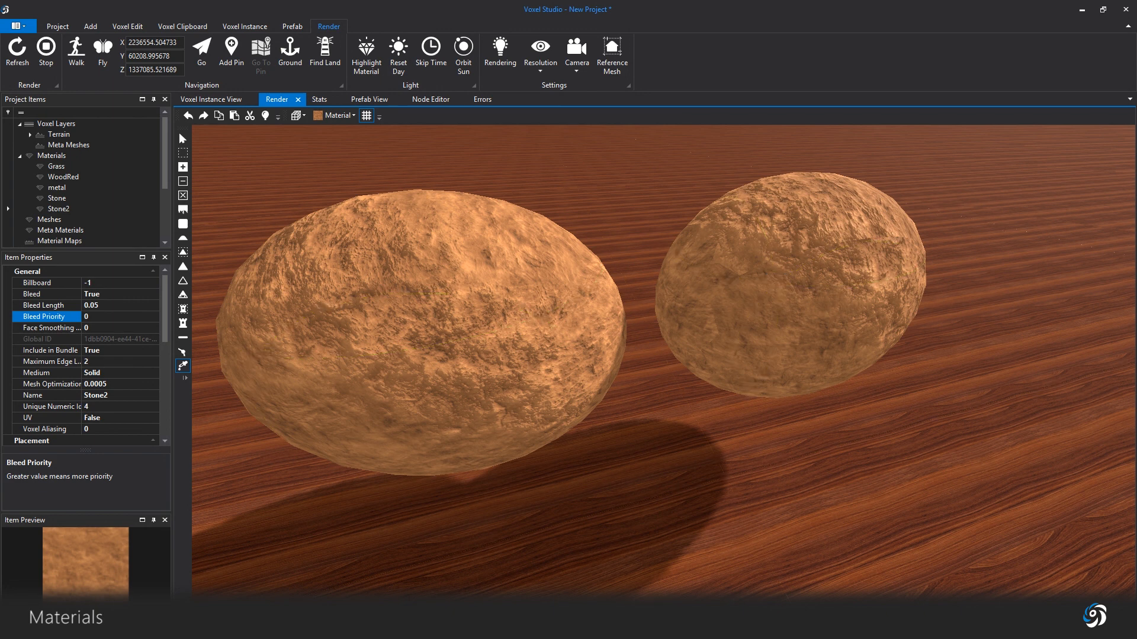
left_click(49, 350)
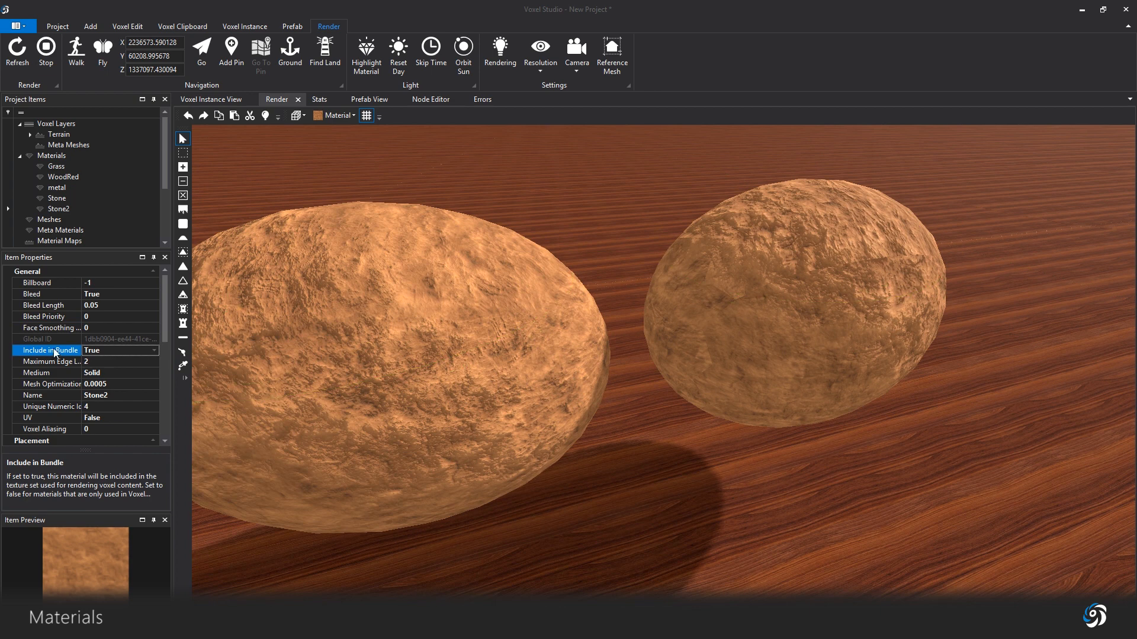
mouse_move(98, 358)
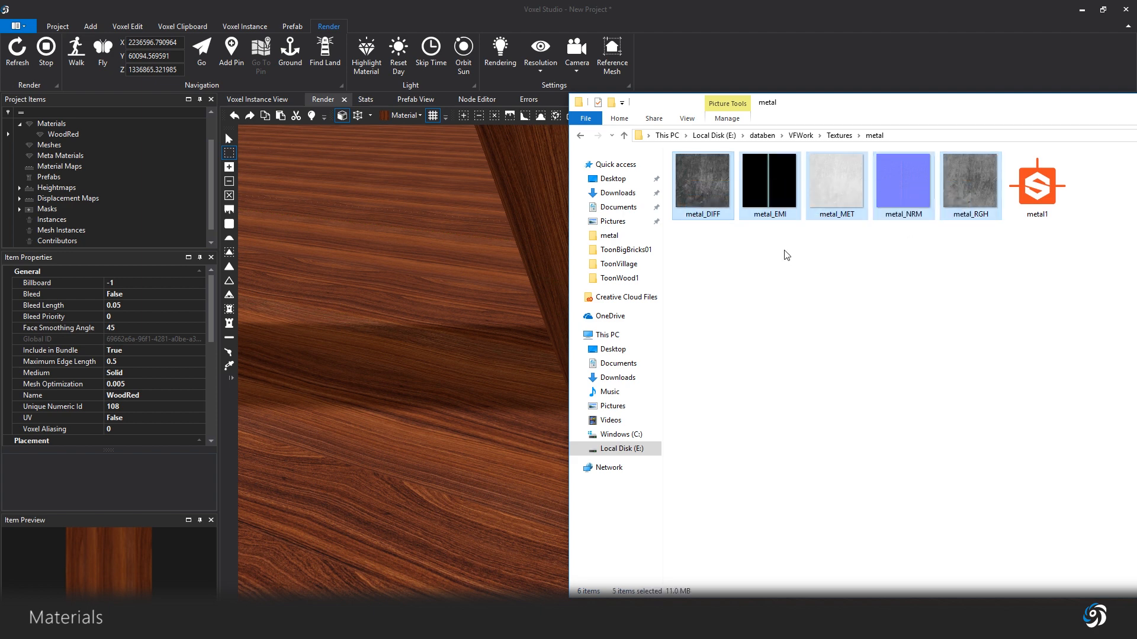
mouse_move(114, 136)
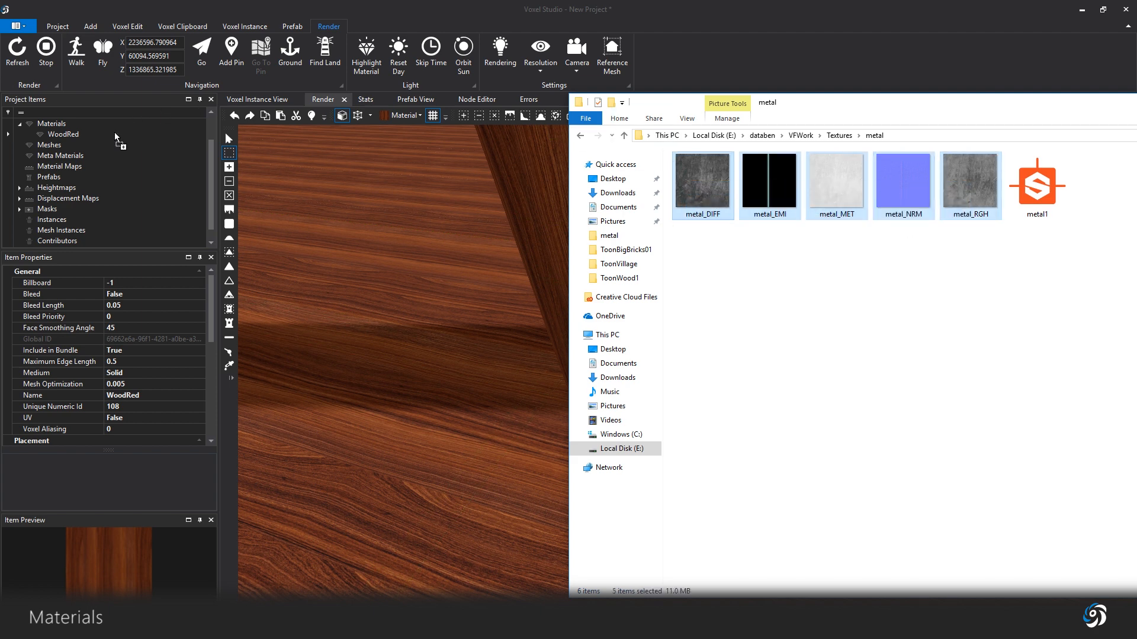
Step: Create a material named metal from the dragged-in metal texture files
left_click(249, 116)
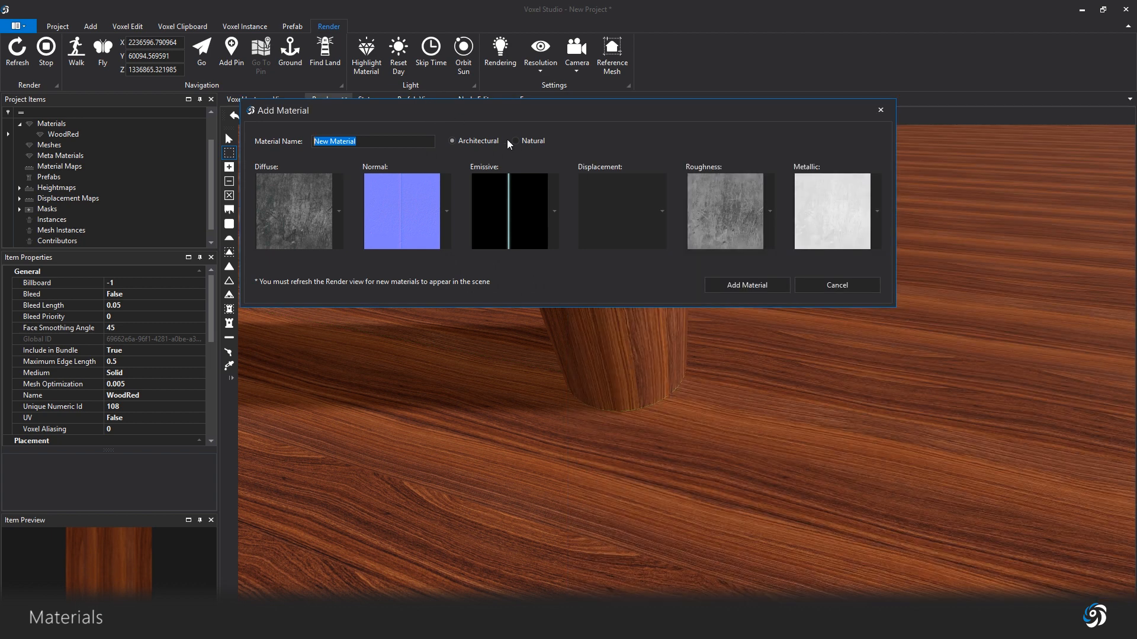
left_click(452, 141)
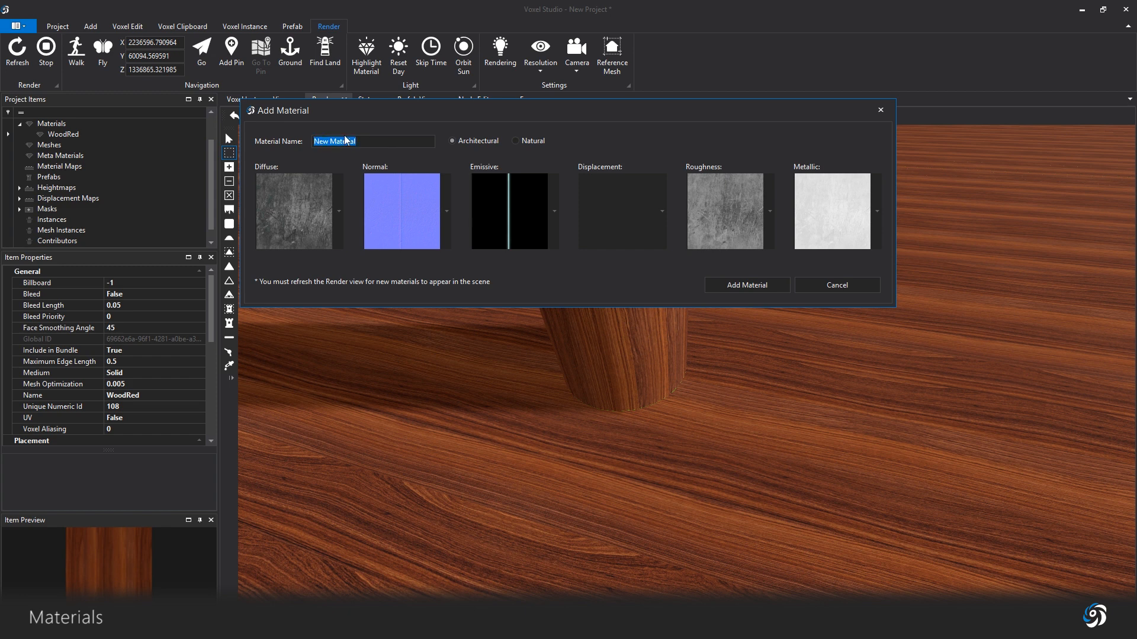
type("metal")
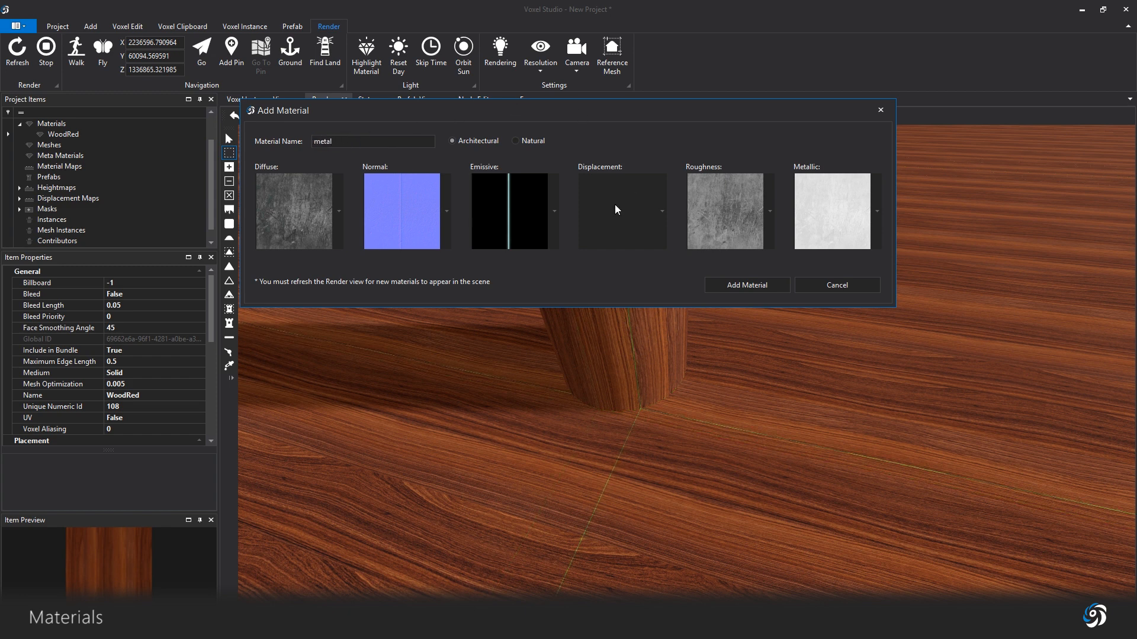
left_click(745, 285)
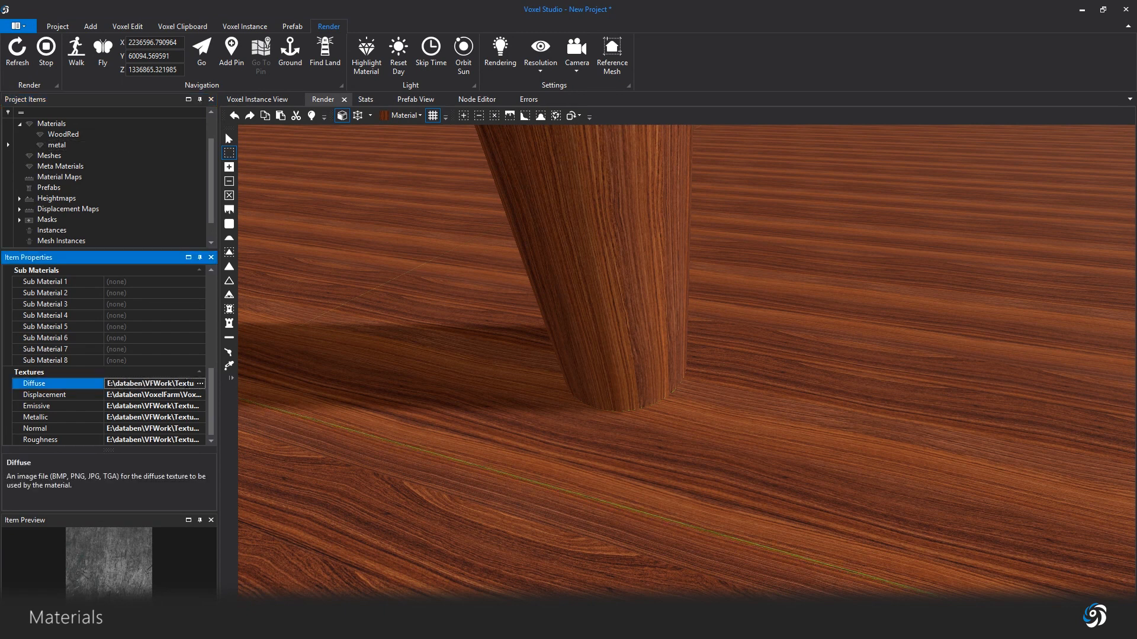
Step: Inspect the metal material's displacement, metallic and normal textures
left_click(43, 395)
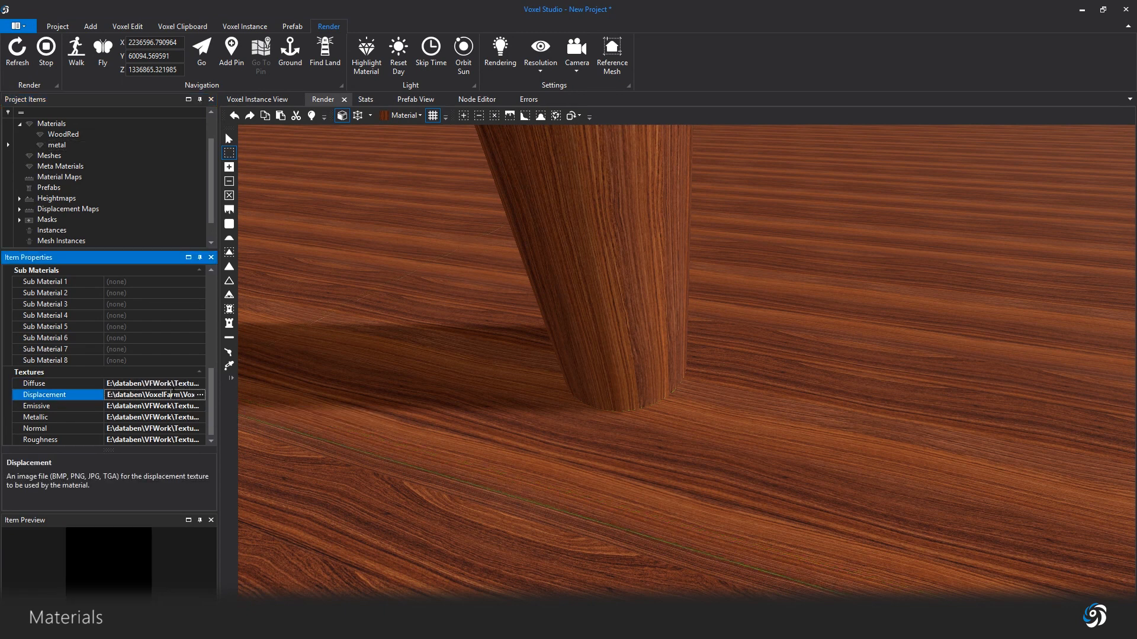
left_click(57, 417)
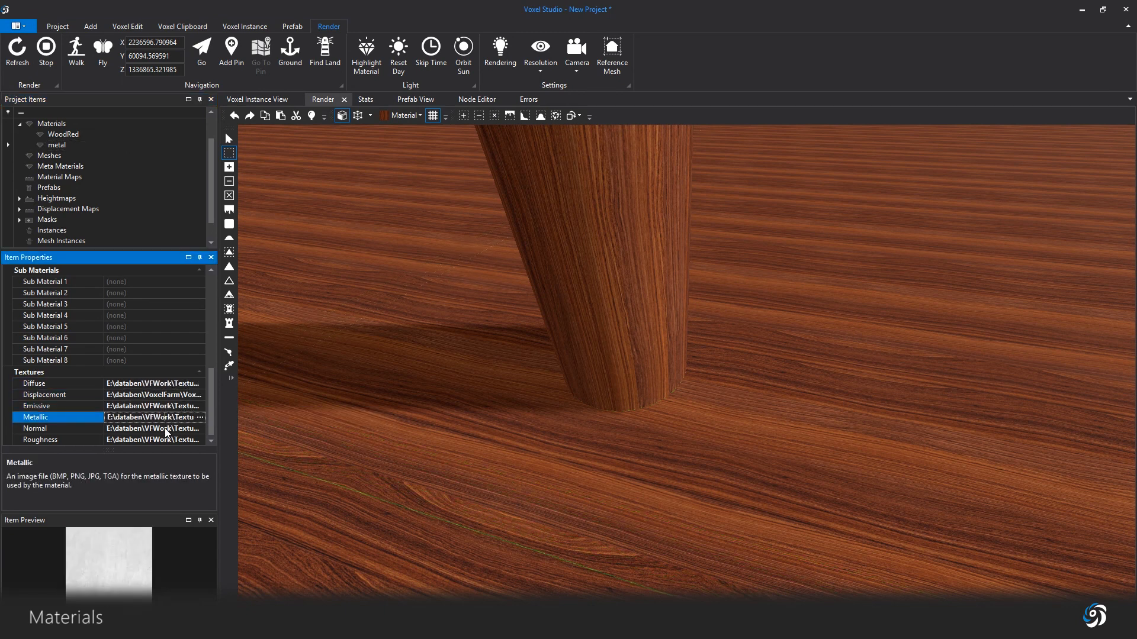
left_click(39, 440)
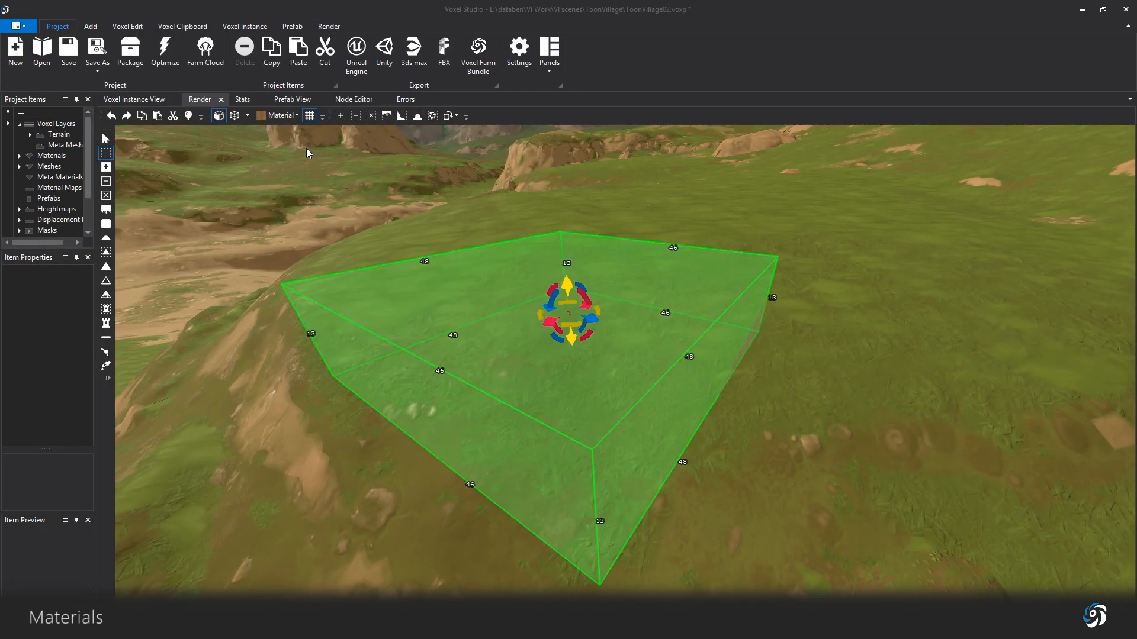
Step: Fill the marked box with TWood1b planks and keep UV at False
left_click(339, 116)
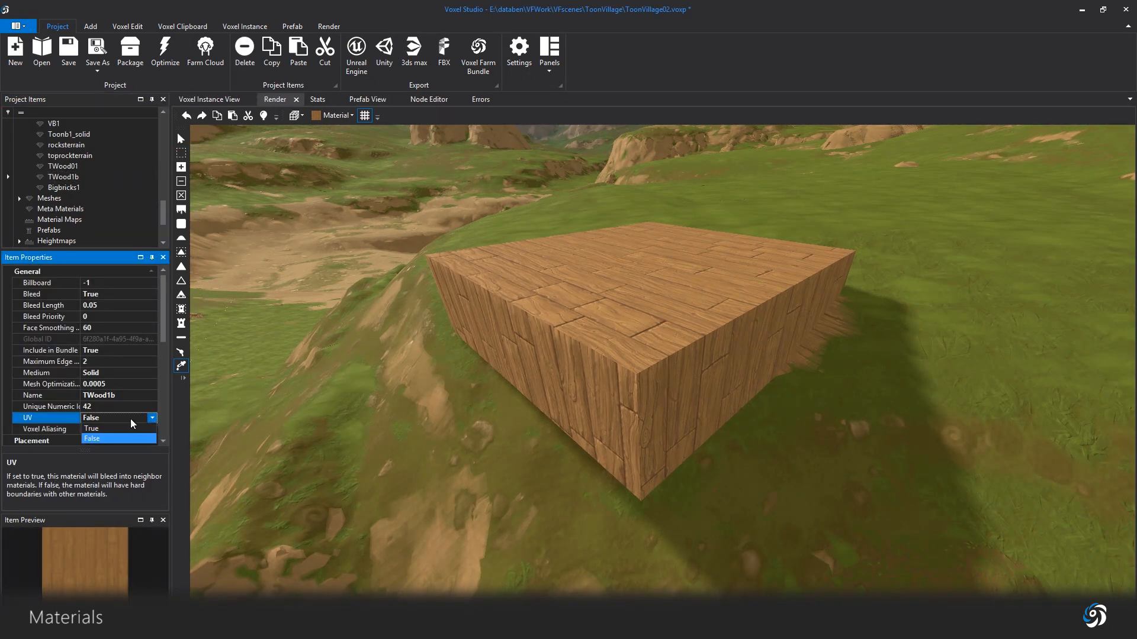
left_click(116, 439)
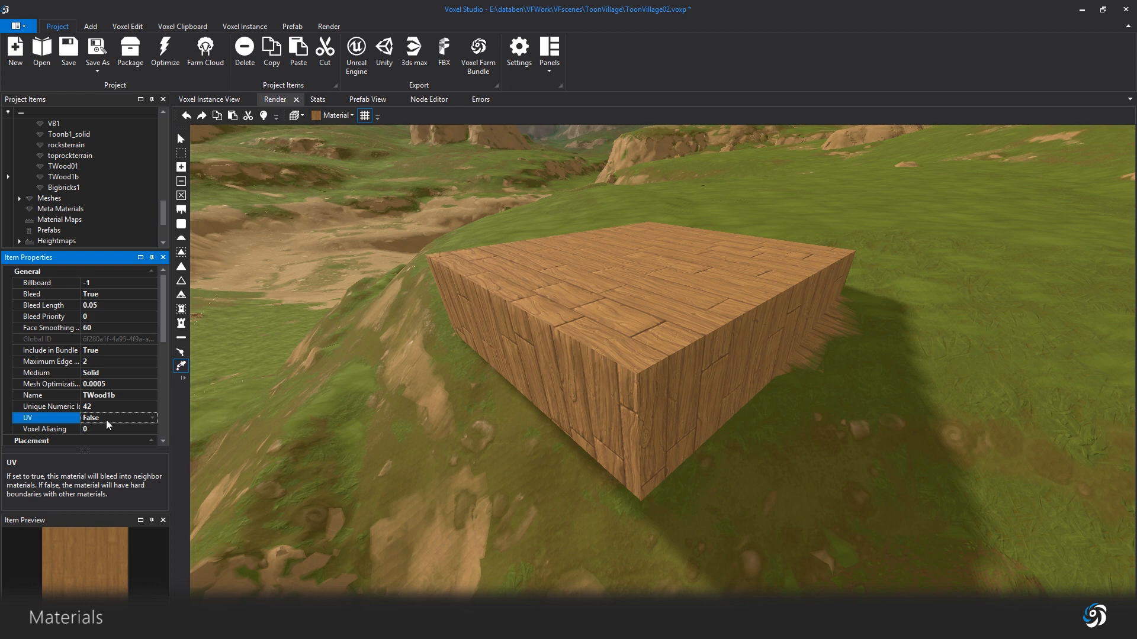
mouse_move(107, 427)
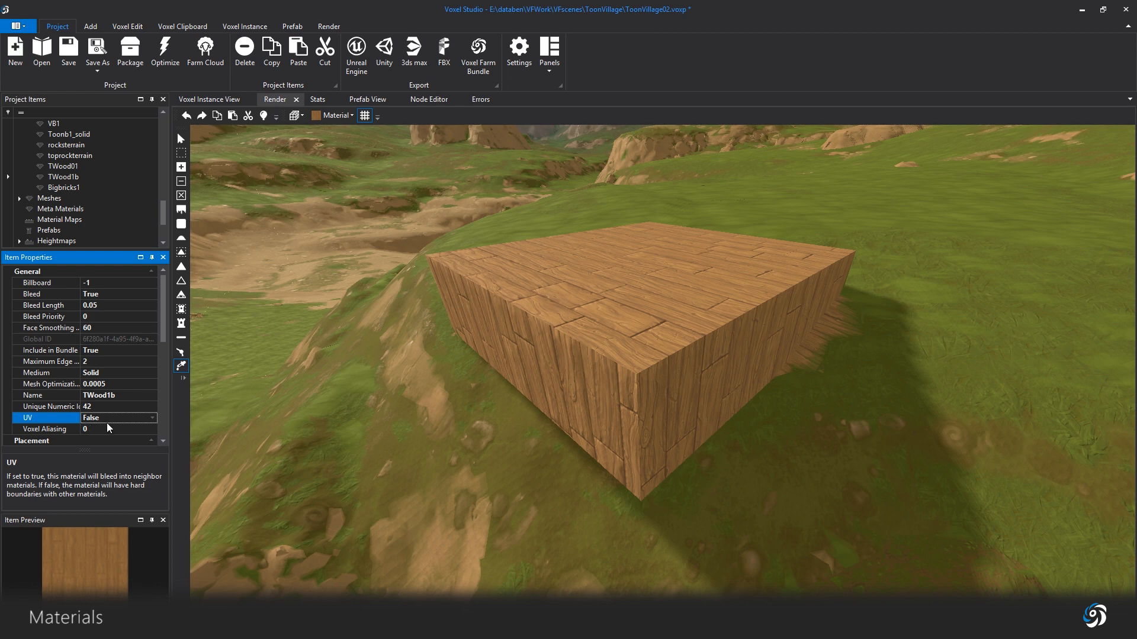
left_click(328, 26)
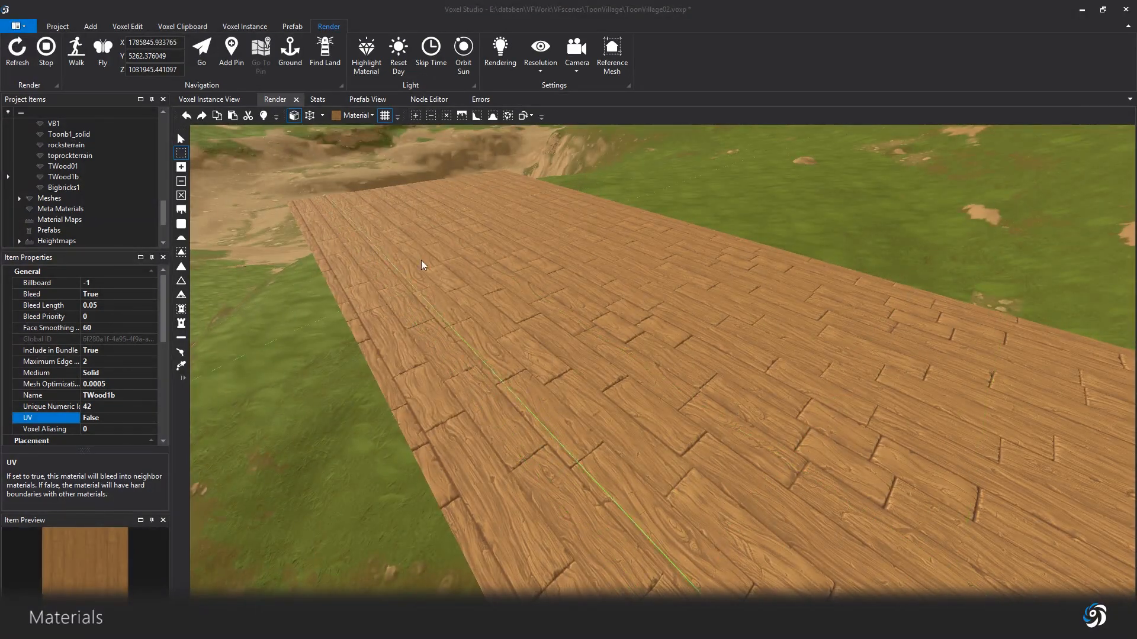
Step: Select TWood01, start mesh placement, and view its normal and roughness textures
left_click(58, 26)
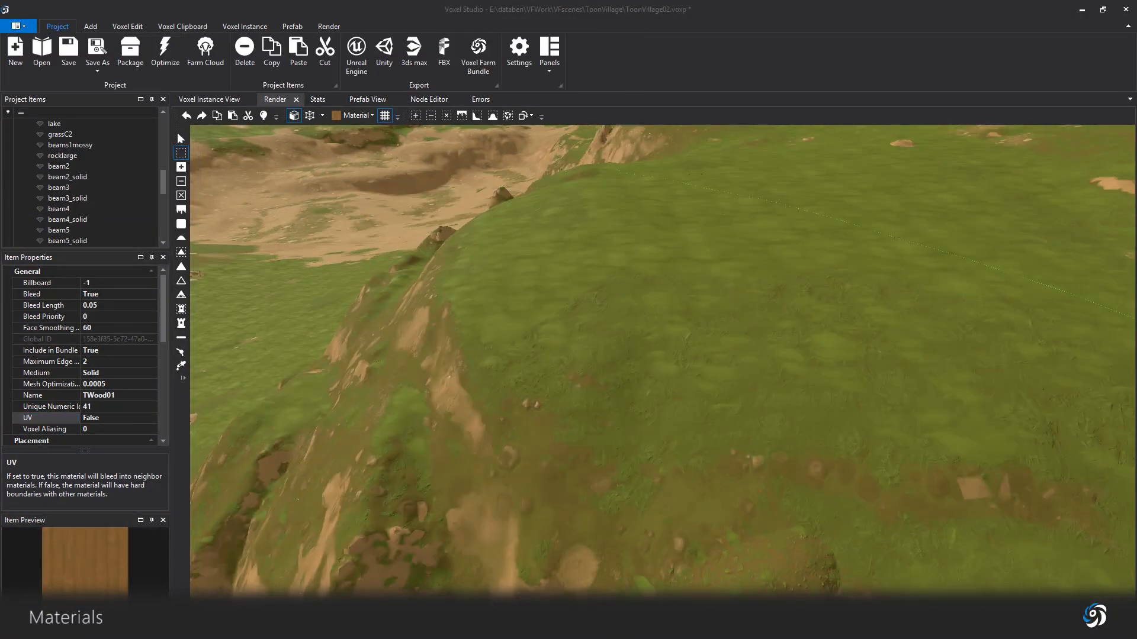
left_click(90, 26)
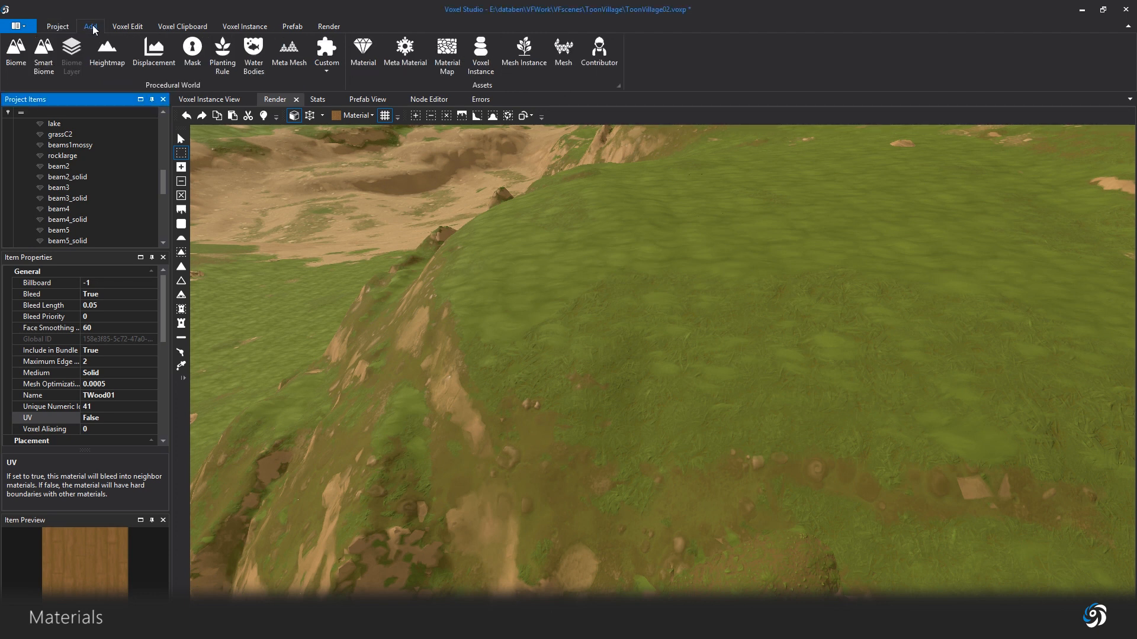
mouse_move(562, 52)
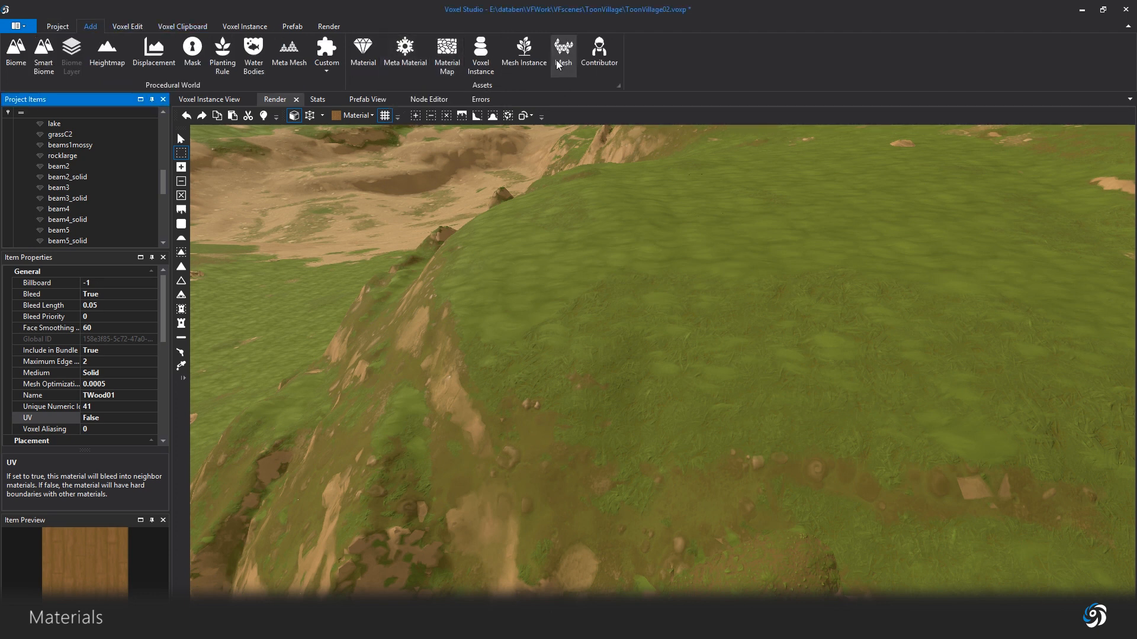
left_click(563, 52)
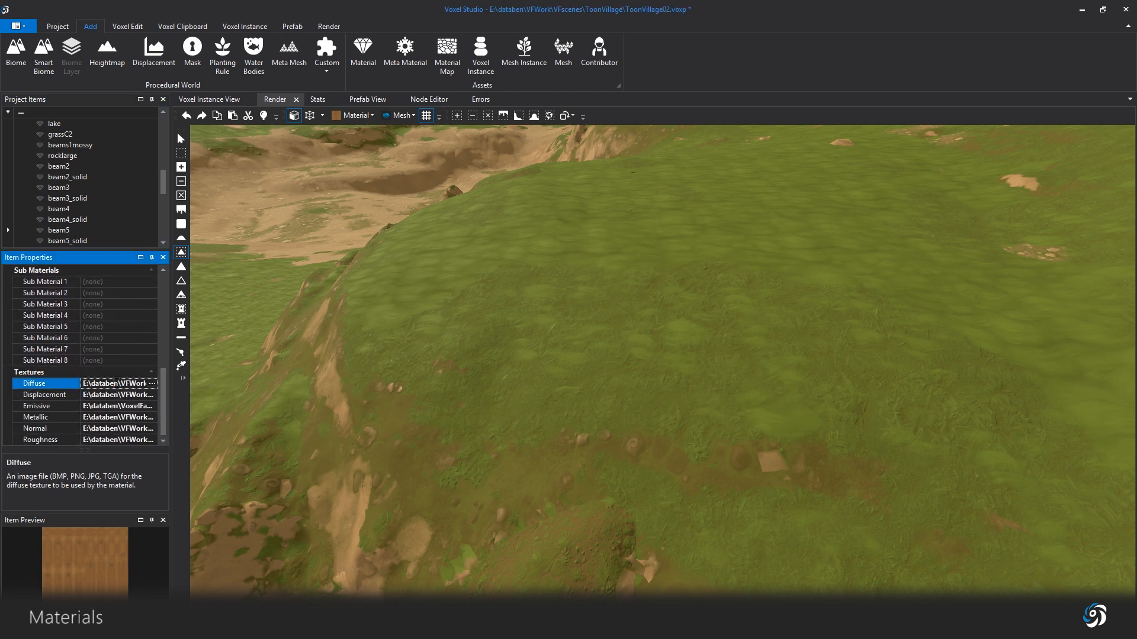
left_click(43, 427)
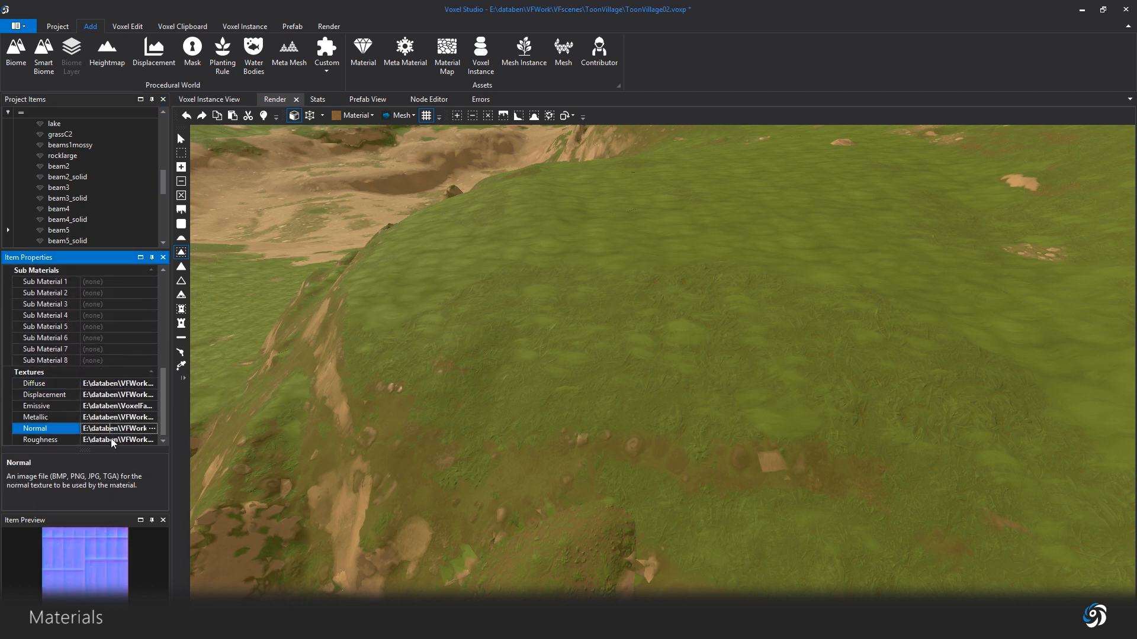
left_click(39, 439)
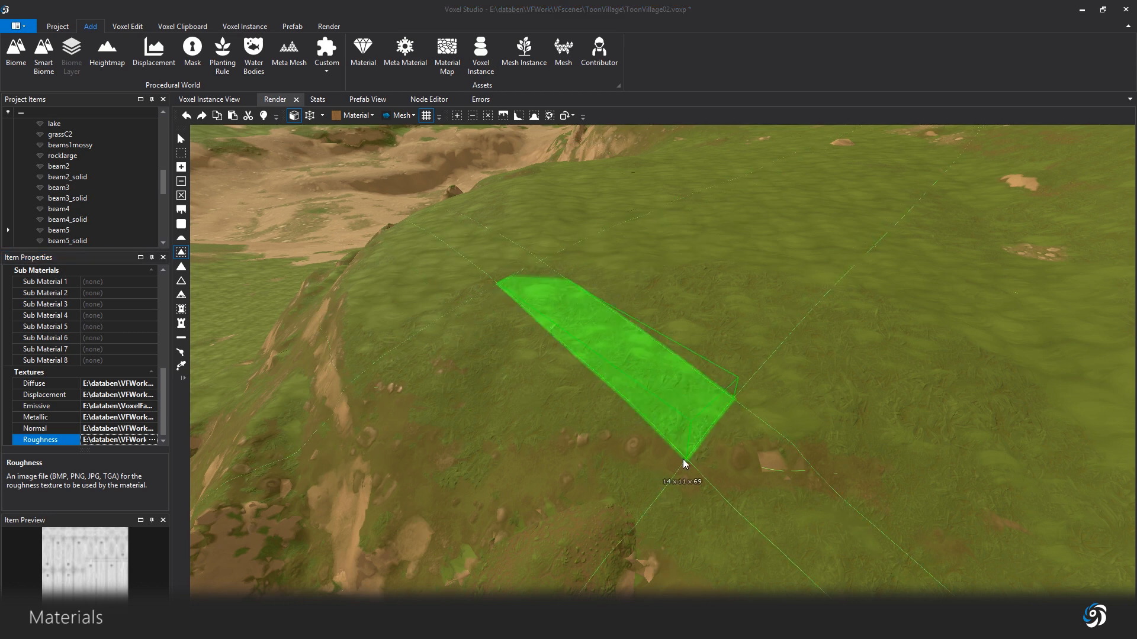
Step: Choose a beam mesh and fill the drawn hillside box with it
left_click(395, 115)
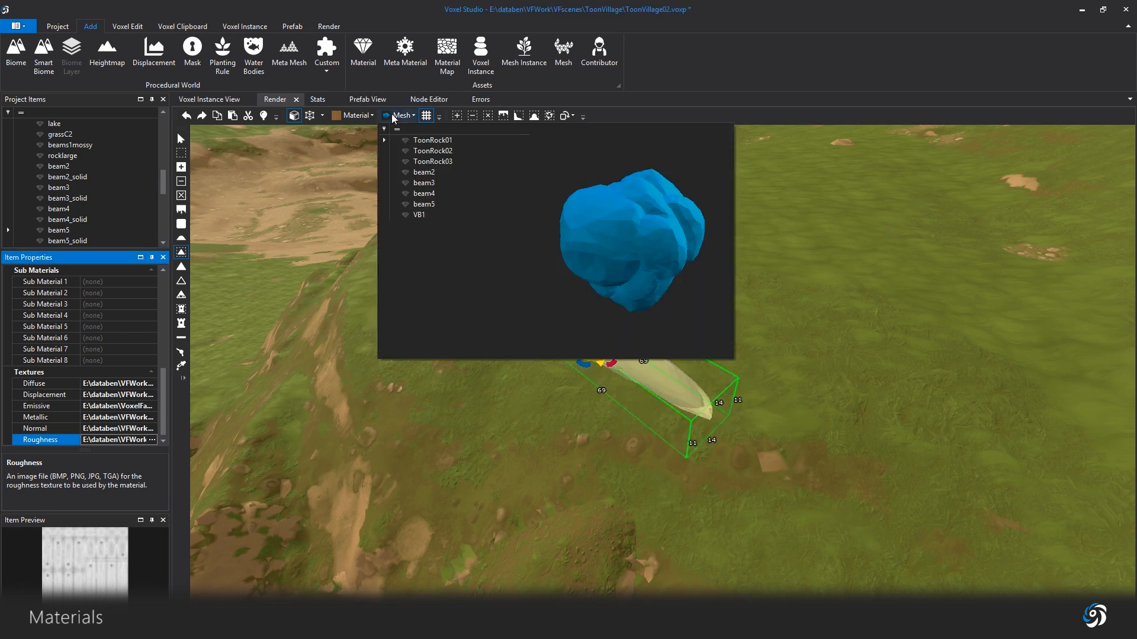
left_click(423, 204)
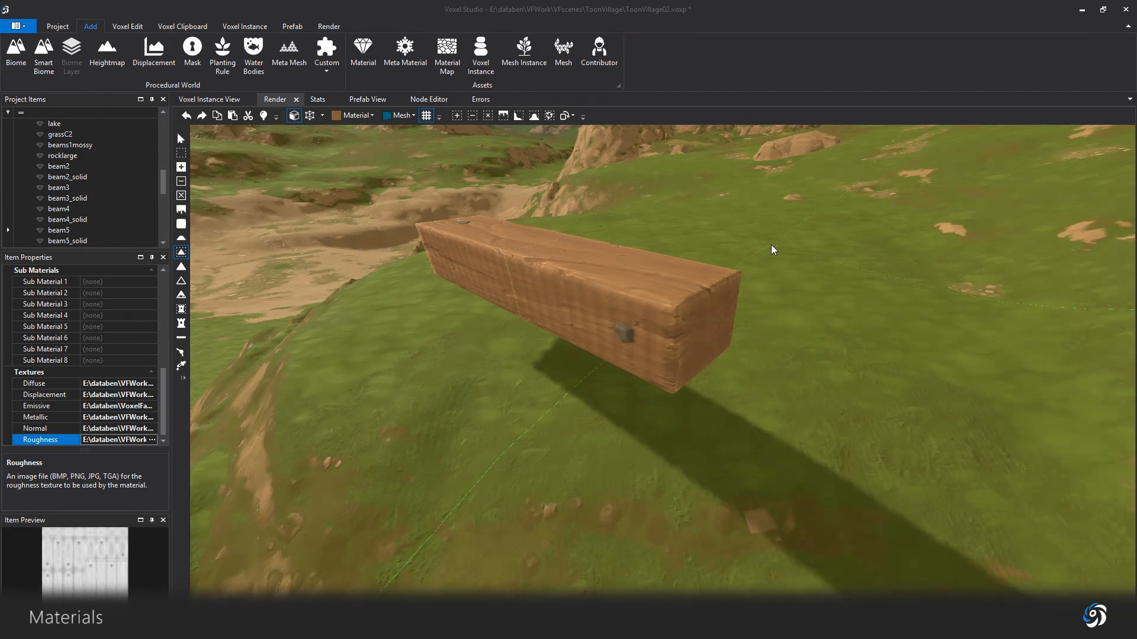
left_click(566, 283)
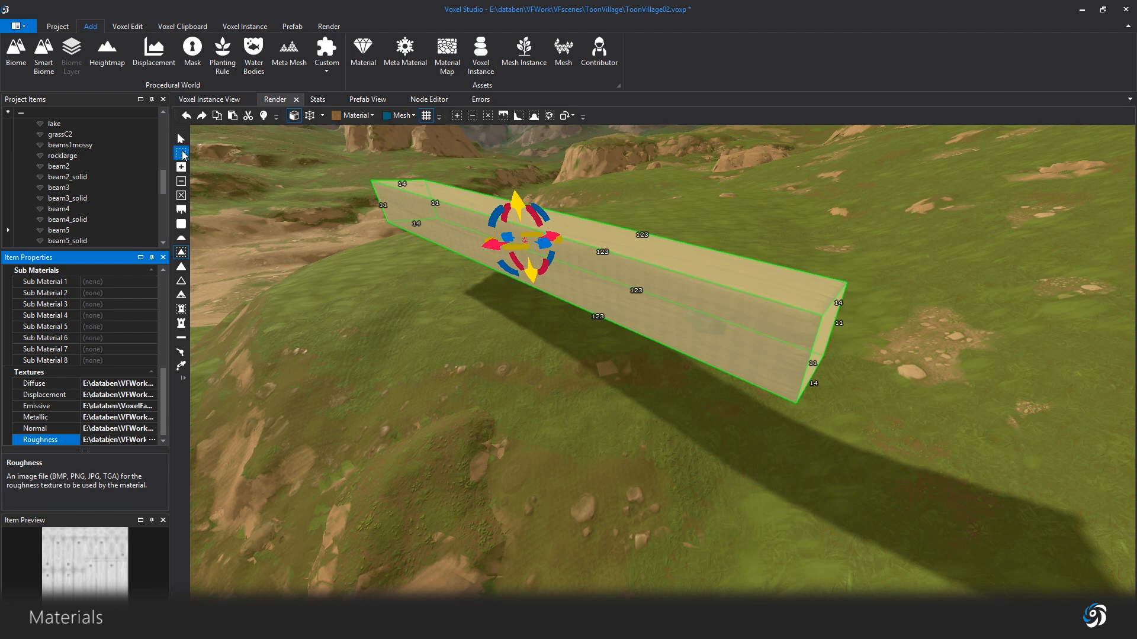
left_click(369, 117)
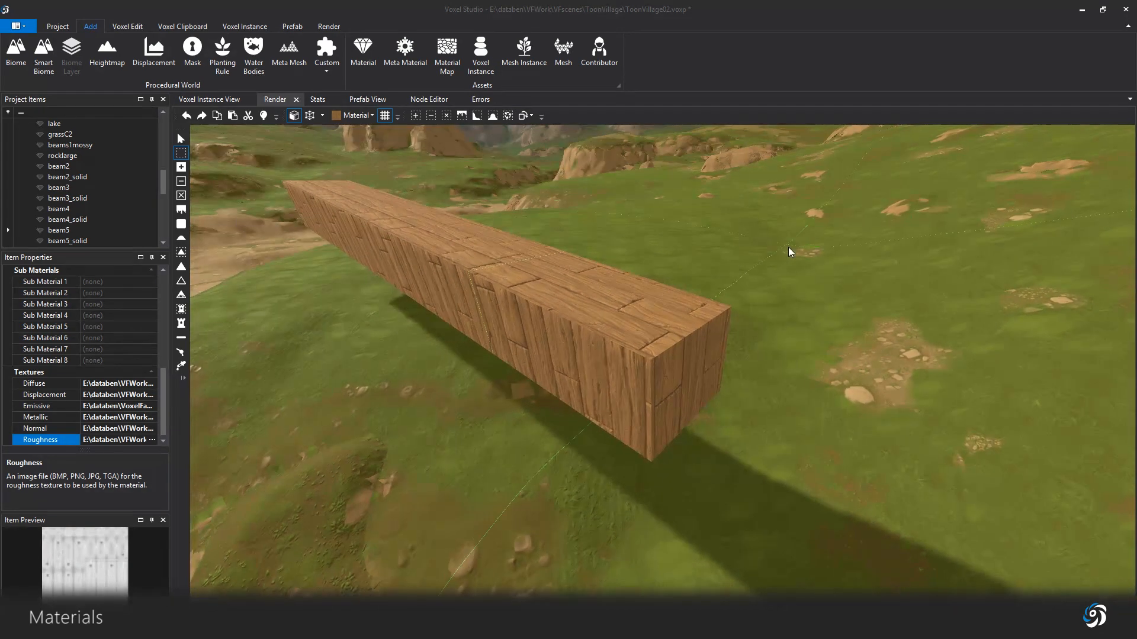
left_click(60, 135)
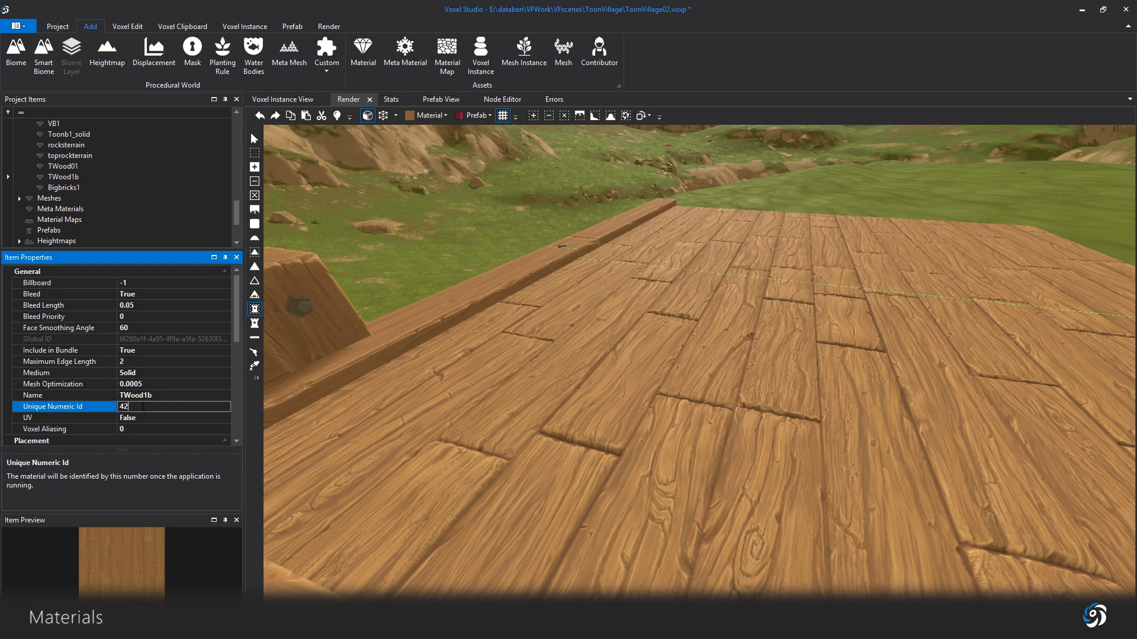
Step: Rename the plank material TWood1b to TWood1b2
left_click(62, 395)
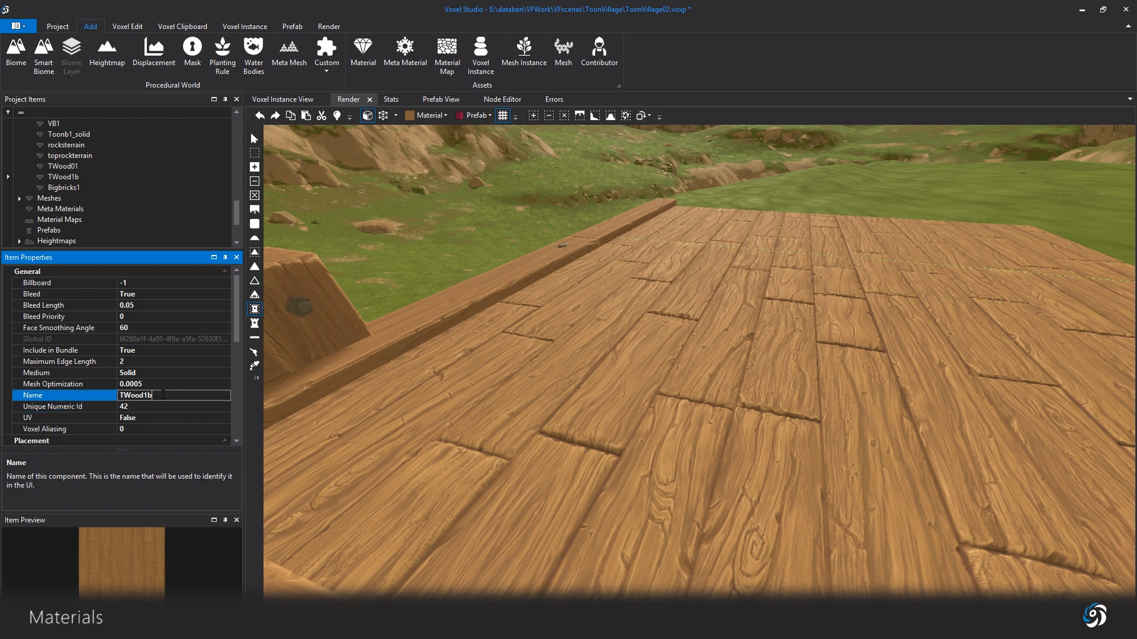
type("2")
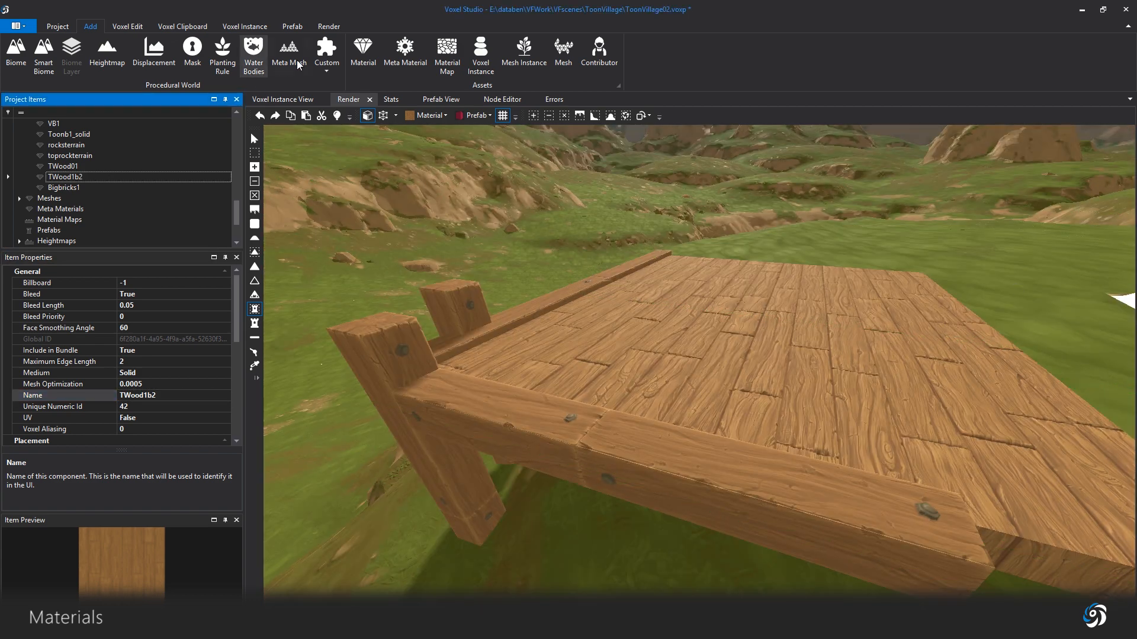
left_click(327, 26)
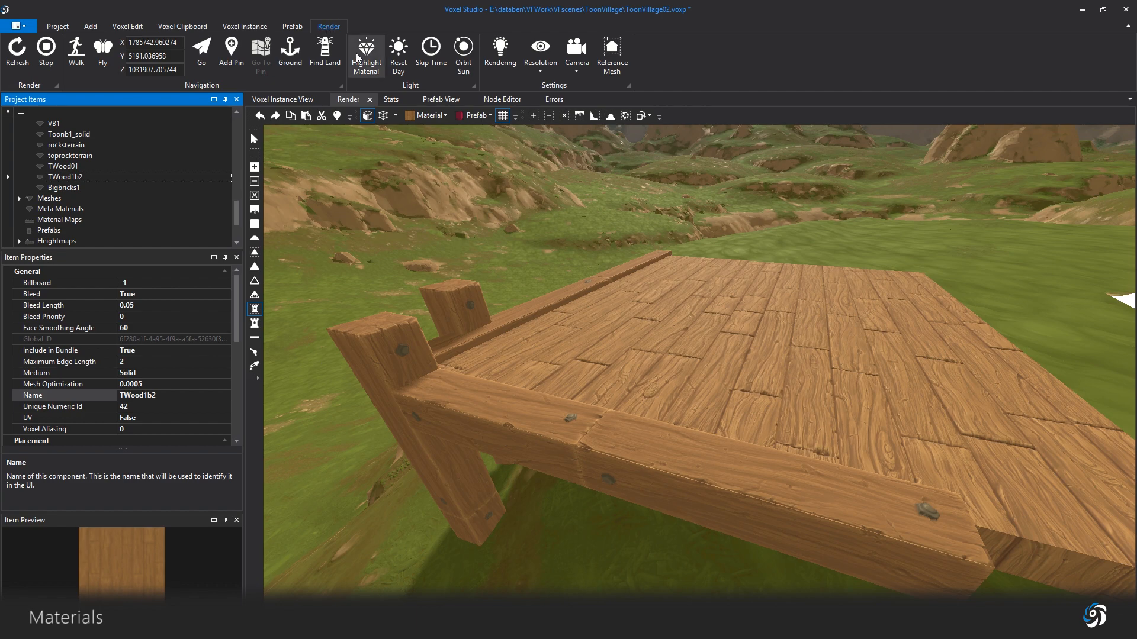
Step: Toggle Highlight Material so the TWood1b2 floor planks show tinted red
left_click(365, 54)
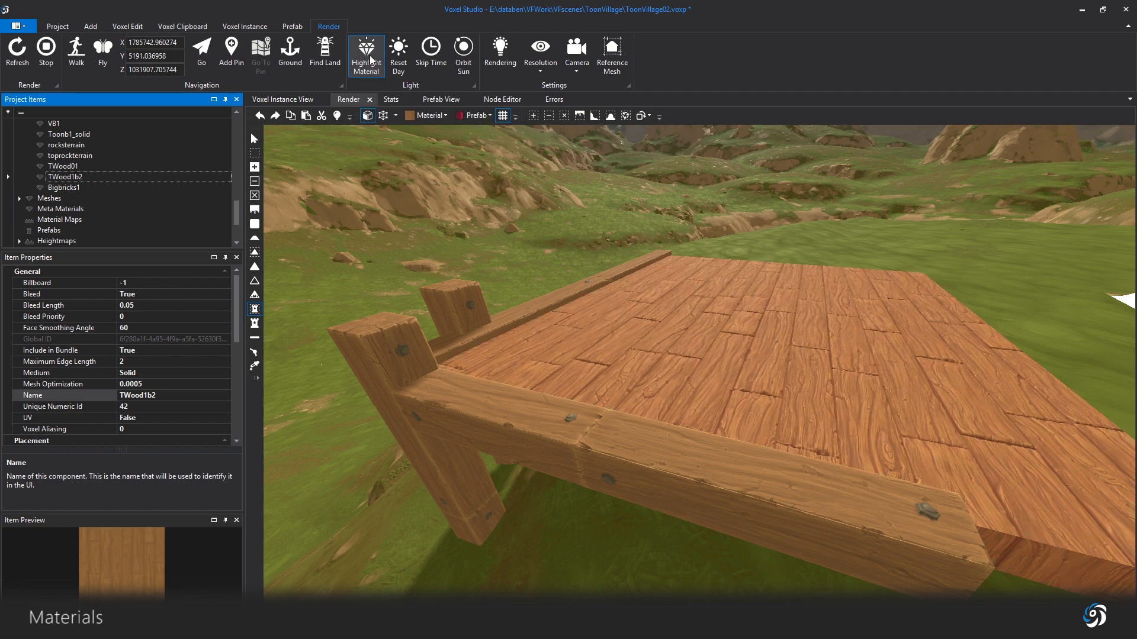
left_click(365, 56)
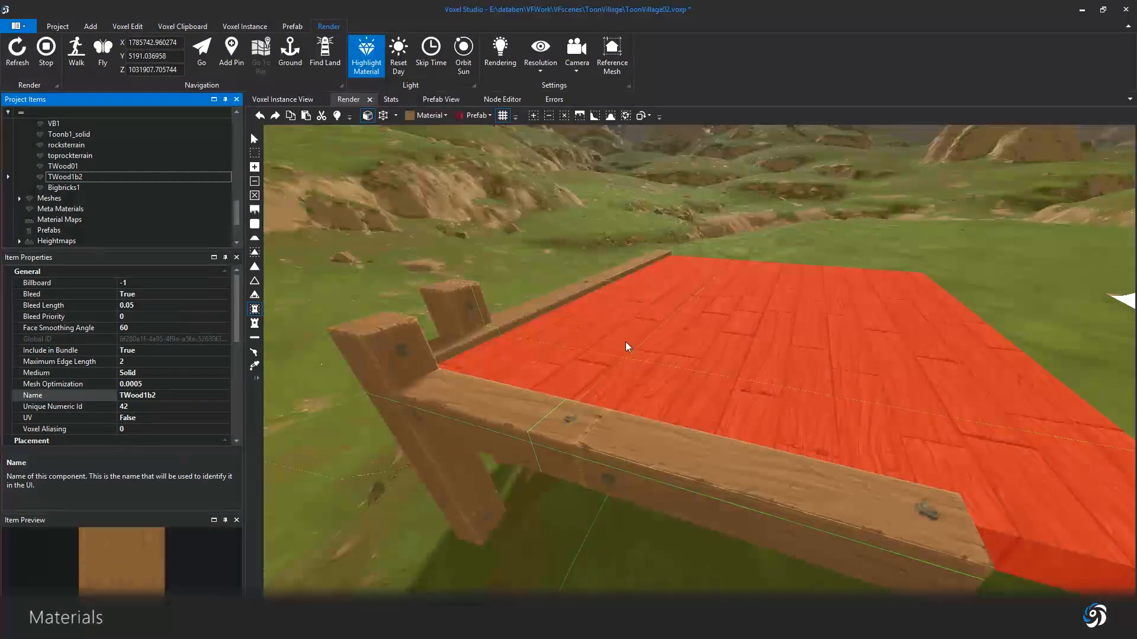
left_click(365, 54)
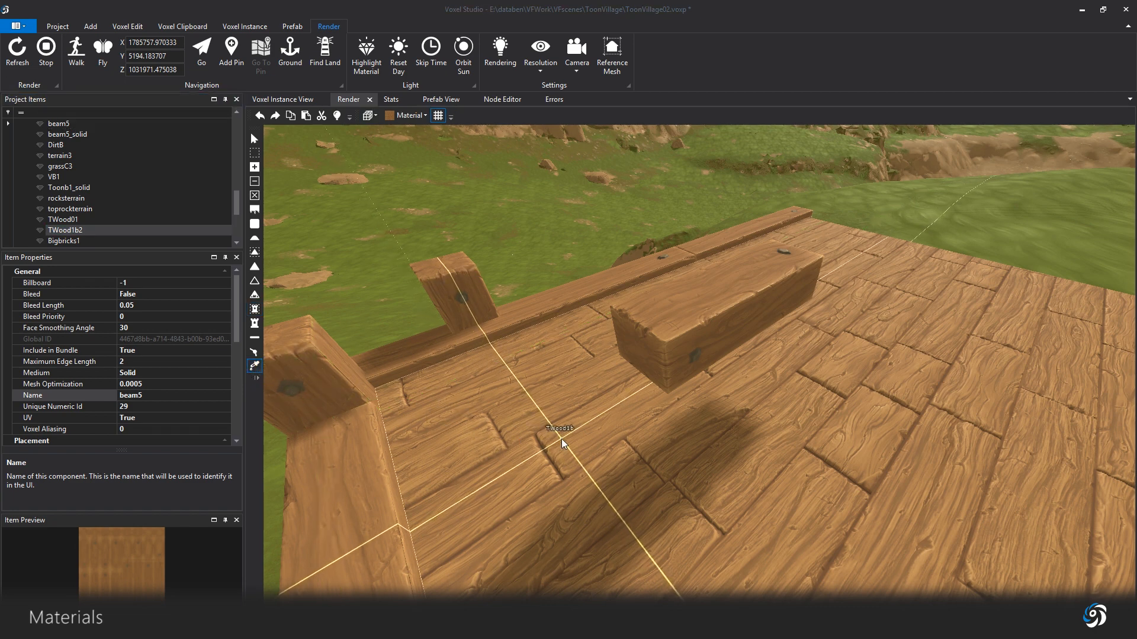
Step: Pick the wooden beam block's material to display beam4 (ID 26)
left_click(65, 229)
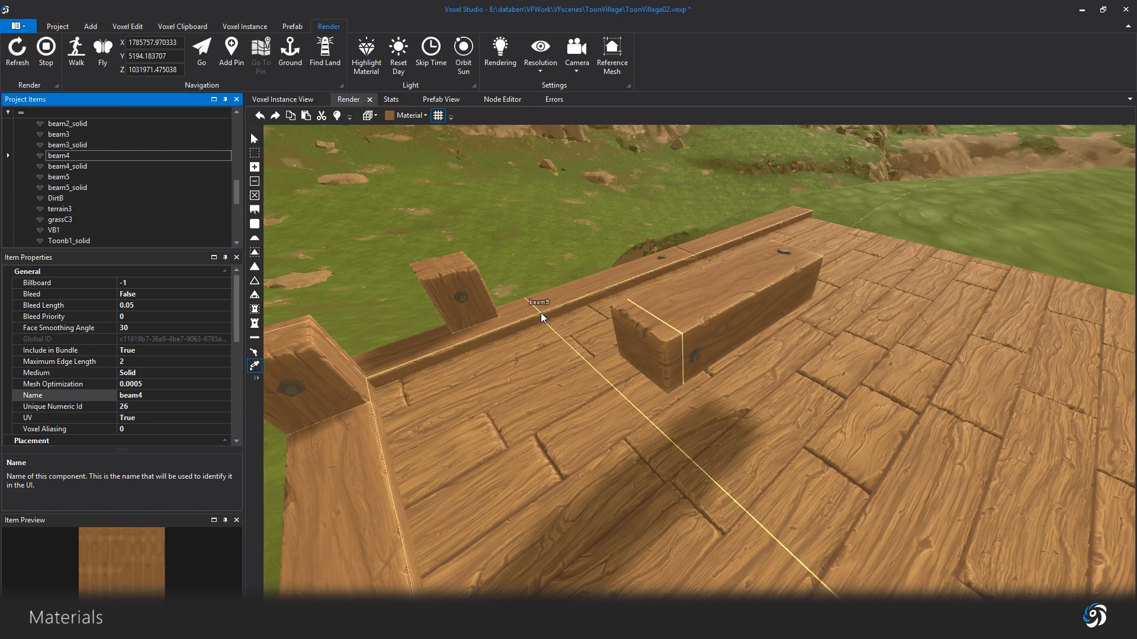
left_click(688, 316)
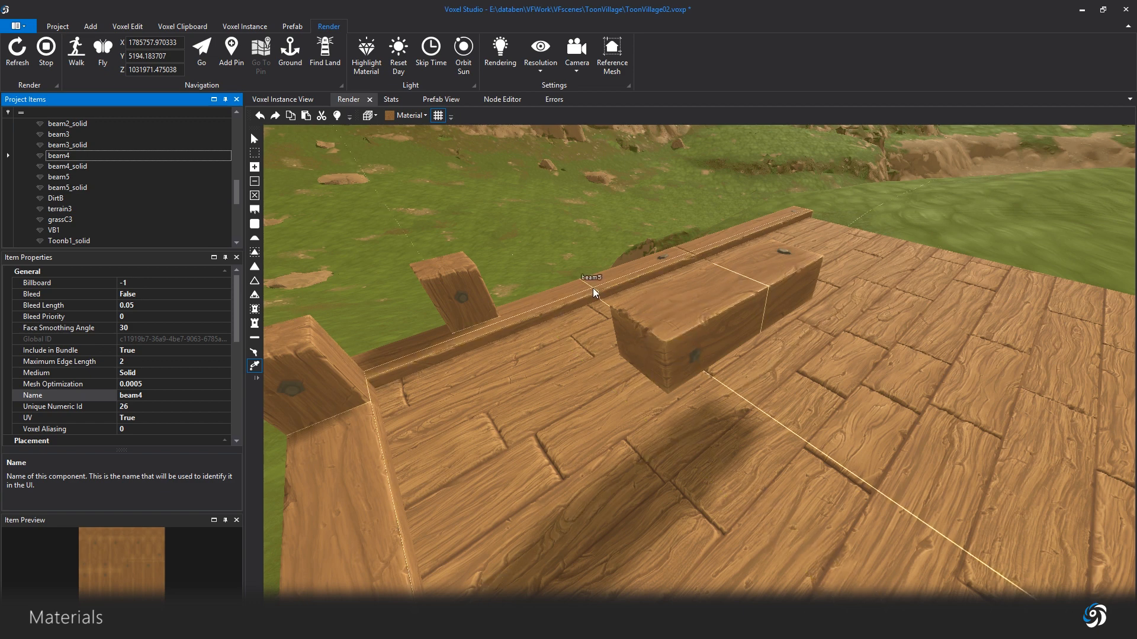
mouse_move(583, 356)
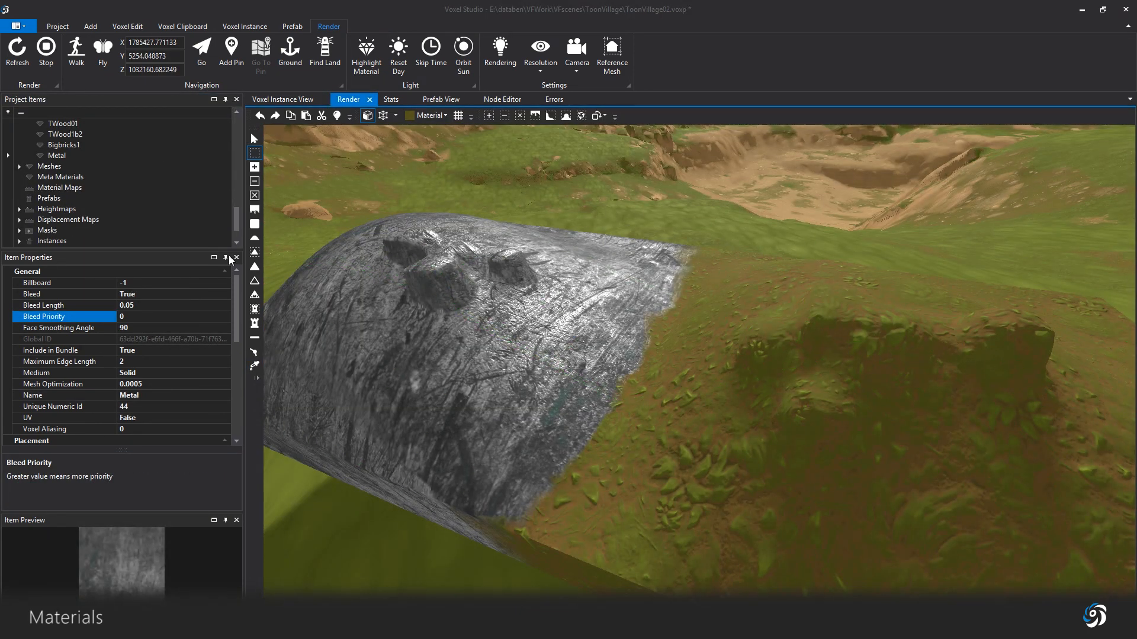
Step: Give Metal a face smoothing angle of 10, refresh, and set its medium to Water
left_click(62, 327)
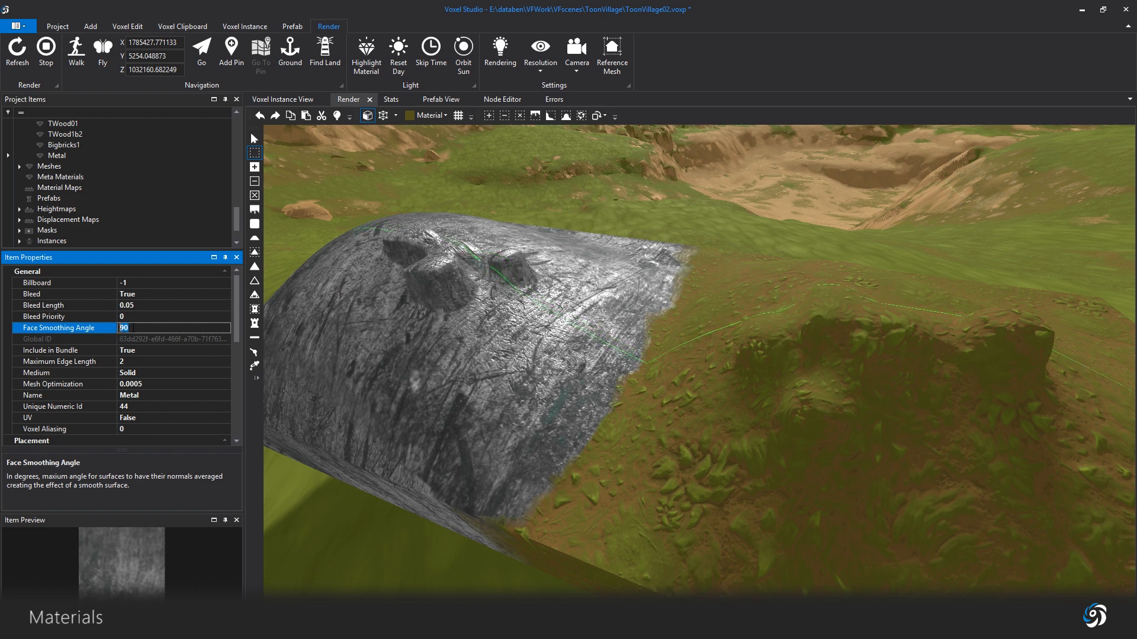
type("10")
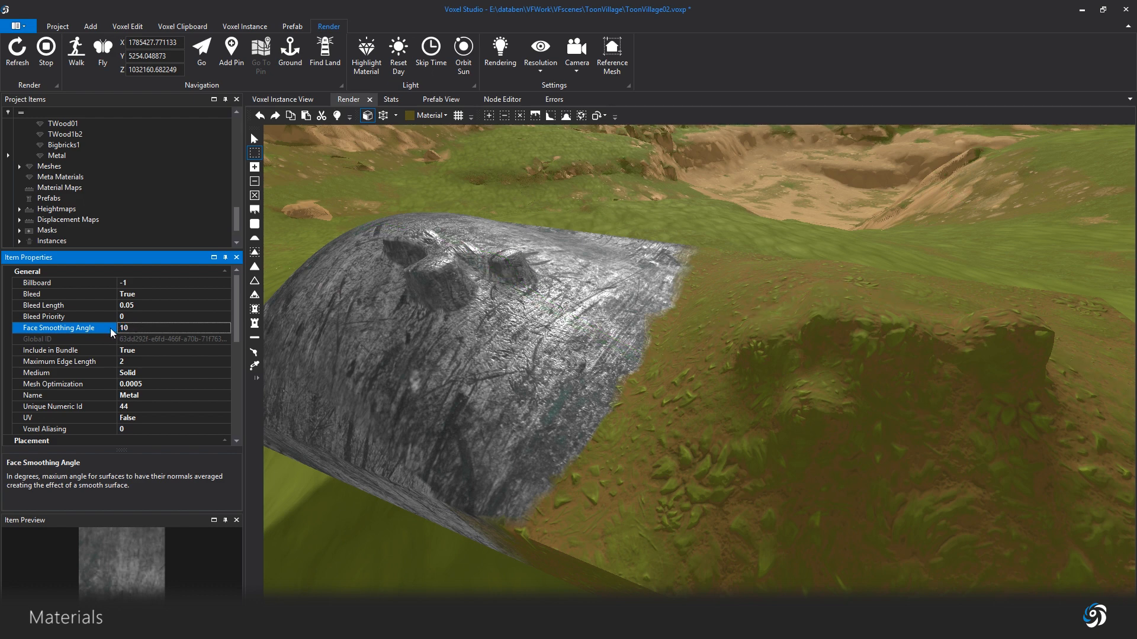
left_click(64, 316)
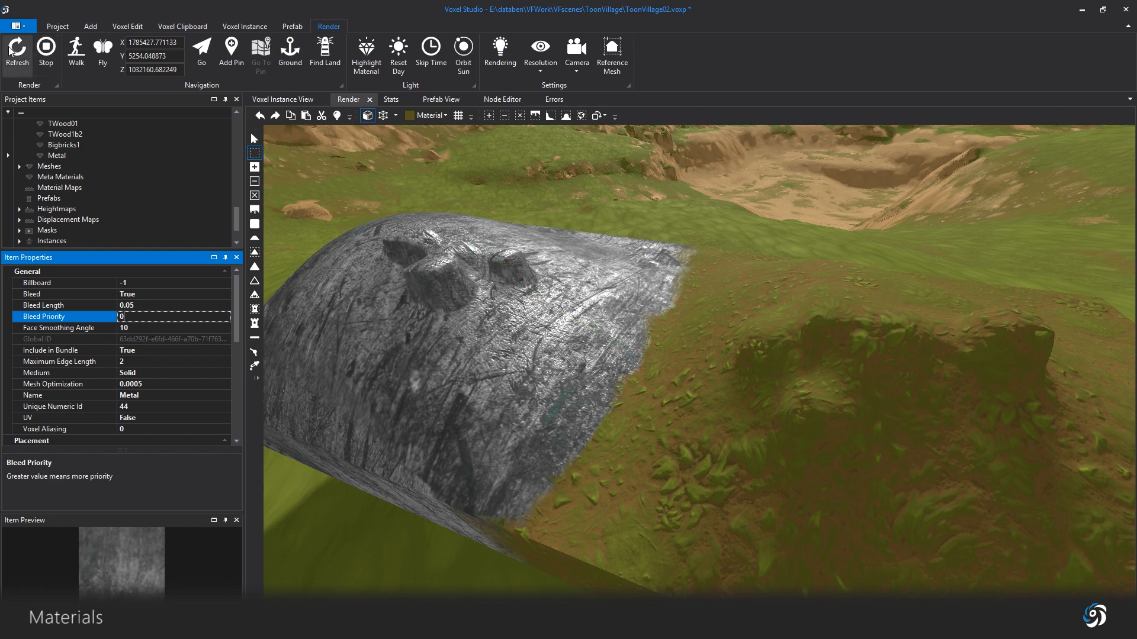
left_click(16, 49)
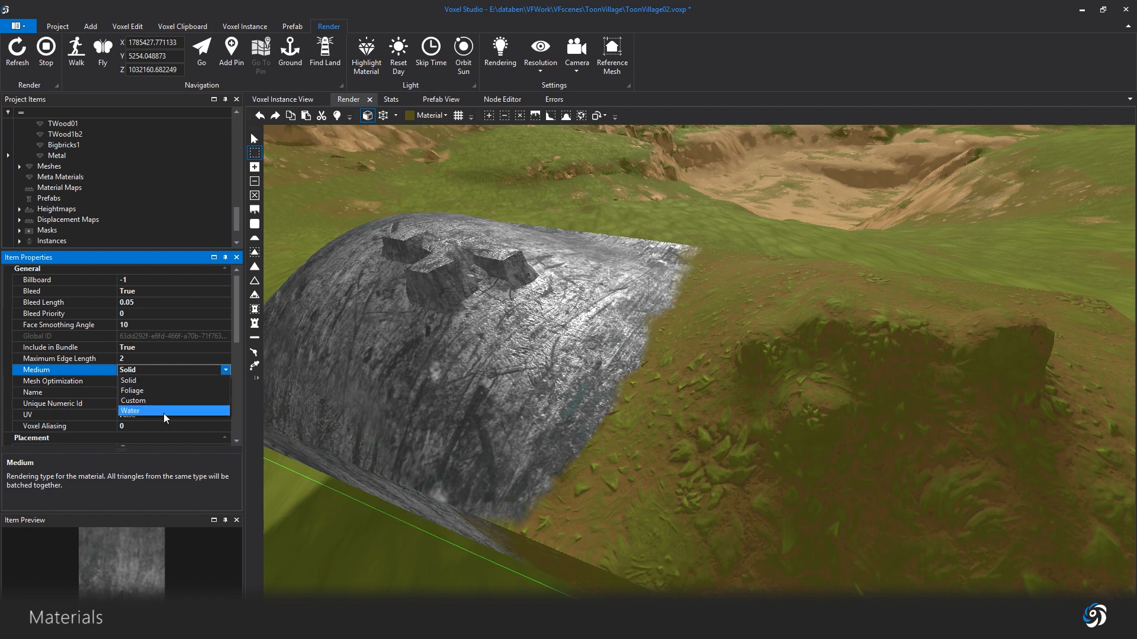
left_click(130, 410)
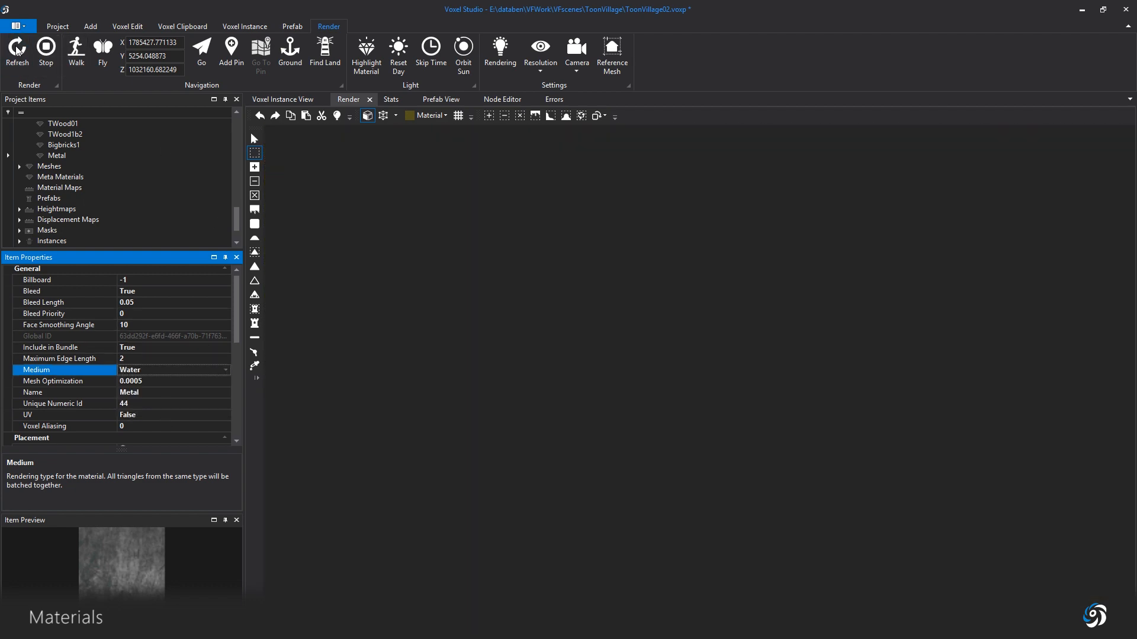
Step: Refresh the Render view to show the arched plank wall on the deck
left_click(16, 51)
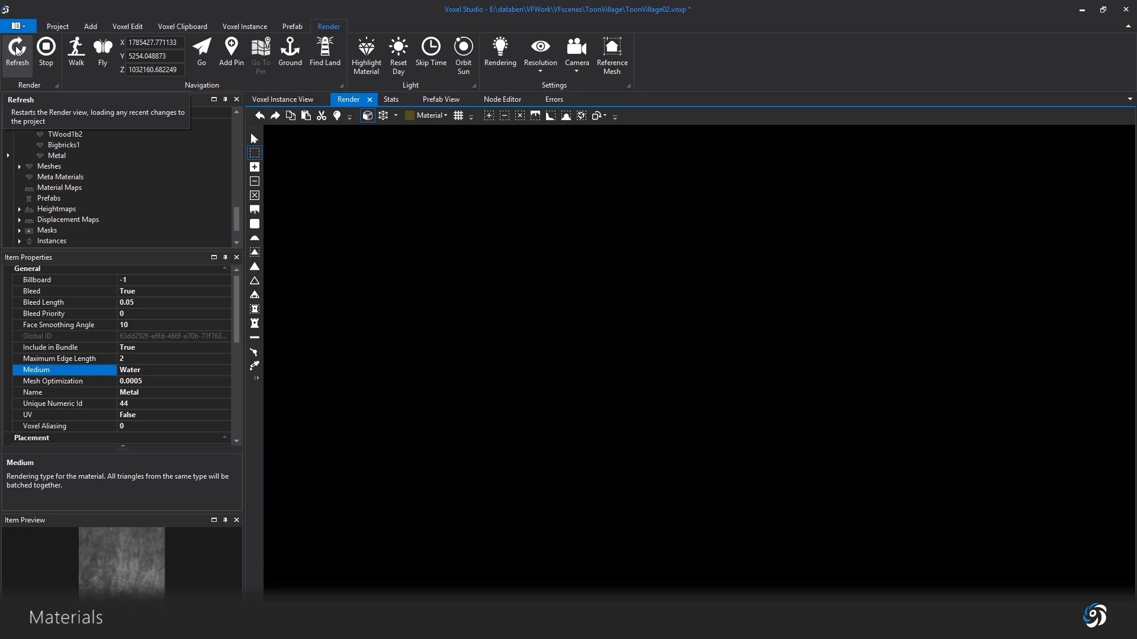
left_click(16, 51)
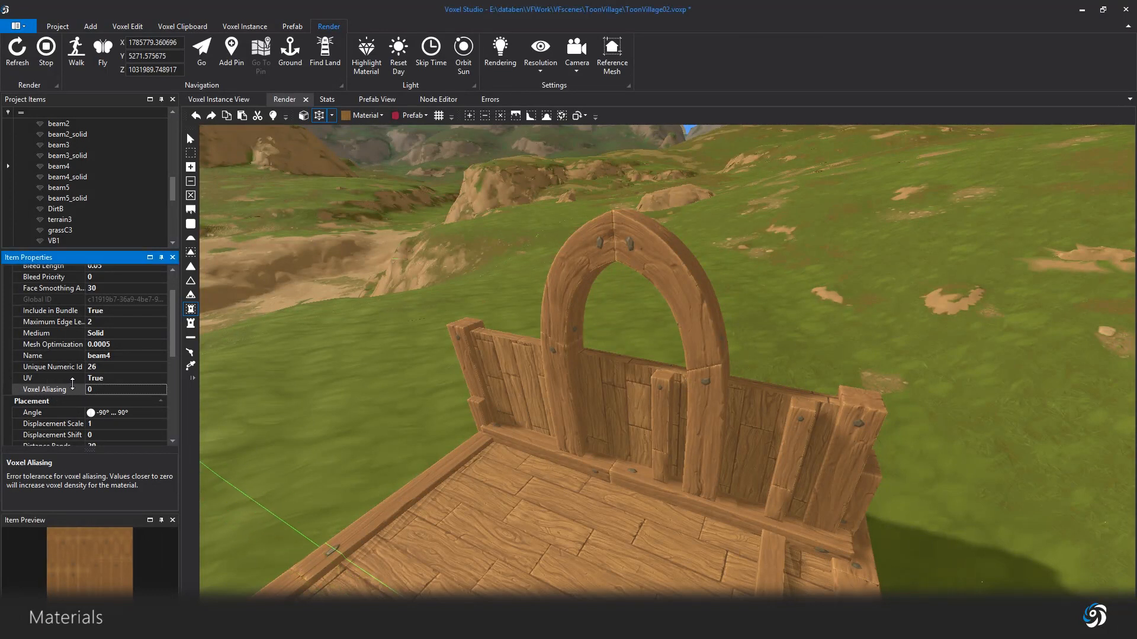
Step: Review resolution and Voxel Antialiasing options, pick materials, then bring up Rendering settings
left_click(539, 52)
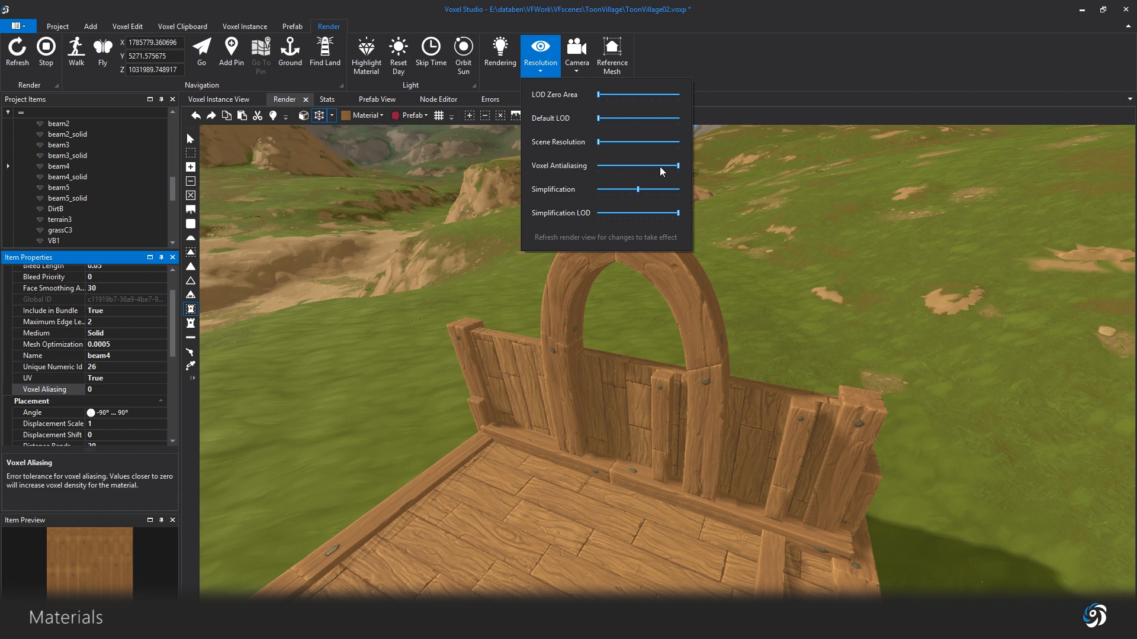
mouse_move(662, 173)
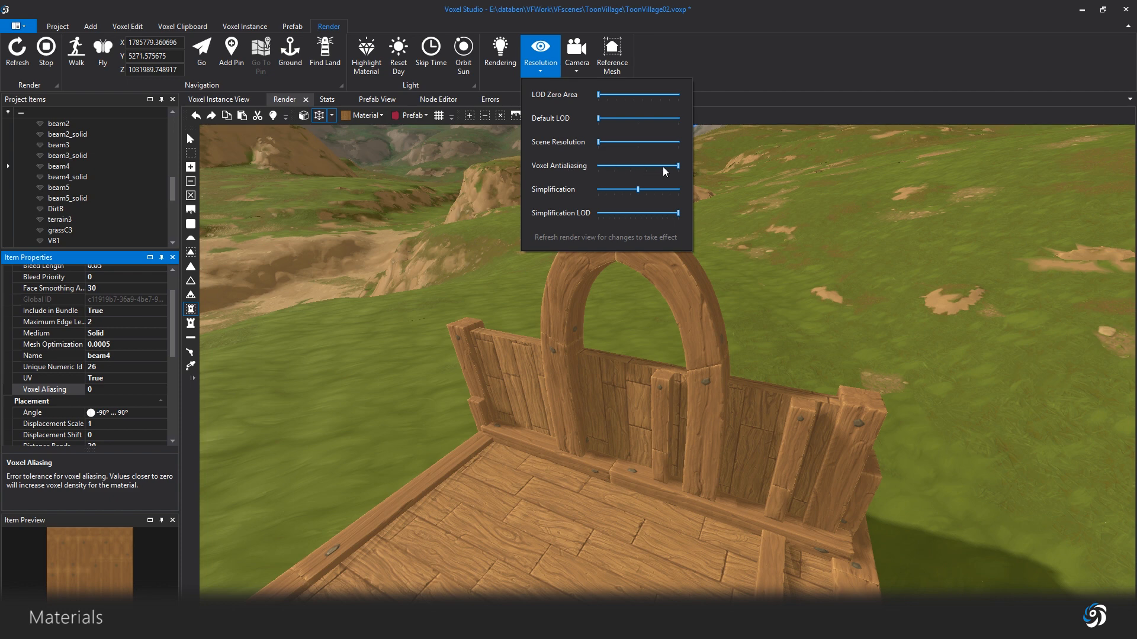
left_click(601, 354)
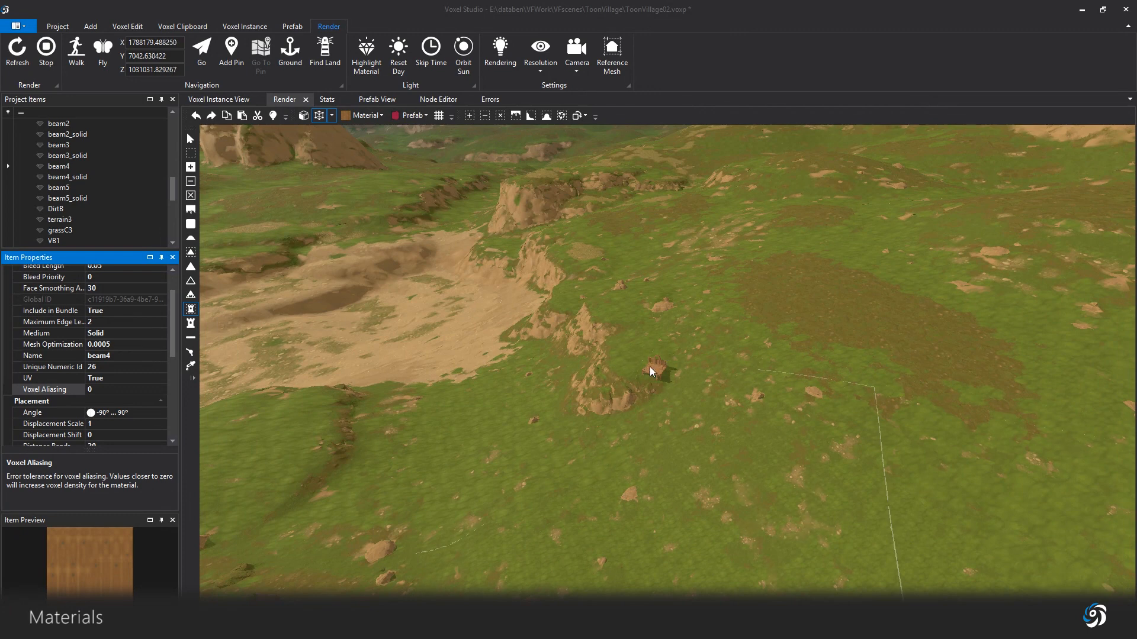
mouse_move(675, 374)
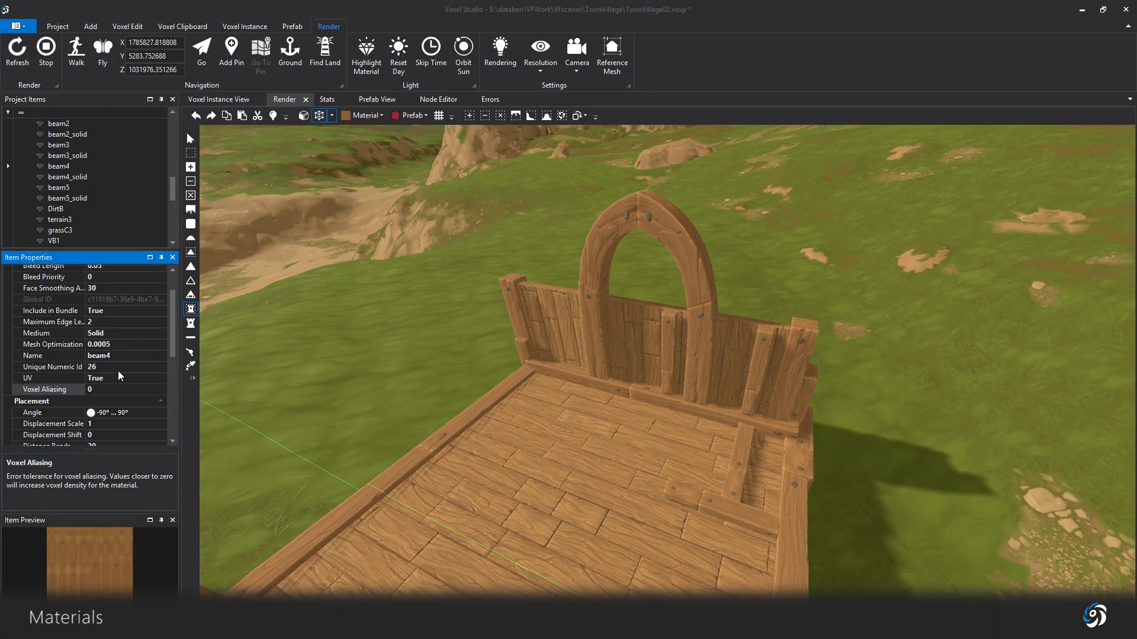
left_click(125, 390)
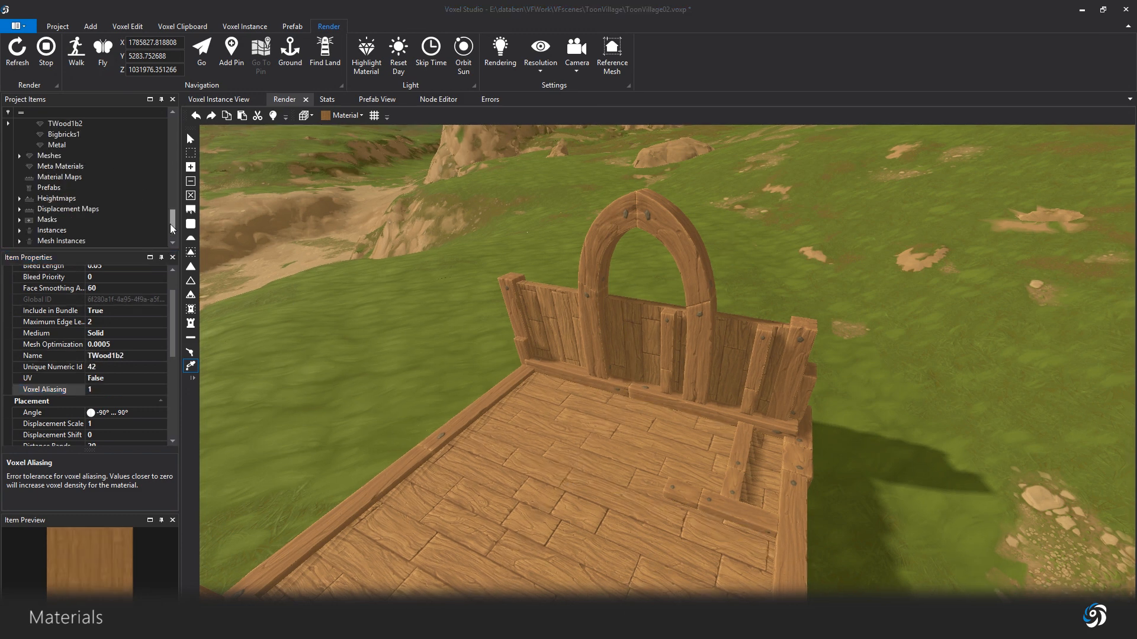
scroll("up", 3)
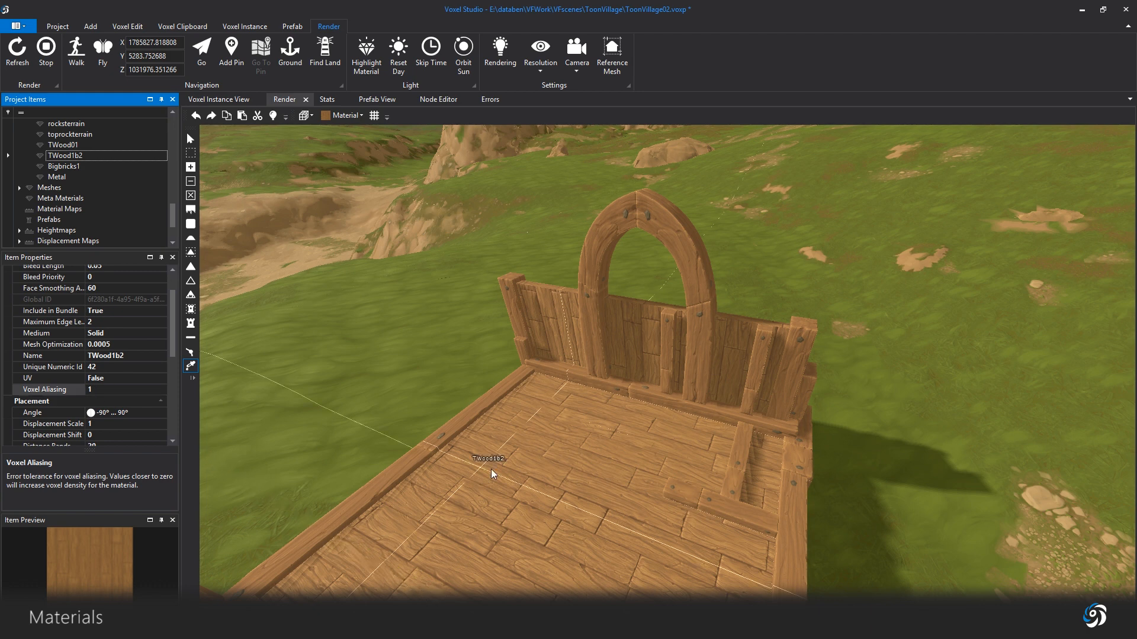
mouse_move(519, 491)
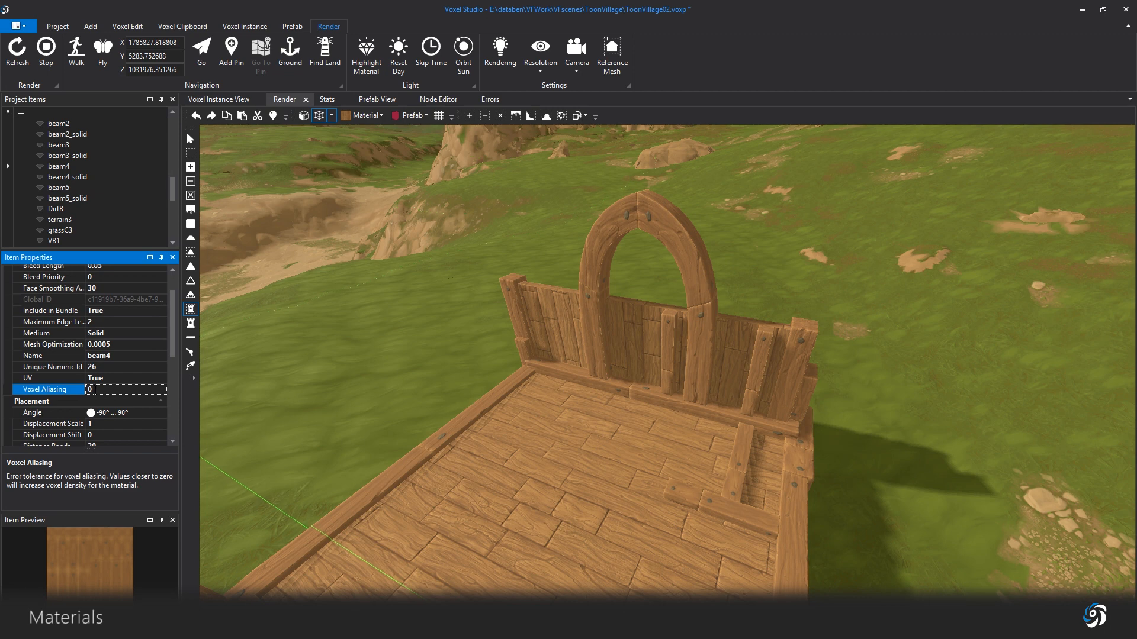
left_click(65, 155)
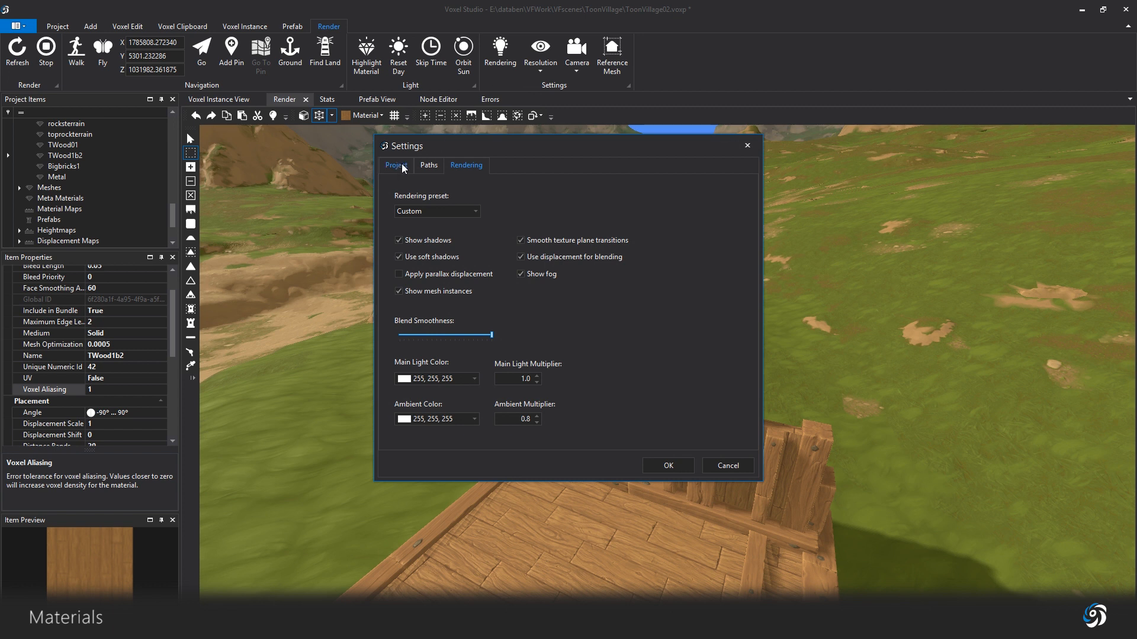
Step: Show the Project page with 1024 texture resolution and basic compression
left_click(394, 165)
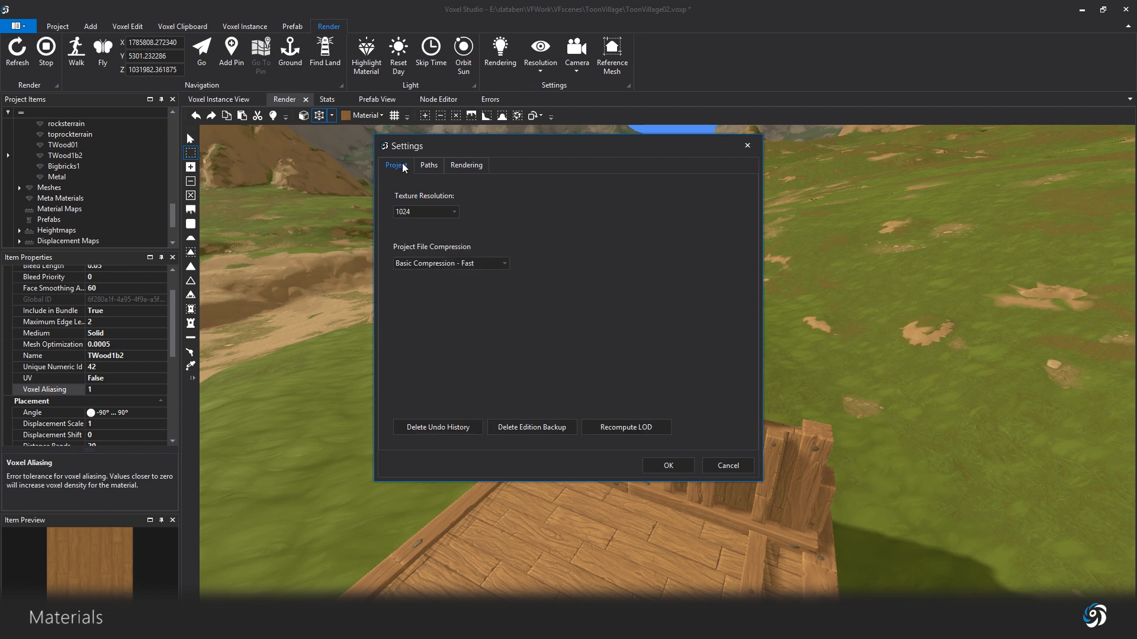
mouse_move(625, 426)
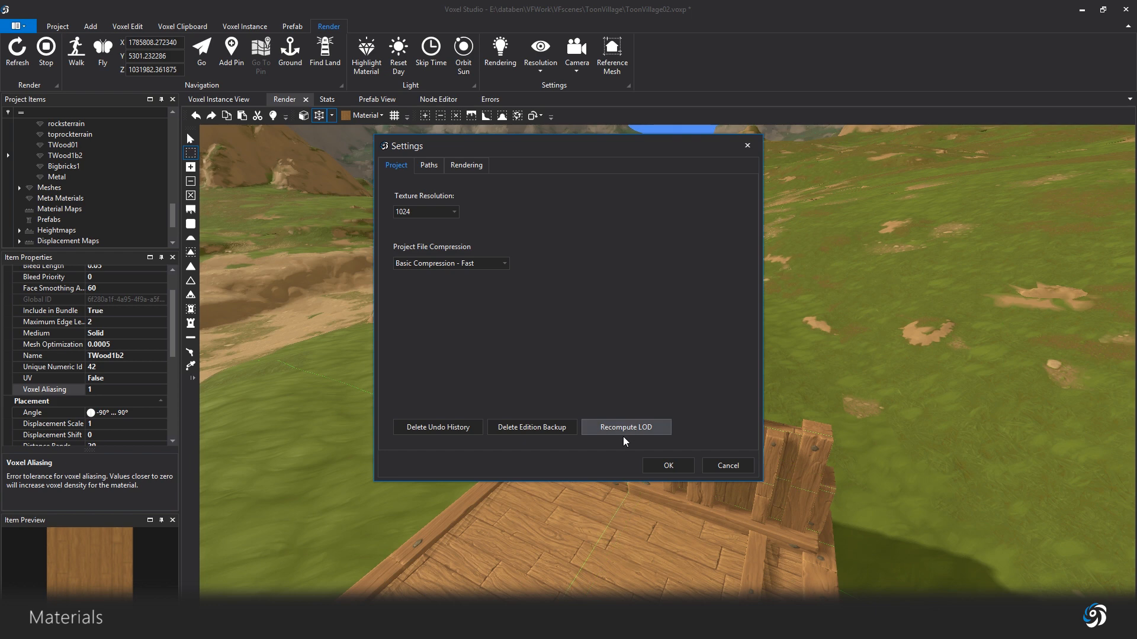
mouse_move(629, 433)
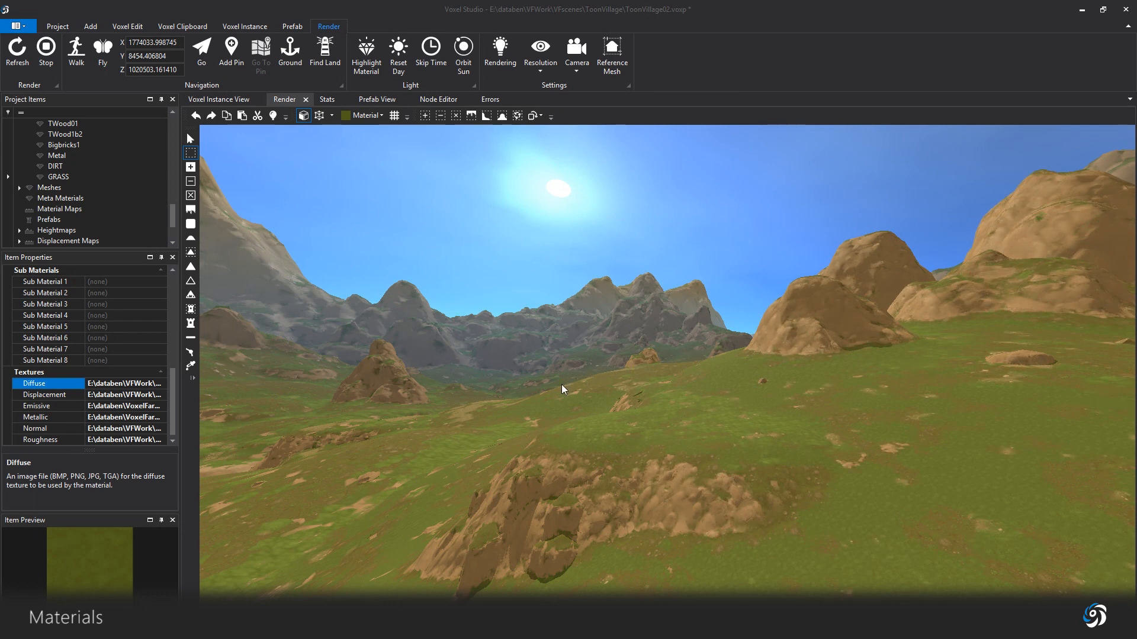
mouse_move(448, 485)
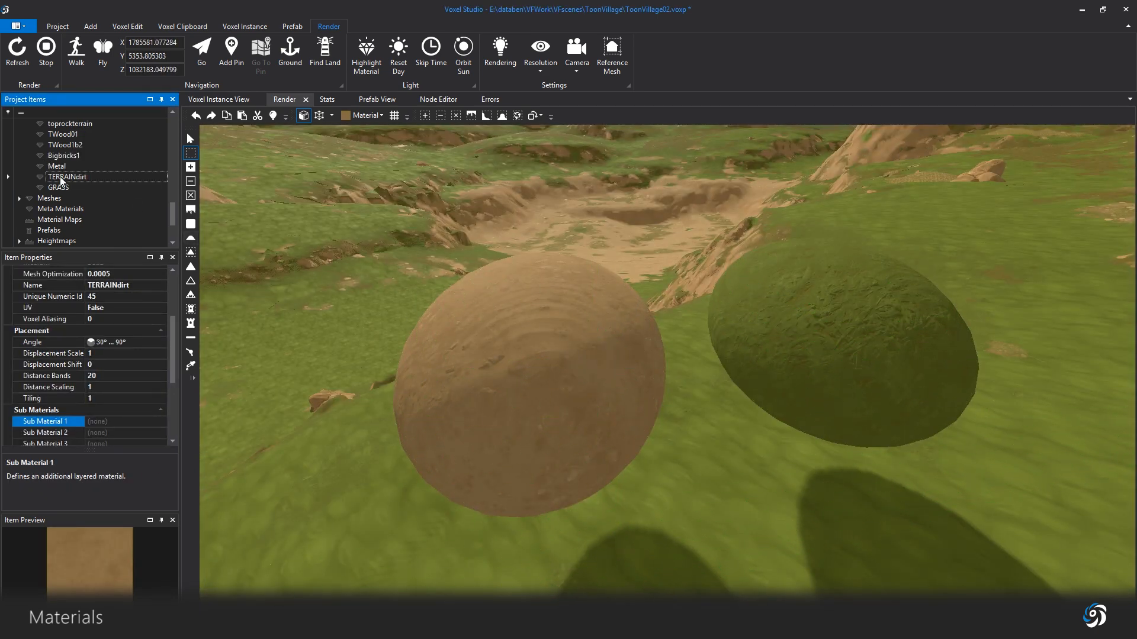
Step: Set the GRASS material's placement angle start value to -80
scroll("down", 3)
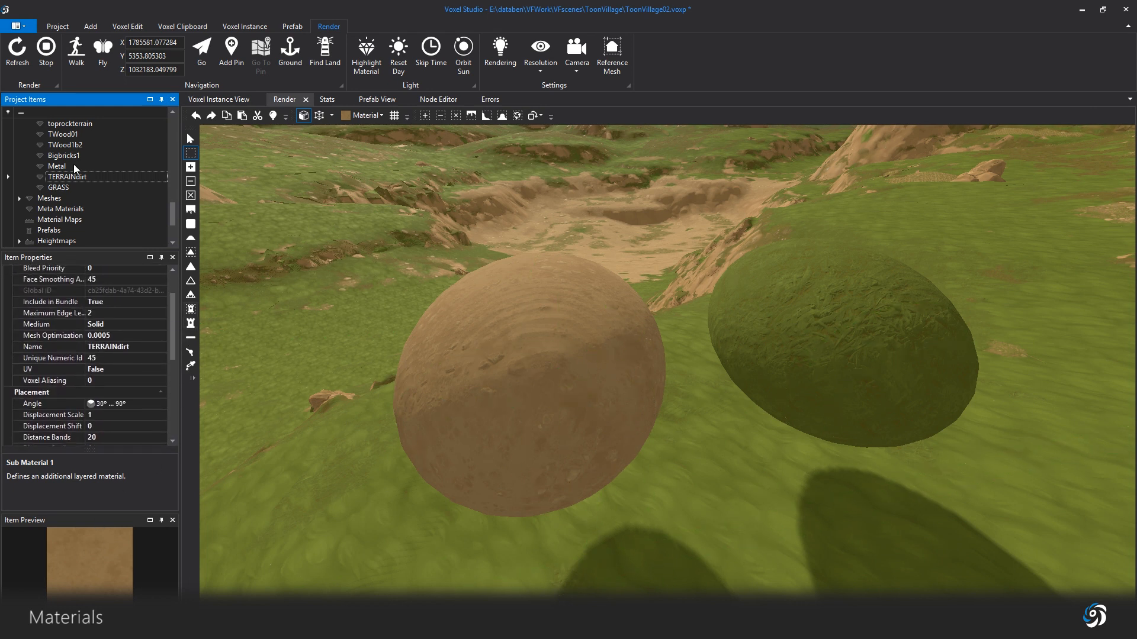
left_click(58, 187)
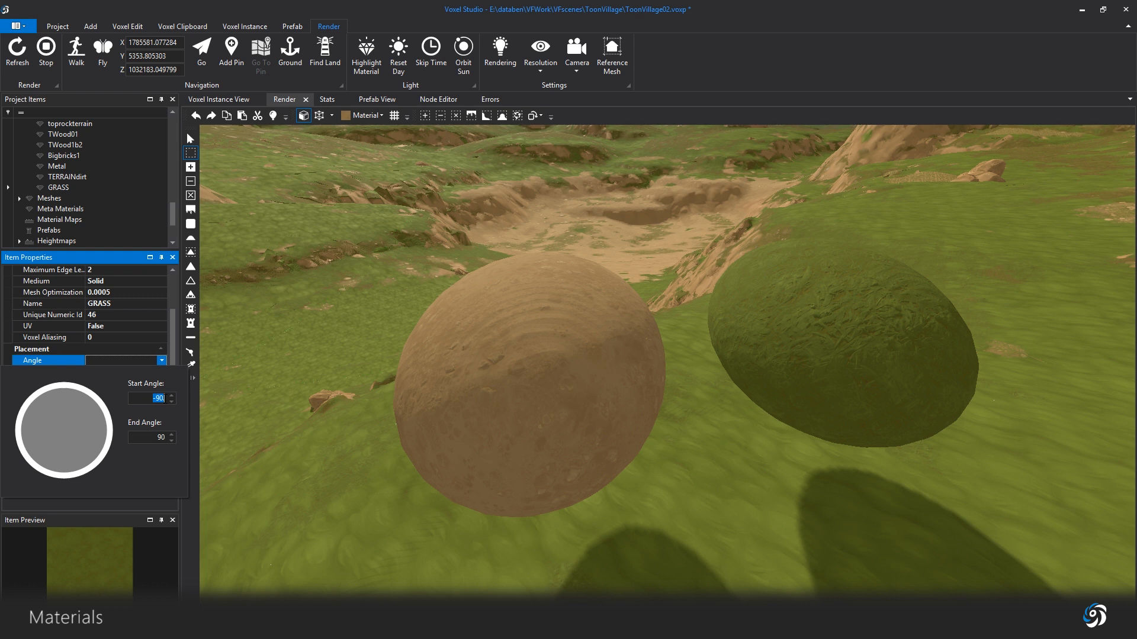
type("-80")
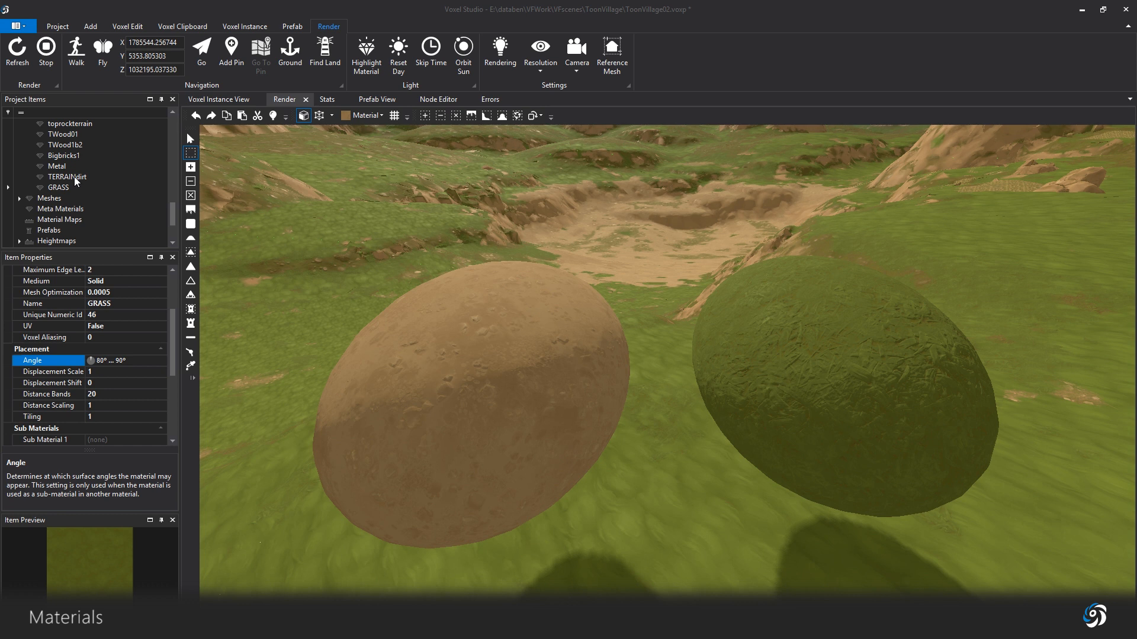
Step: Select TERRAINdirt and list the choices for its Sub Material 1
left_click(67, 177)
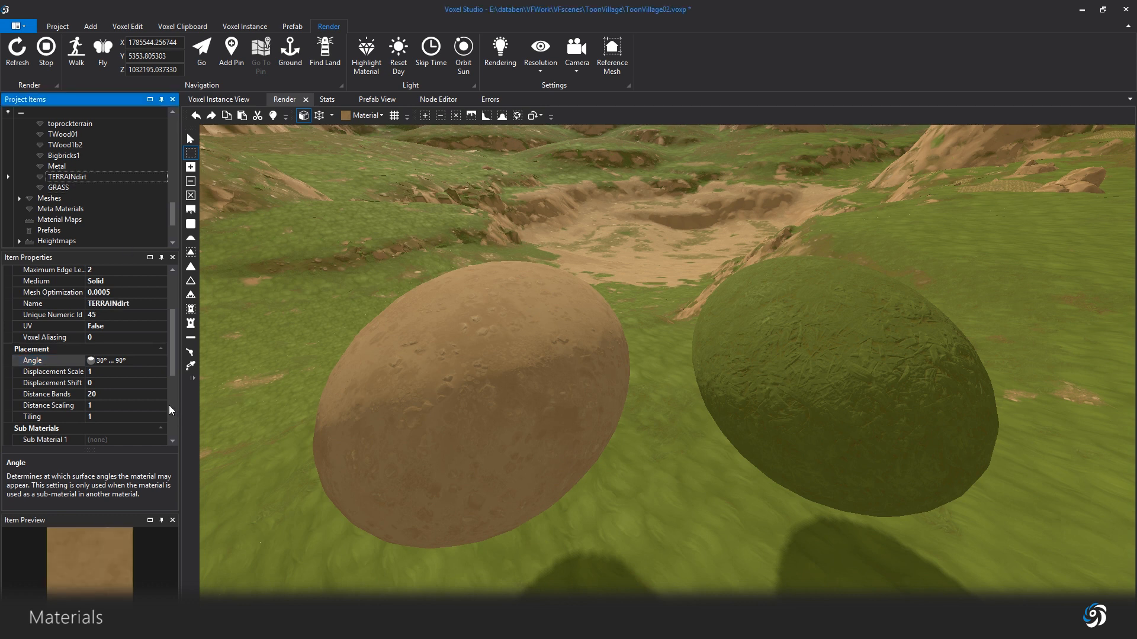
scroll("down", 3)
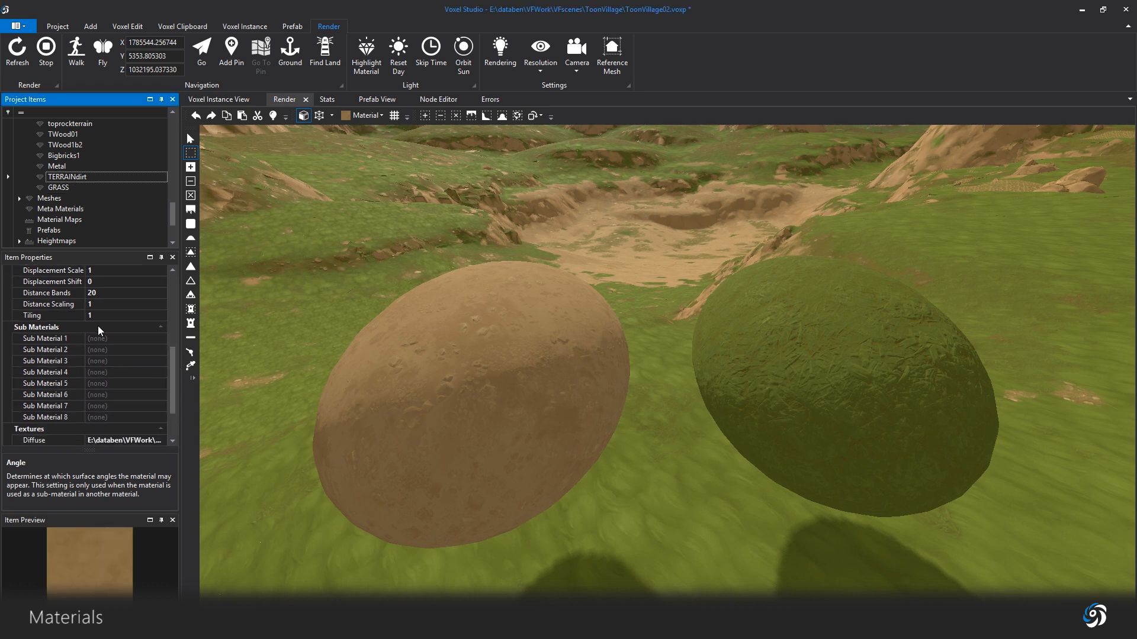
left_click(161, 338)
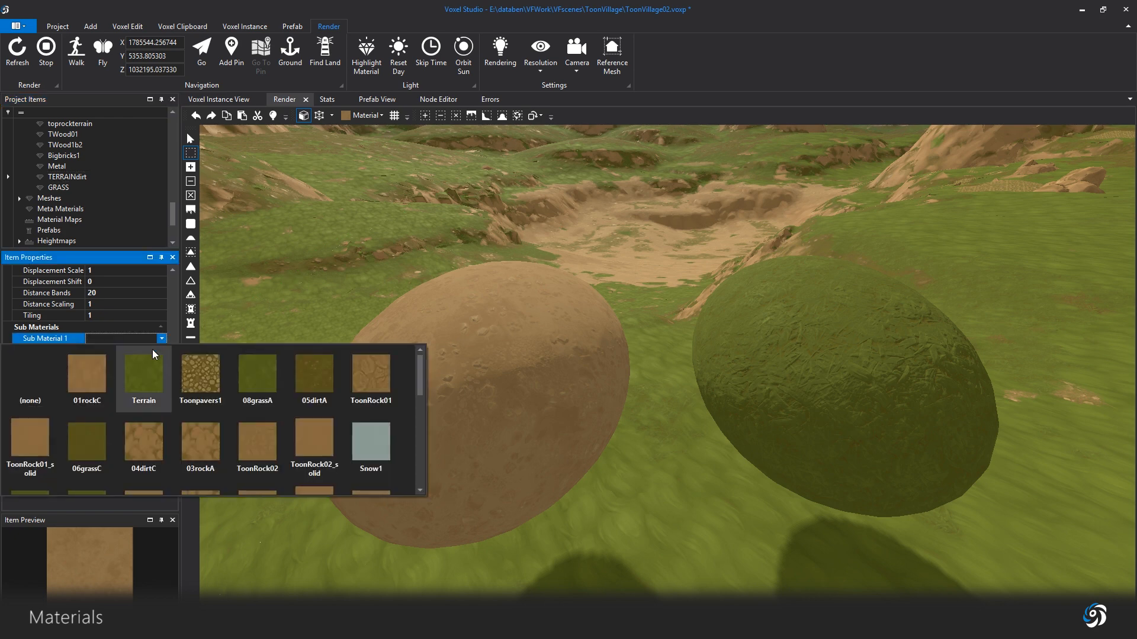
Step: Set GRASS as TERRAINdirt's Sub Material 1 and refresh so grass tops the sphere
scroll("down", 3)
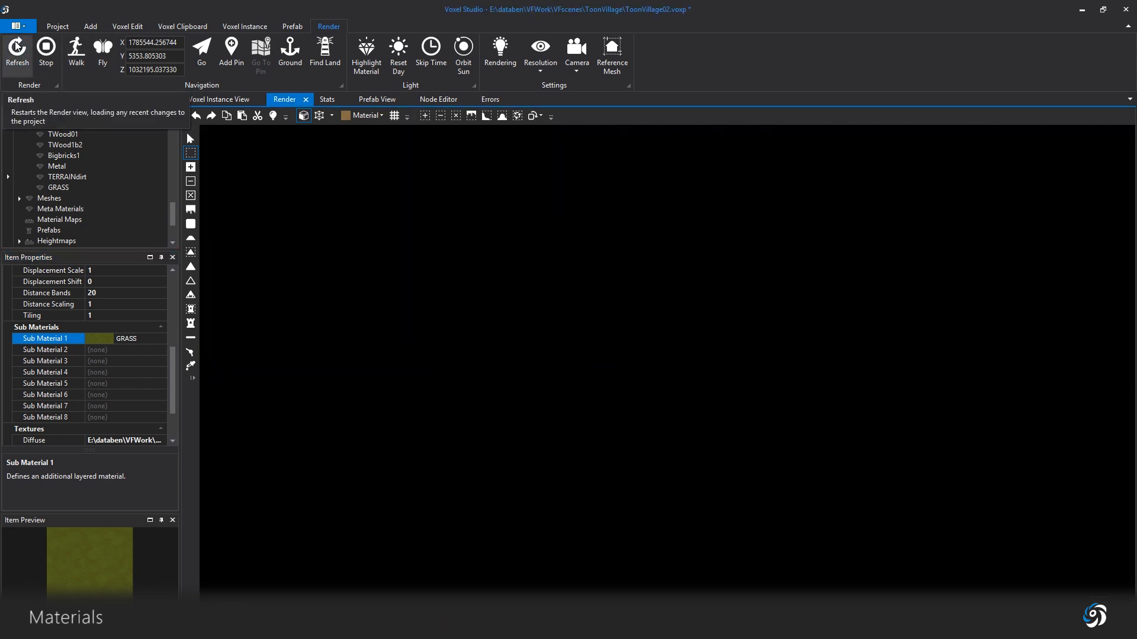
left_click(16, 52)
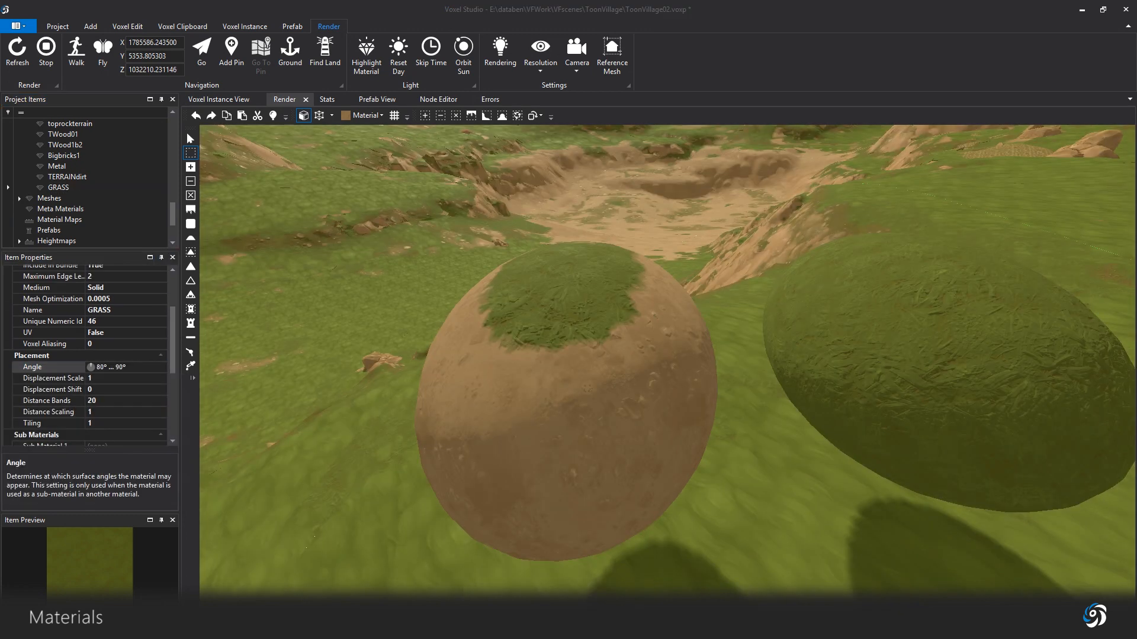
left_click(107, 367)
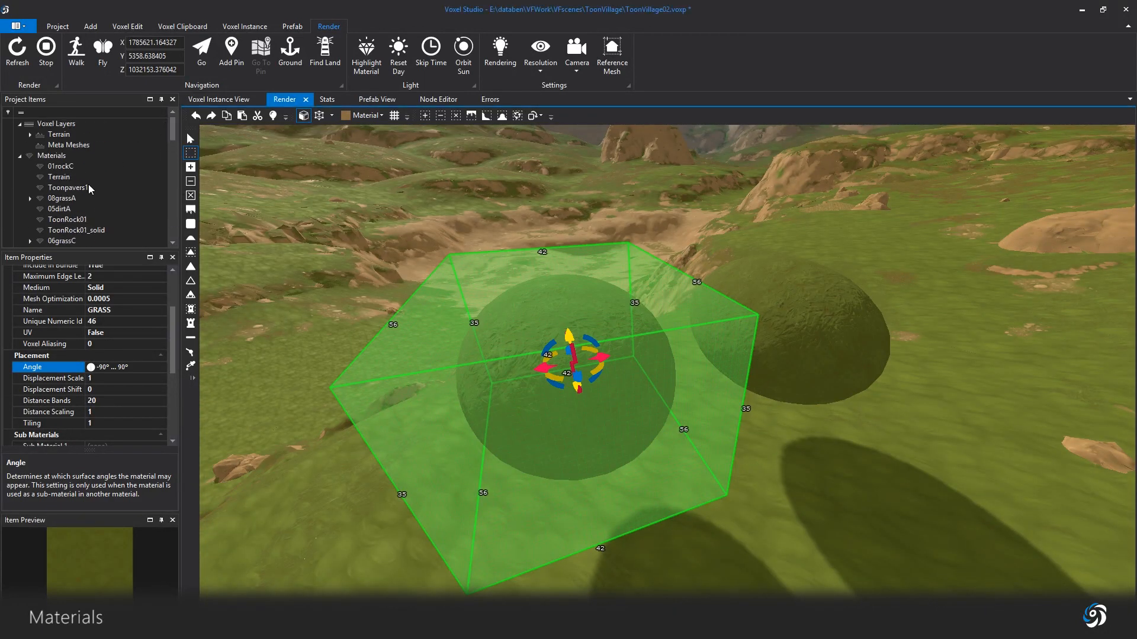
Step: Select Terrain and scroll to its eight rock, dirt and grass sub-materials
left_click(59, 177)
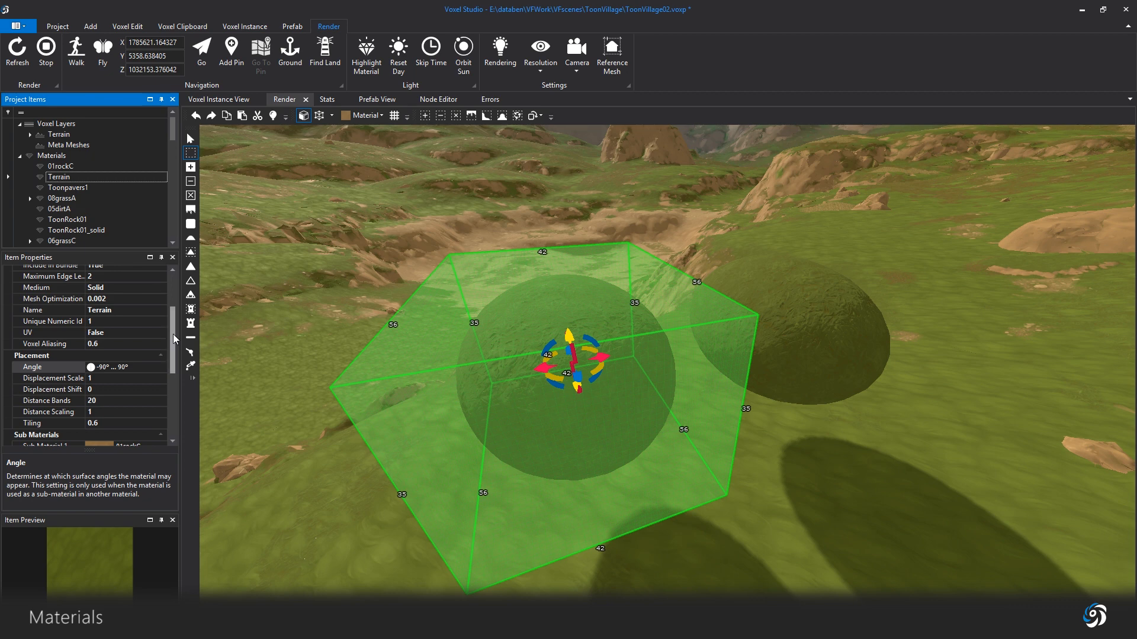
scroll("down", 3)
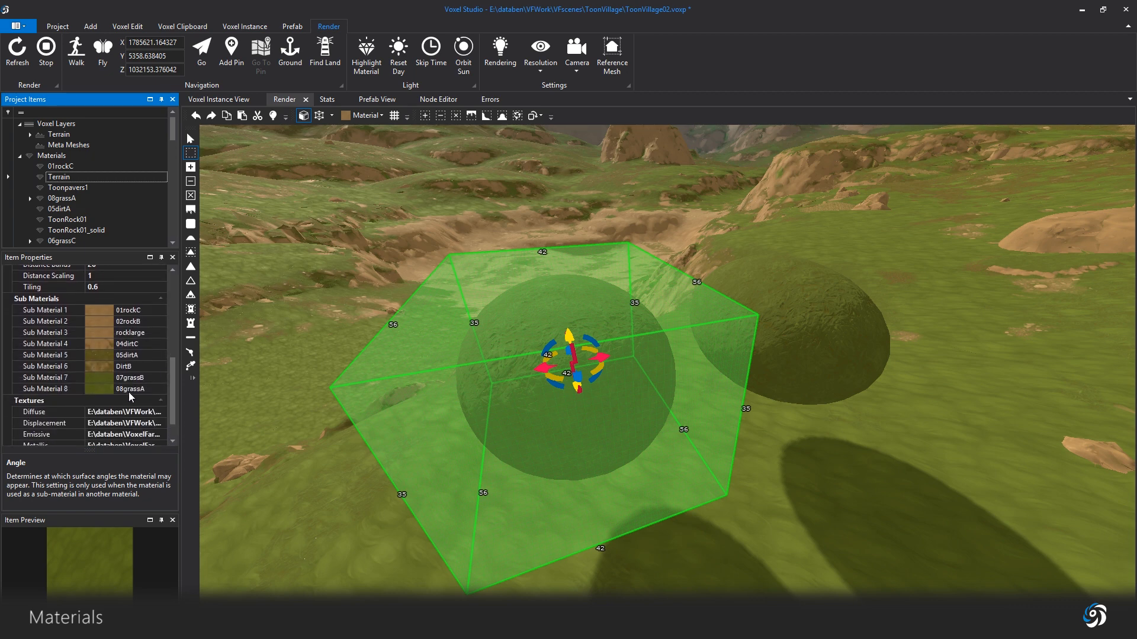
left_click(471, 117)
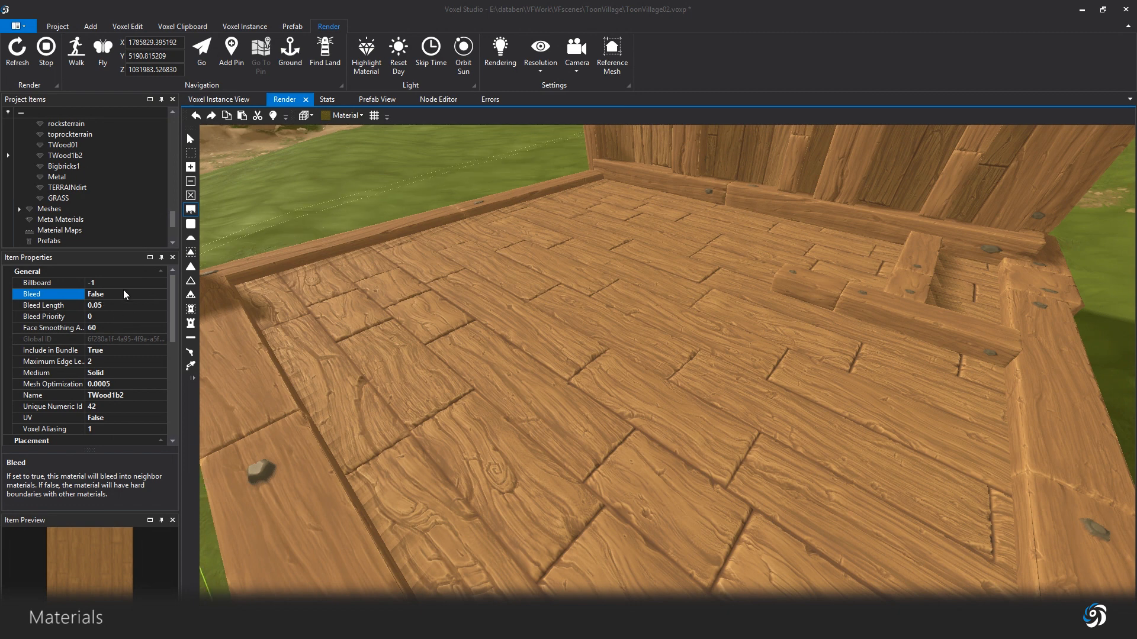
Step: Set TWood1b2's Bleed to True and refresh so grass blends into the deck
left_click(48, 316)
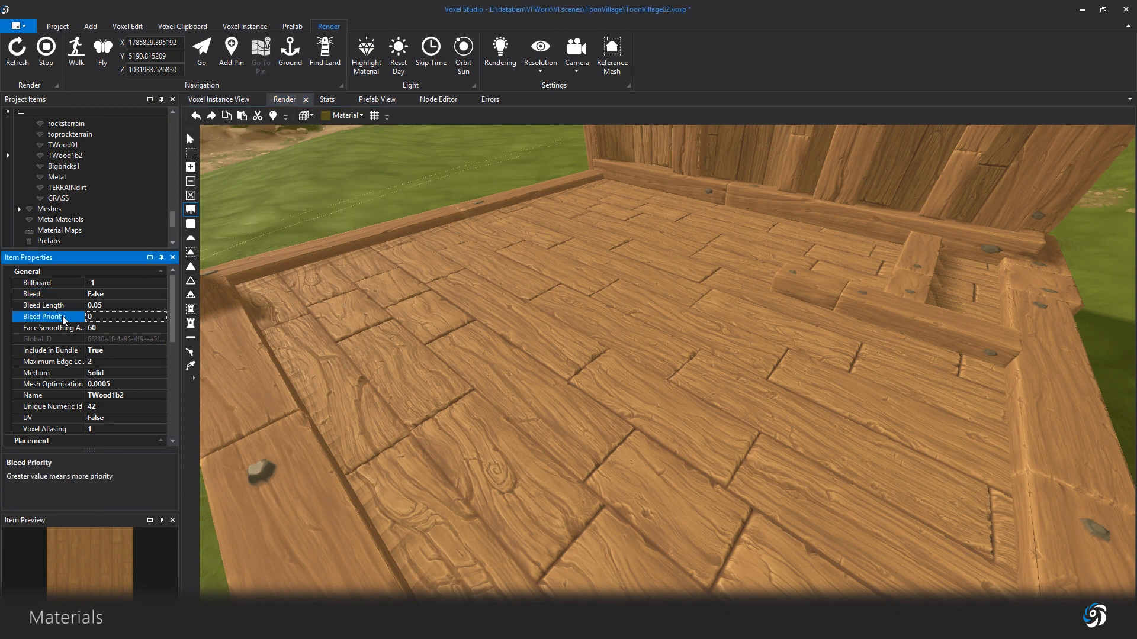
left_click(601, 376)
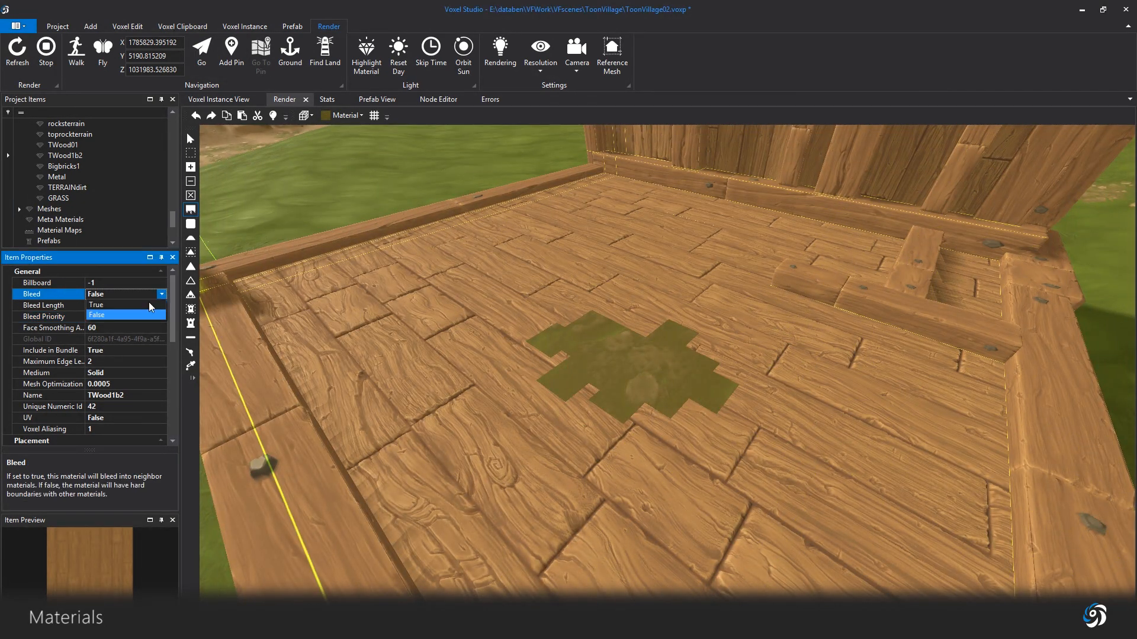
left_click(96, 304)
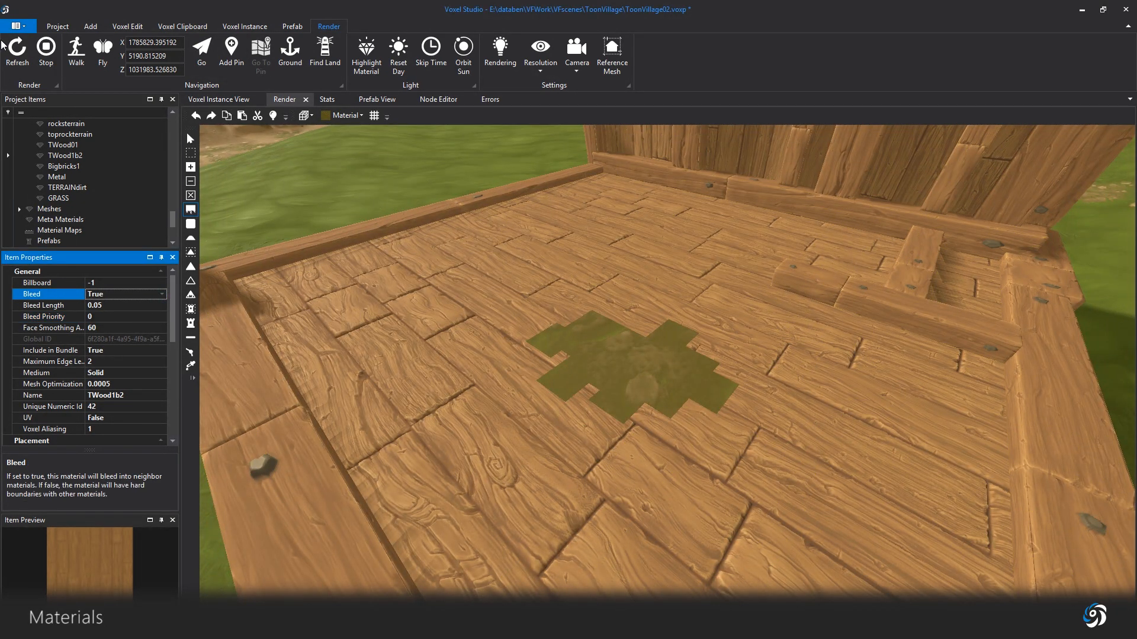
left_click(16, 52)
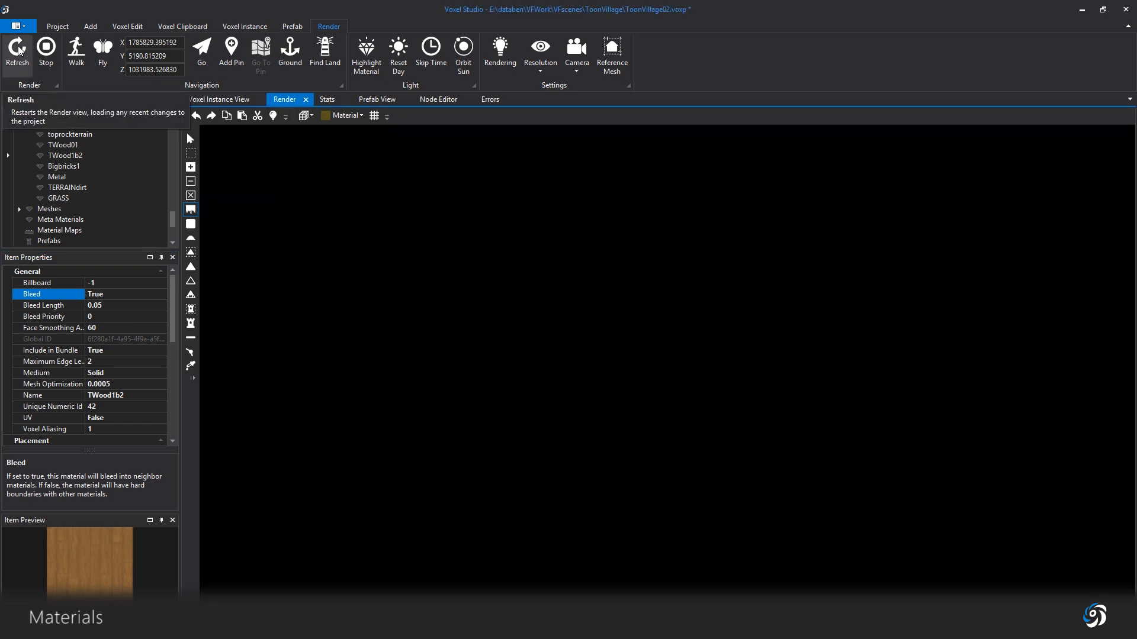
left_click(16, 51)
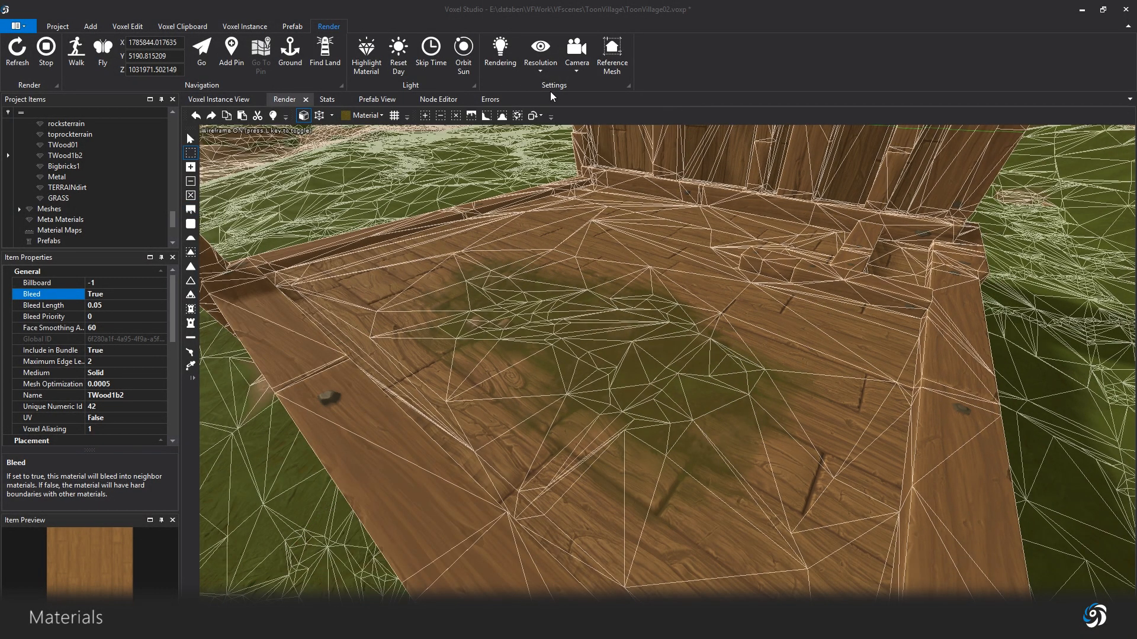
Step: Adjust the Simplification LOD slider in Render > Resolution and refresh the scene
left_click(538, 53)
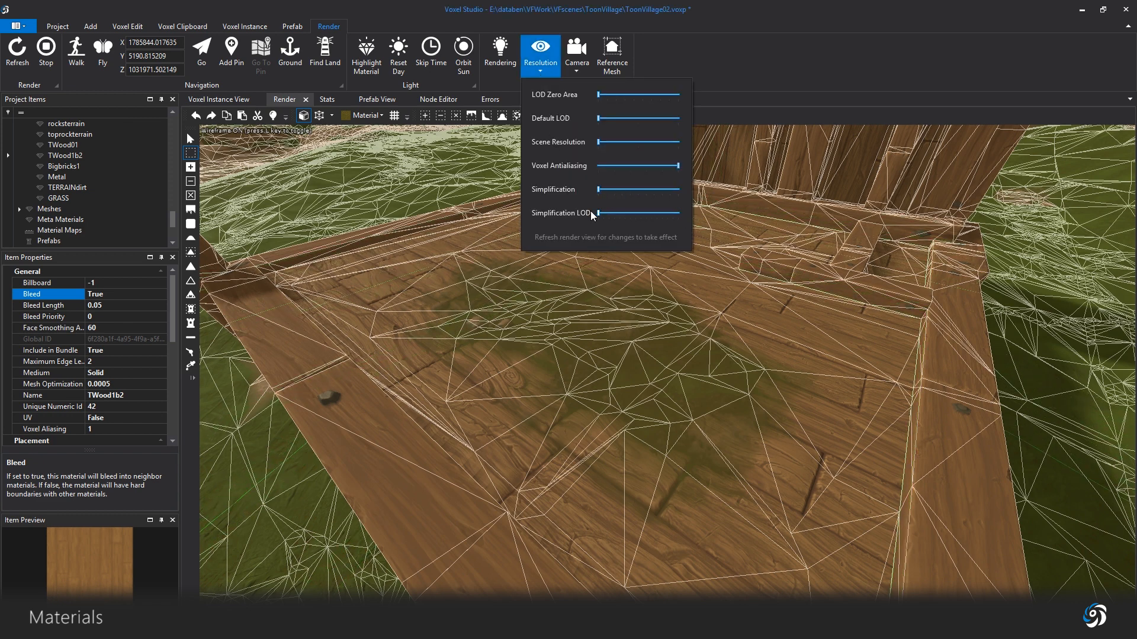
left_click(16, 51)
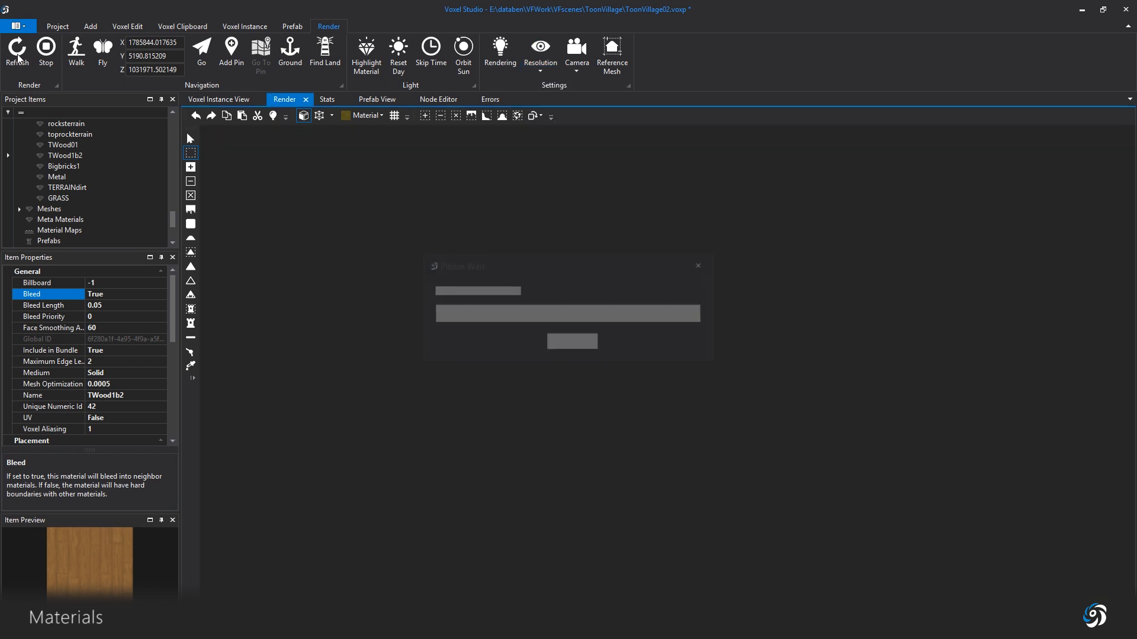
left_click(16, 51)
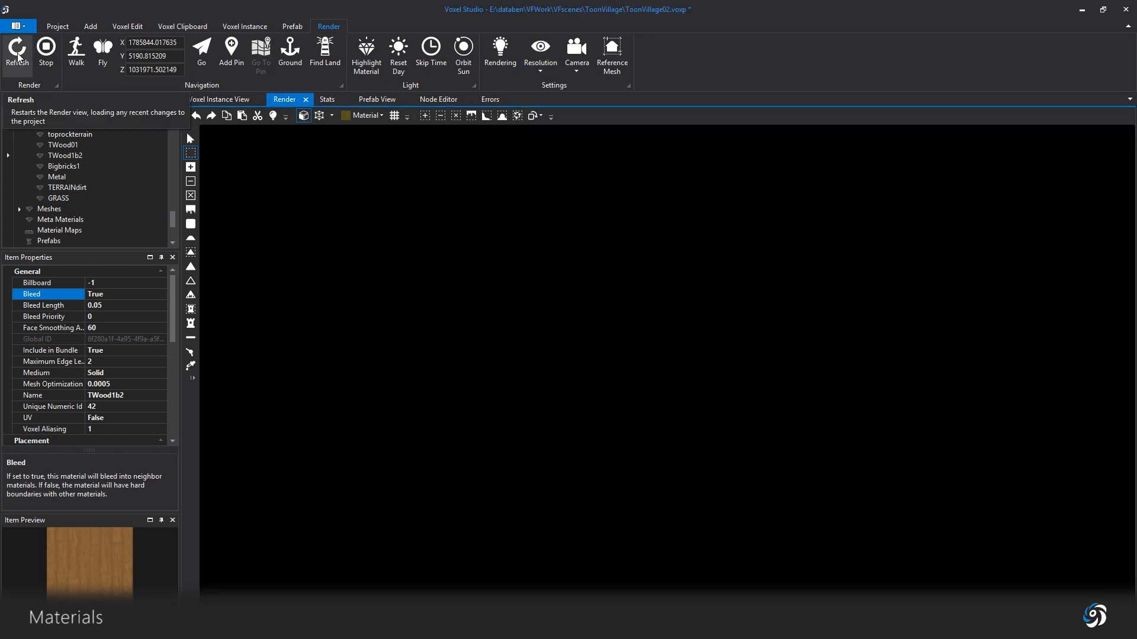
left_click(16, 51)
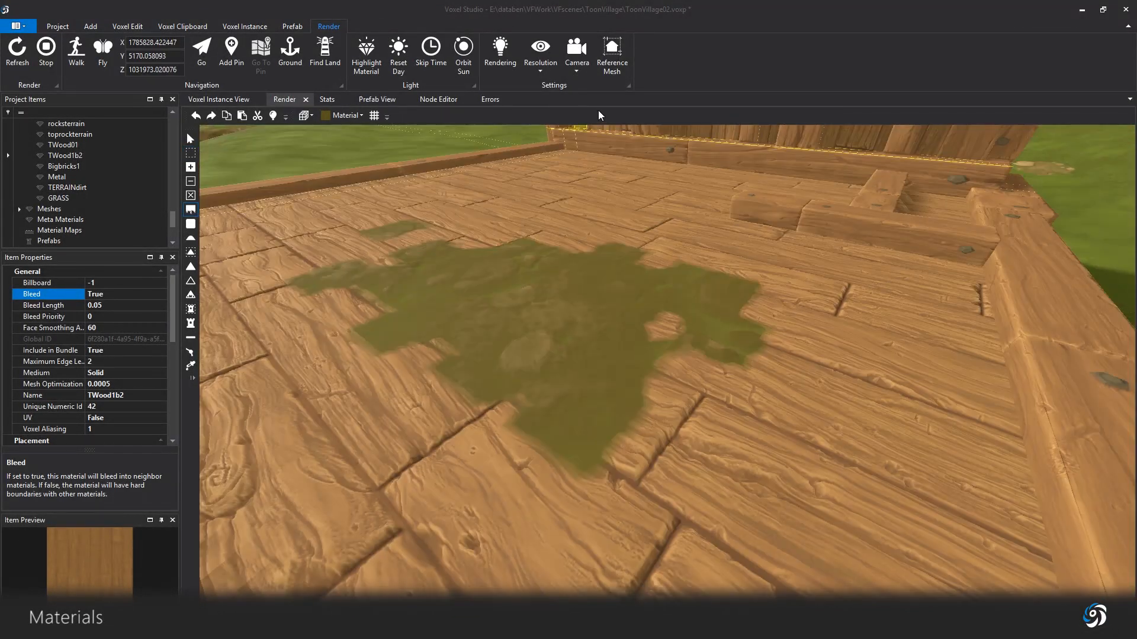
left_click(539, 52)
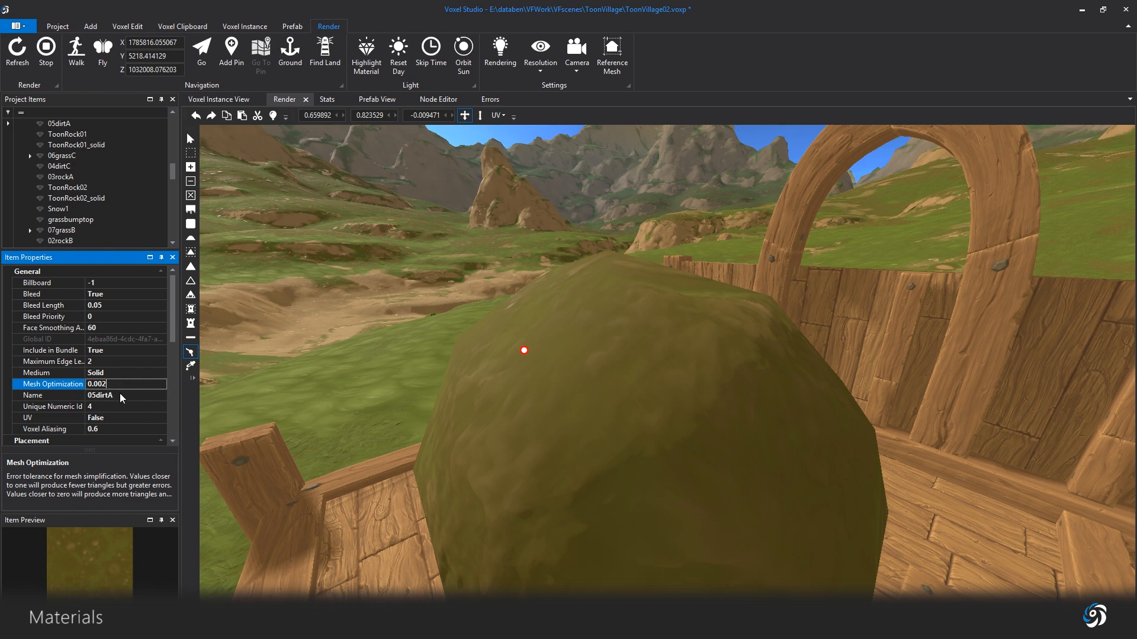
Step: Commit 0.002 as 05dirtA's Mesh Optimization and refresh the render
left_click(99, 394)
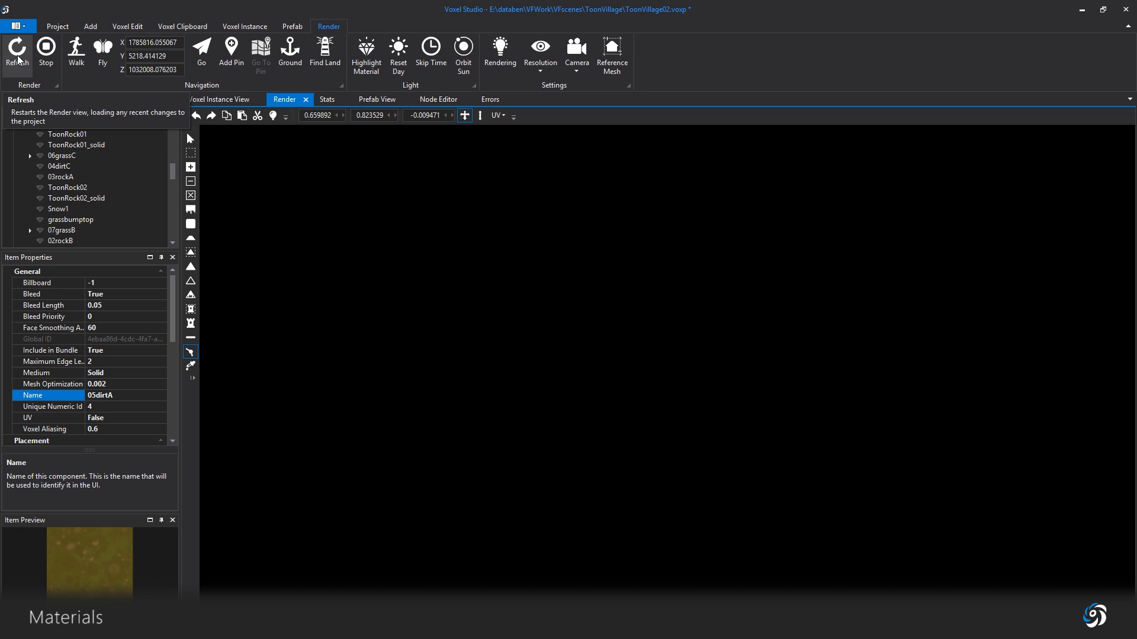
left_click(16, 49)
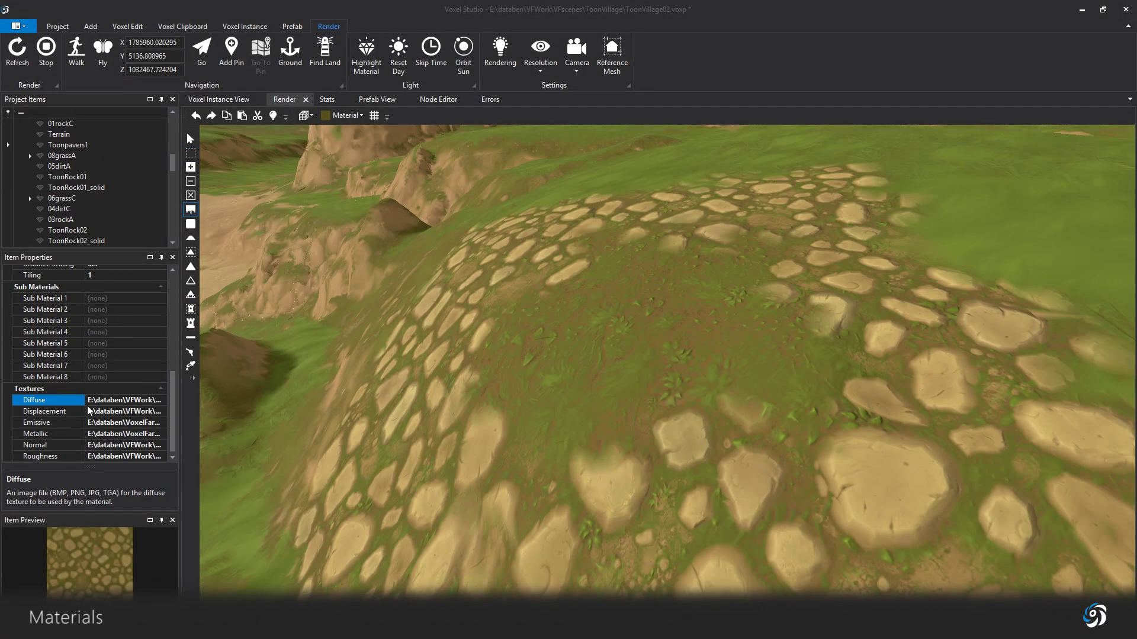
Step: Preview the paver material's Displacement texture, a white stone mask on black
left_click(43, 411)
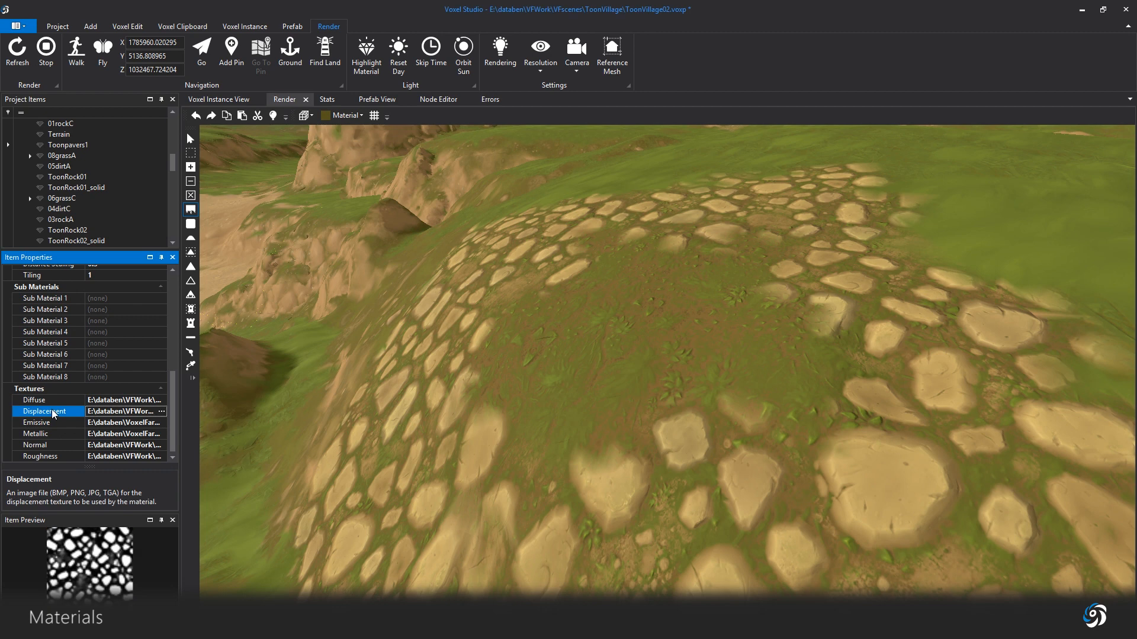
mouse_move(123, 411)
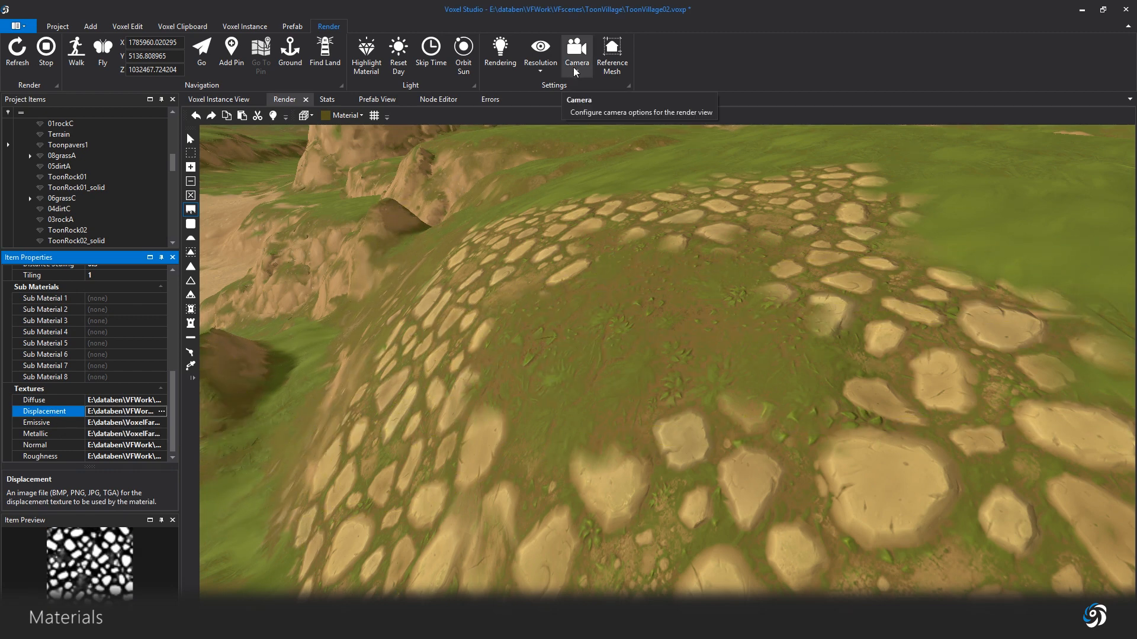
Step: Enable parallax displacement and displacement-based material blending in the rendering settings
left_click(539, 54)
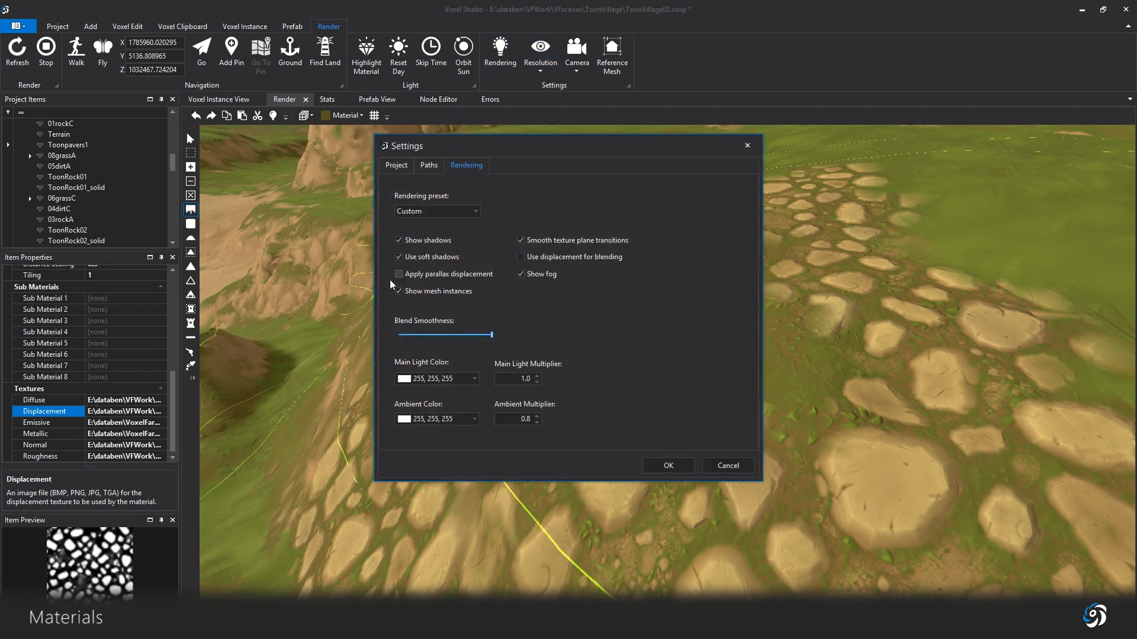
left_click(398, 274)
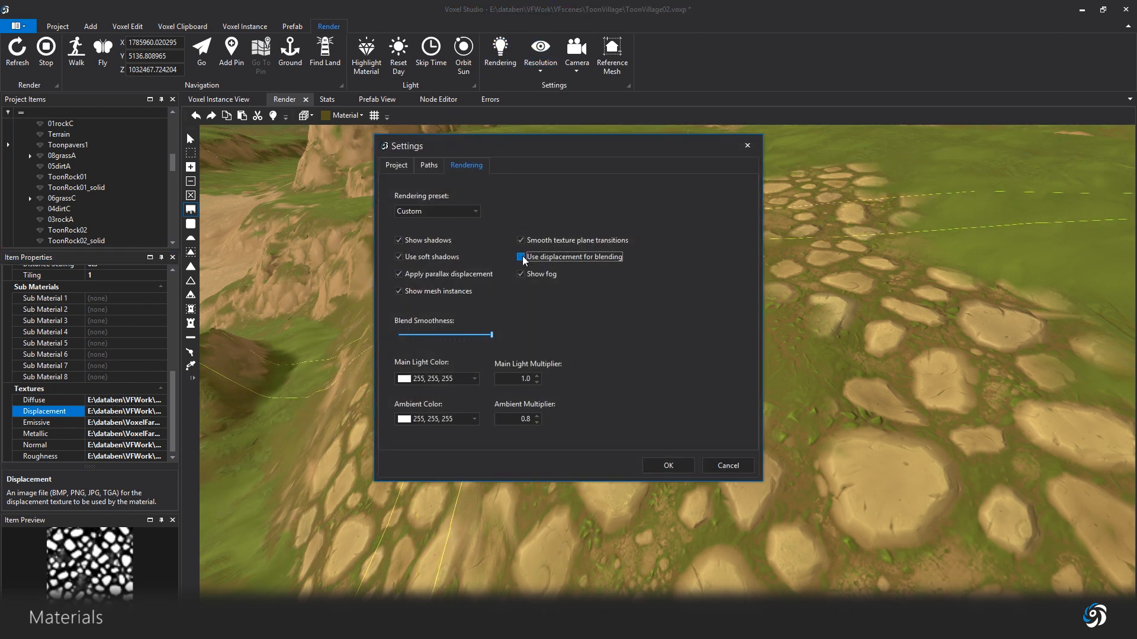
left_click(521, 256)
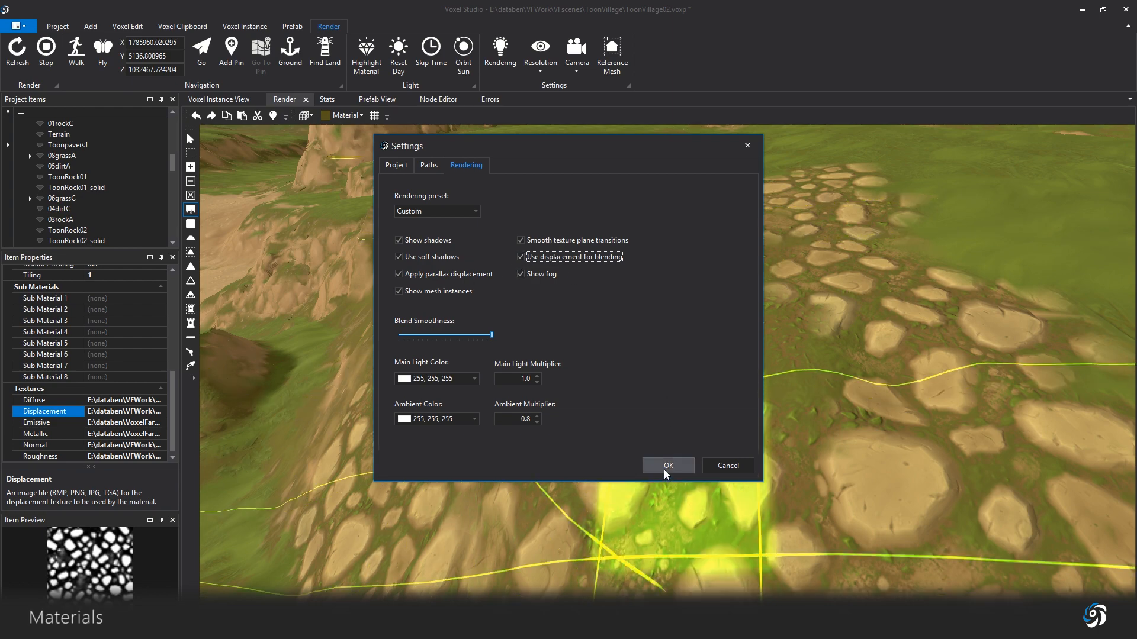
left_click(666, 465)
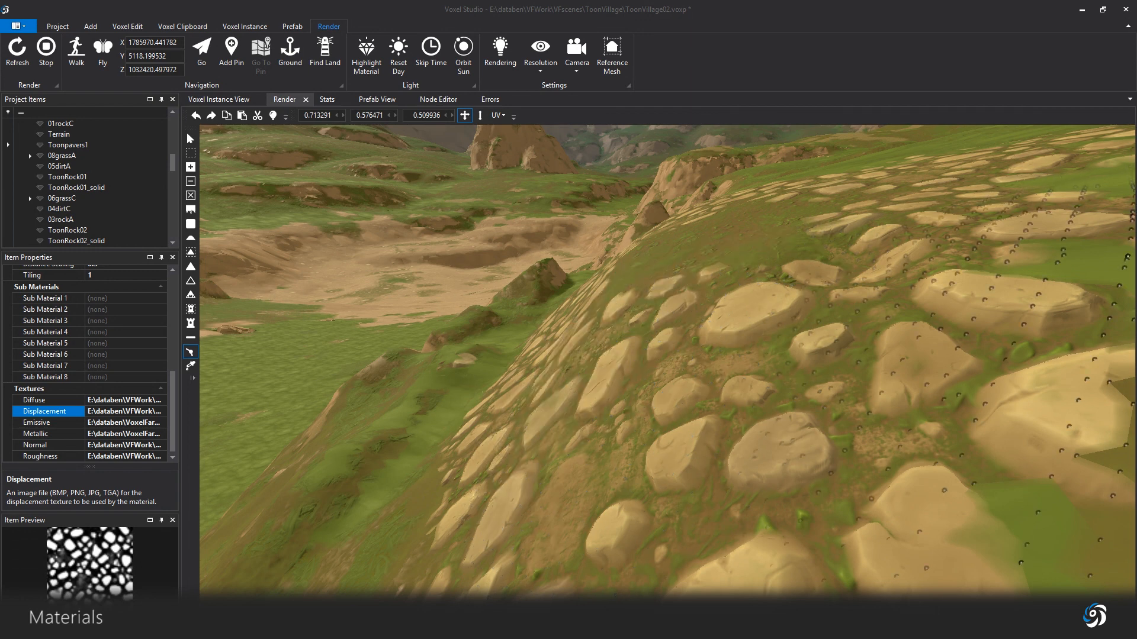
Step: Keep parallax displacement on, set Toonpavers1's Displacement Scale to 0, and refresh
left_click(499, 51)
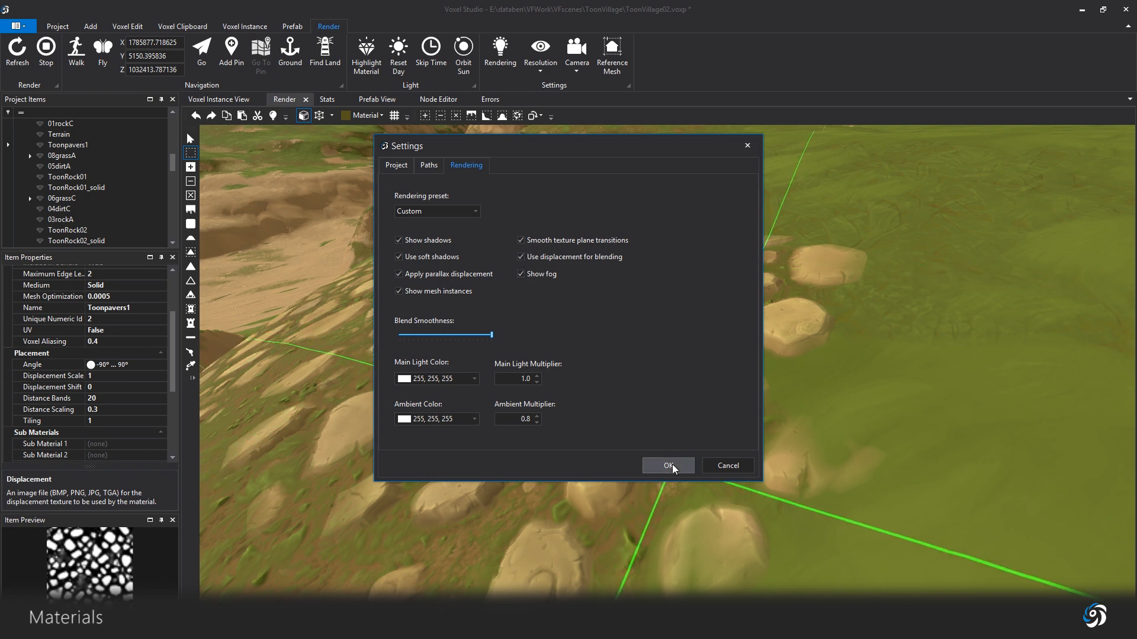
left_click(667, 466)
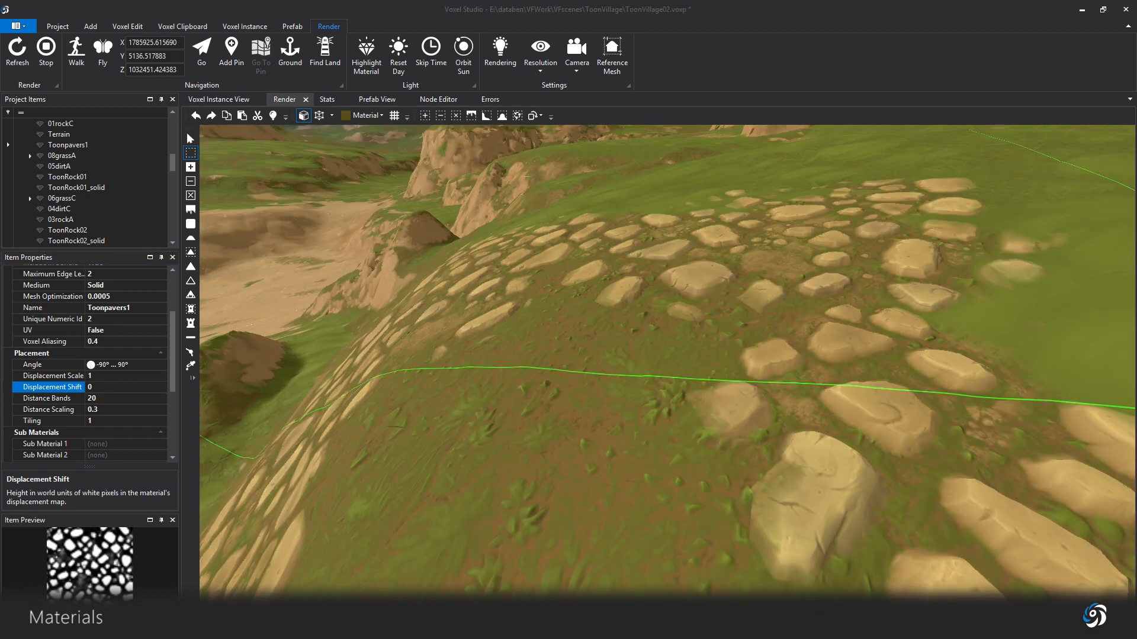
left_click(52, 375)
type("0")
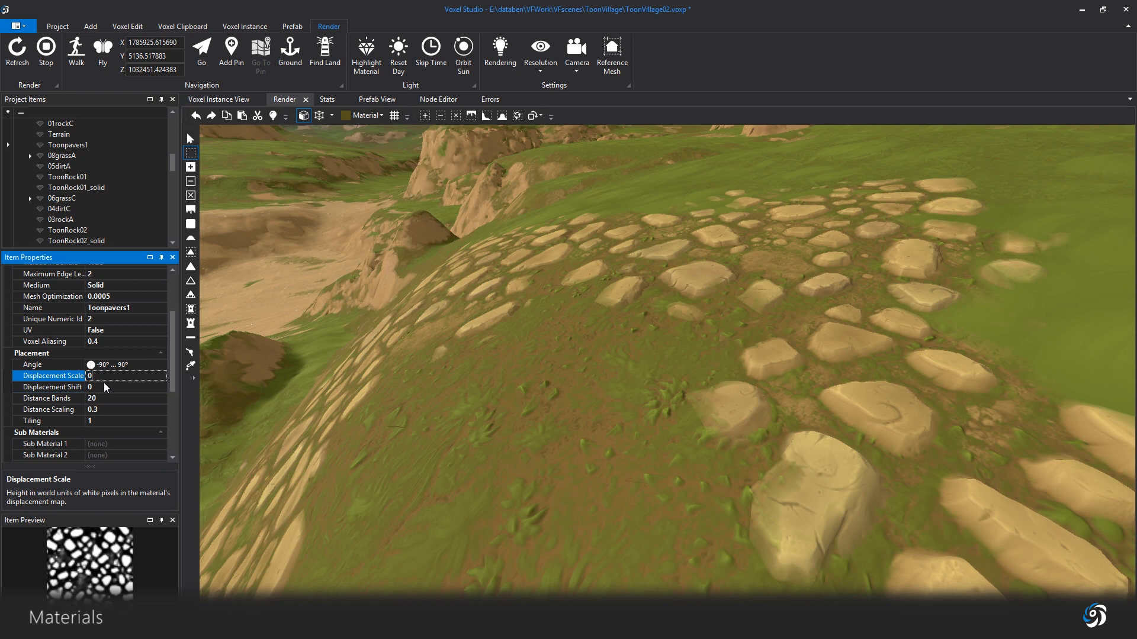
left_click(51, 386)
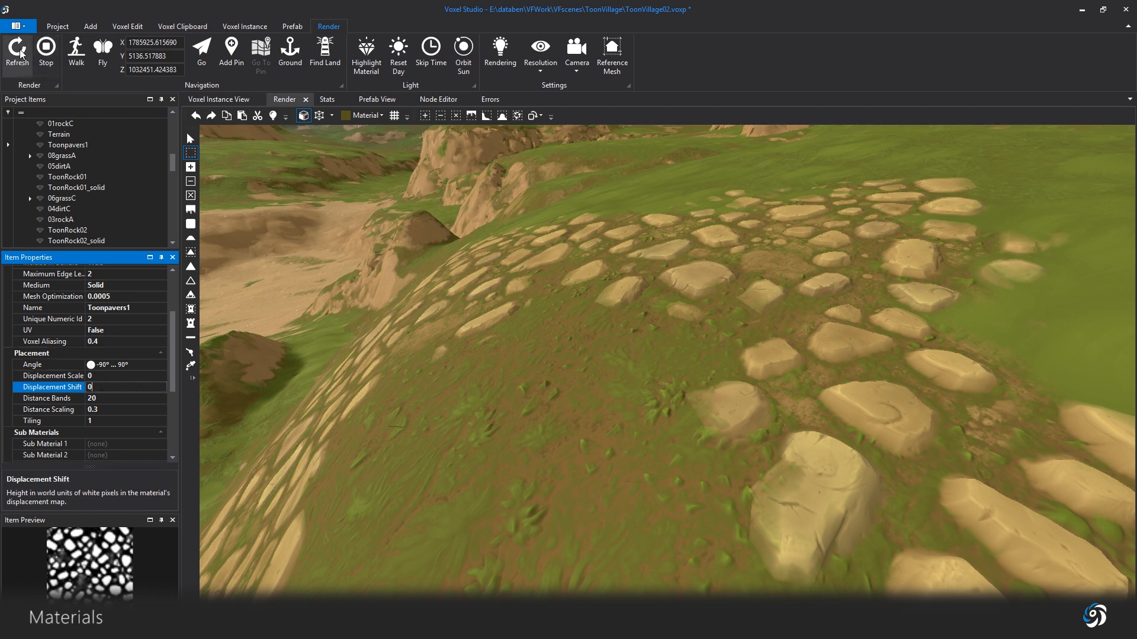
left_click(17, 52)
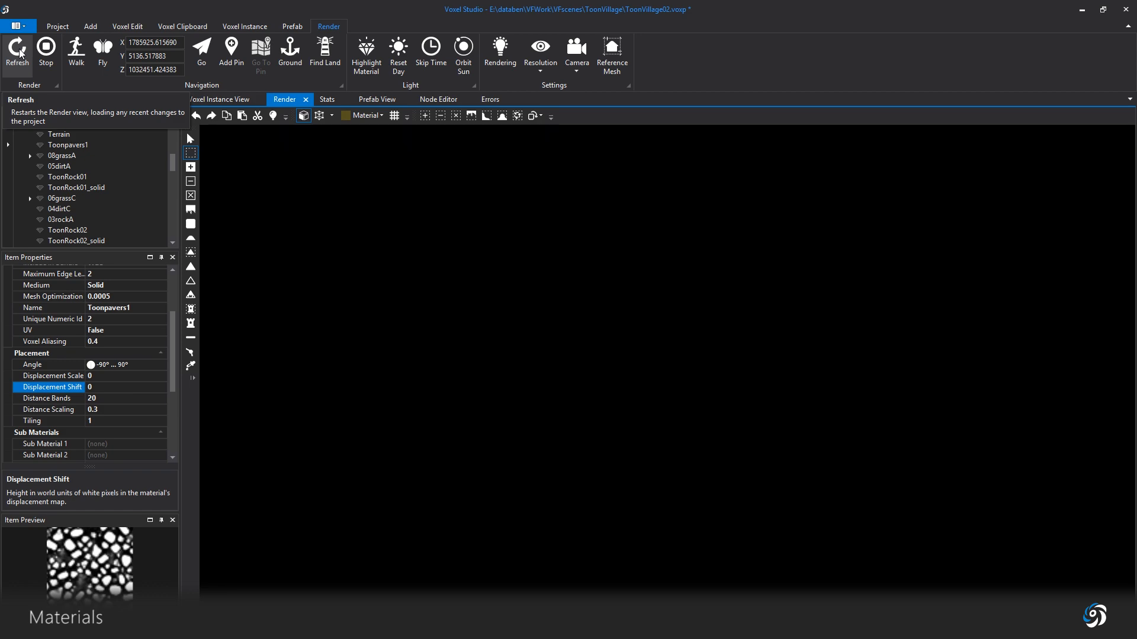
left_click(16, 49)
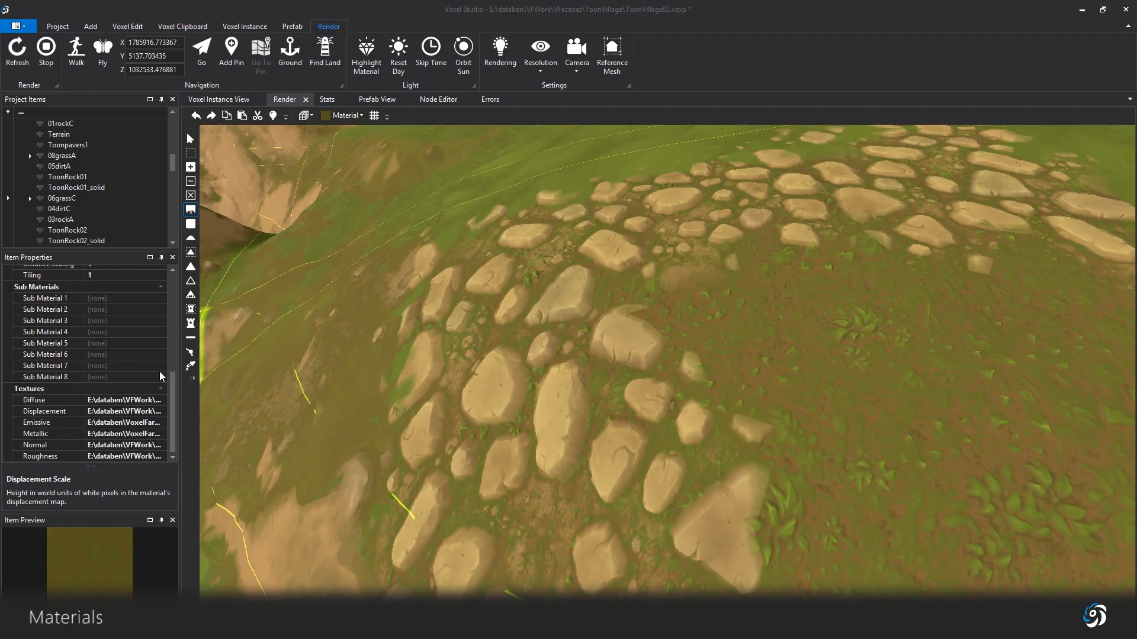
Step: Set Toonpavers1's Displacement Scale to 1 and enter -0.5 as Displacement Shift
left_click(43, 411)
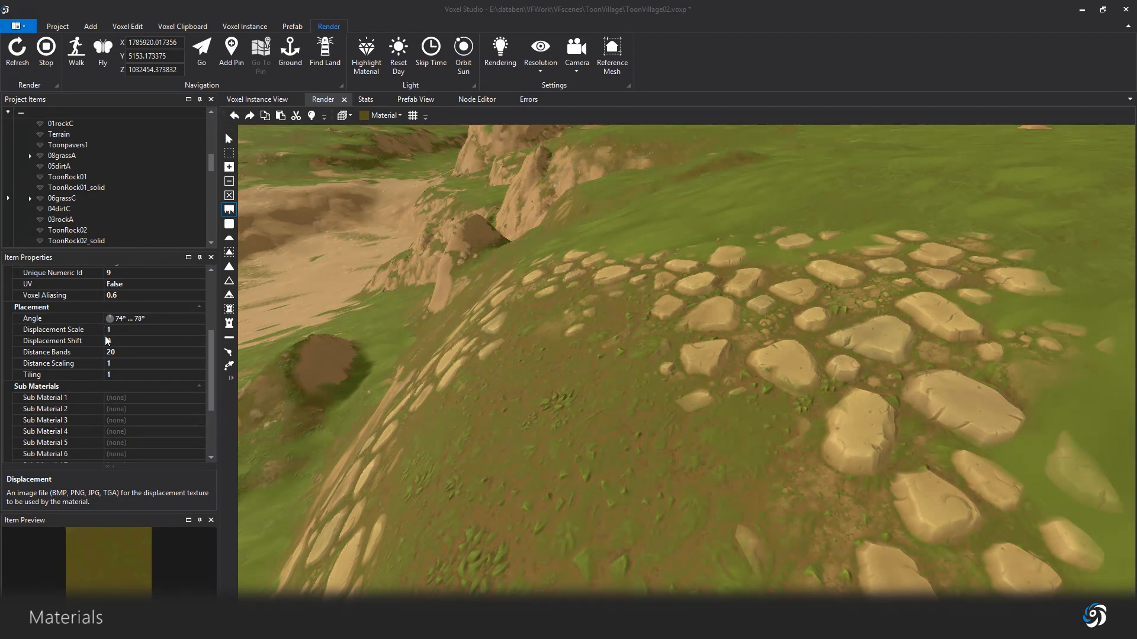
left_click(52, 329)
type("0")
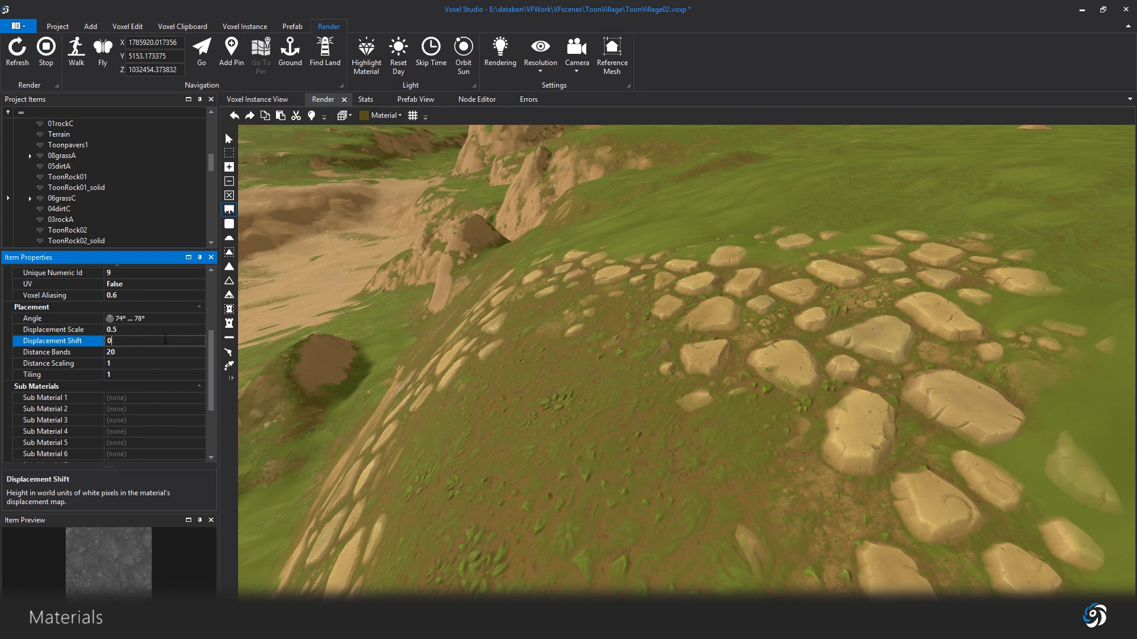
left_click(58, 329)
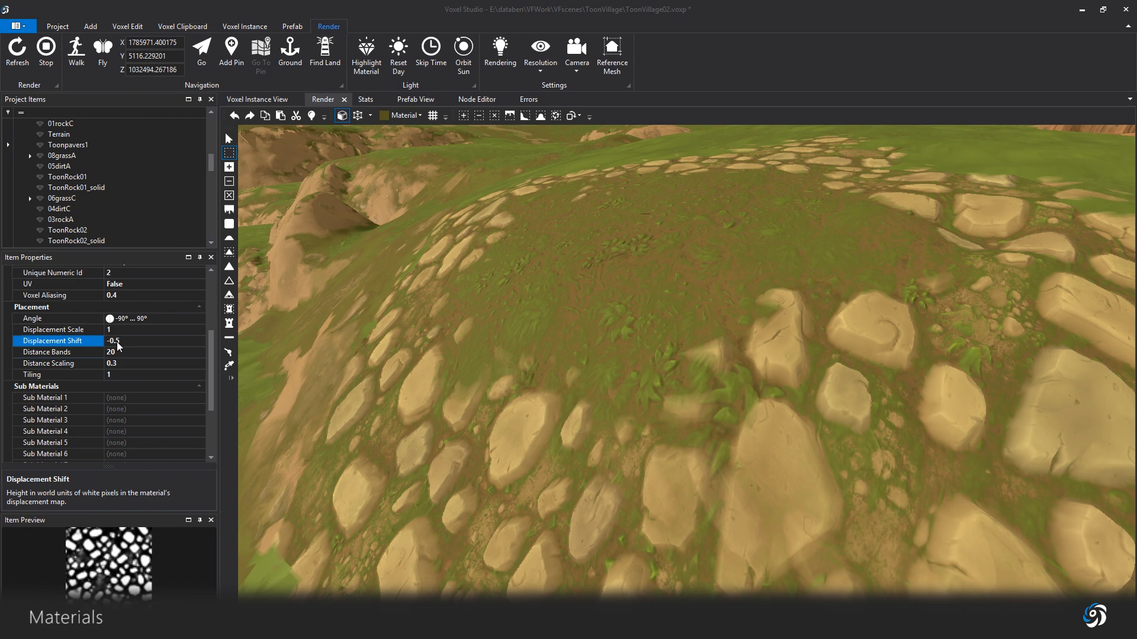
Step: Return Toonpavers1's Displacement Shift to 0 and view the paved valley path
left_click(462, 373)
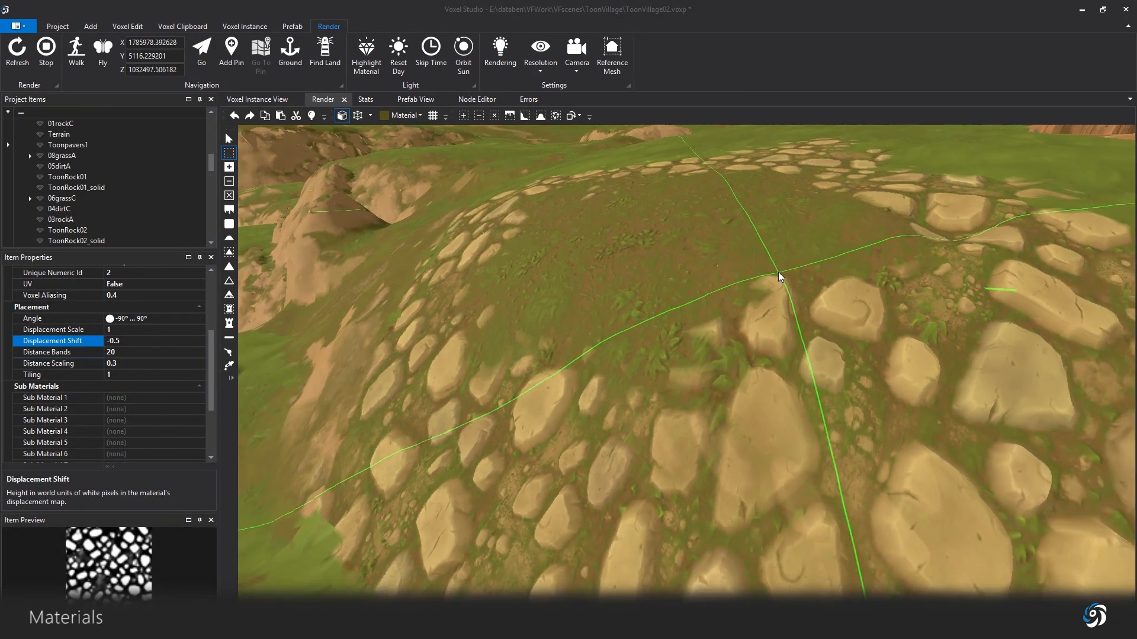
left_click(55, 352)
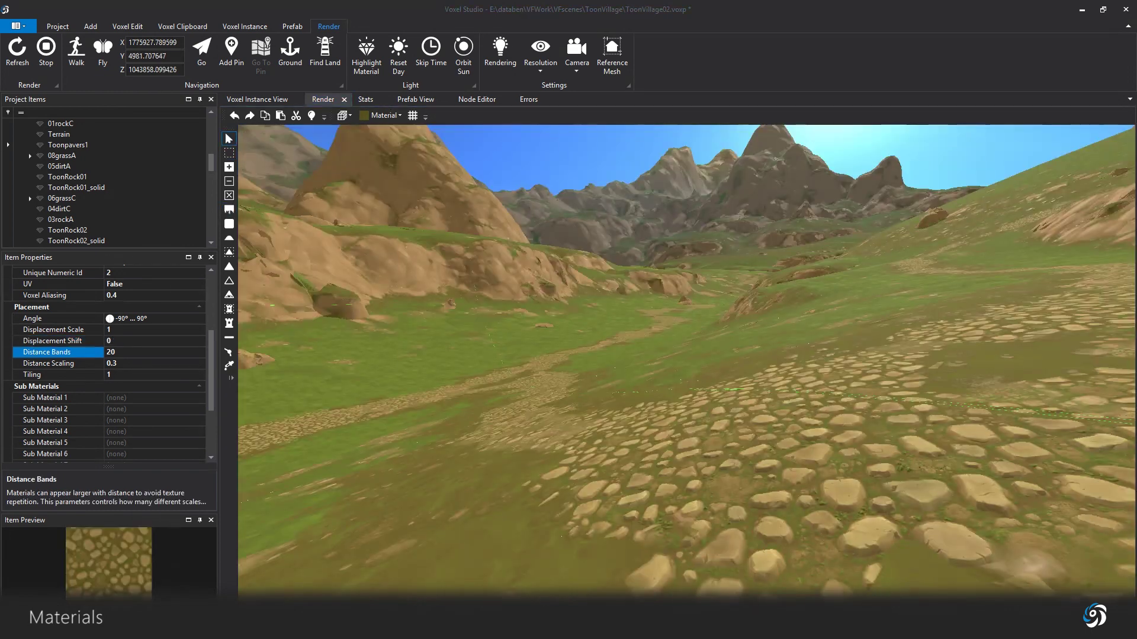
mouse_move(61, 369)
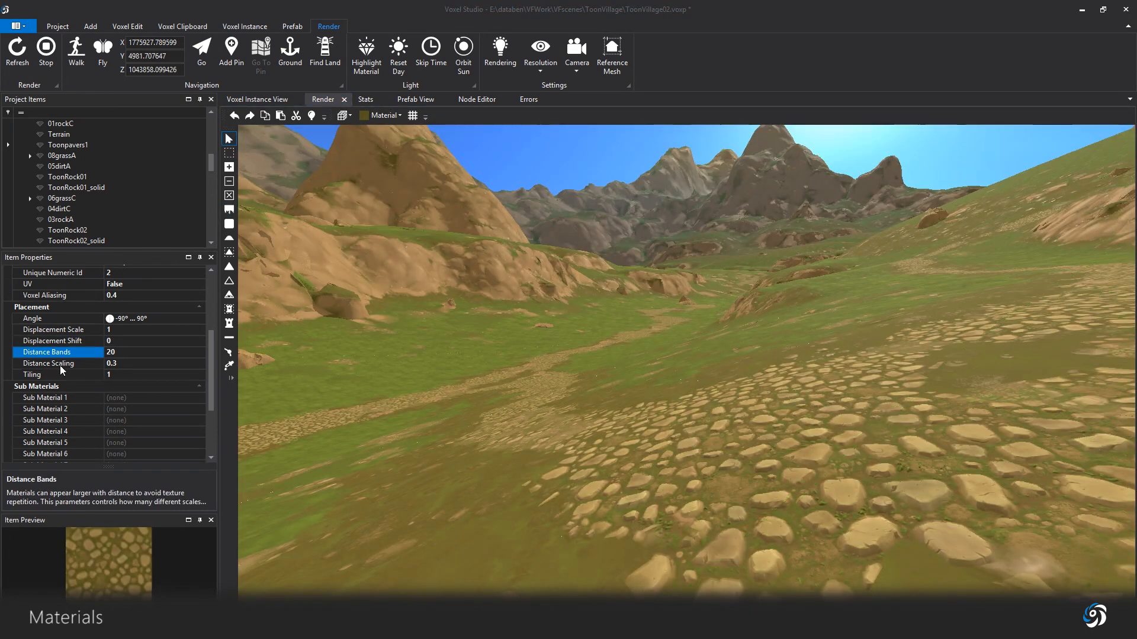
Step: Try Tiling 0.5 and 0.2, ending at 0.7 with Distance Scaling 1, then refresh
left_click(48, 374)
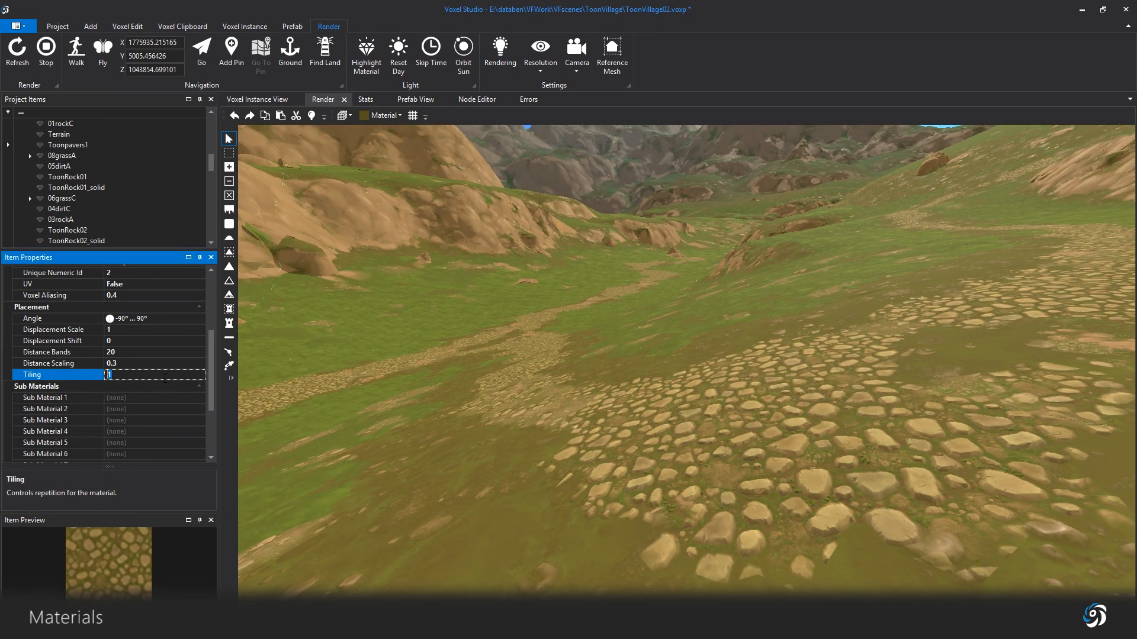
type("0.5")
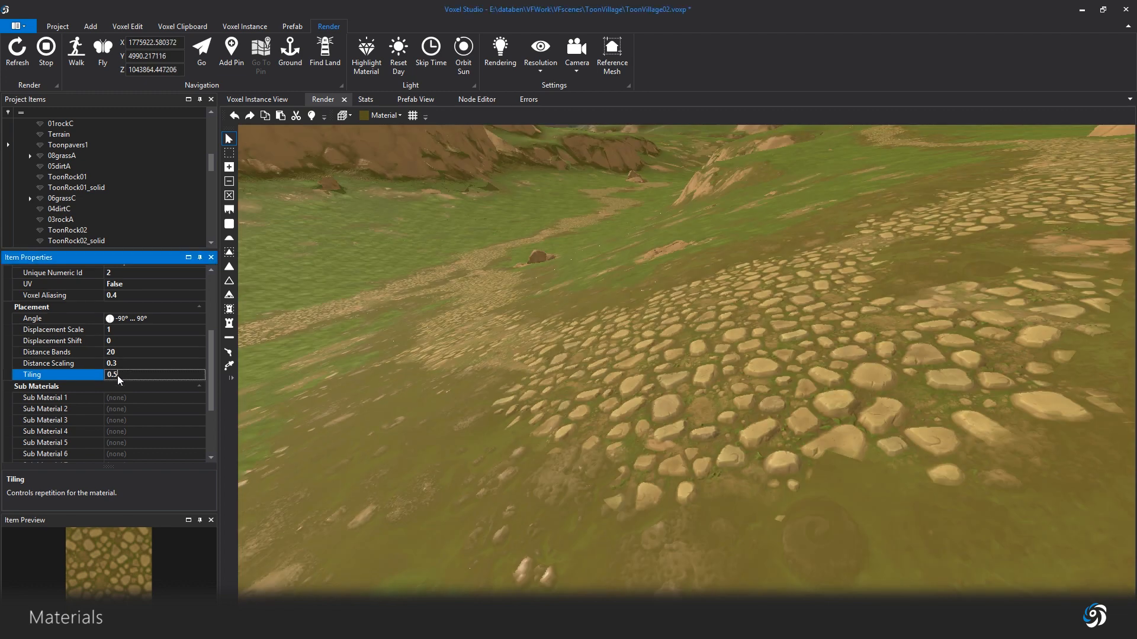
type("0.2")
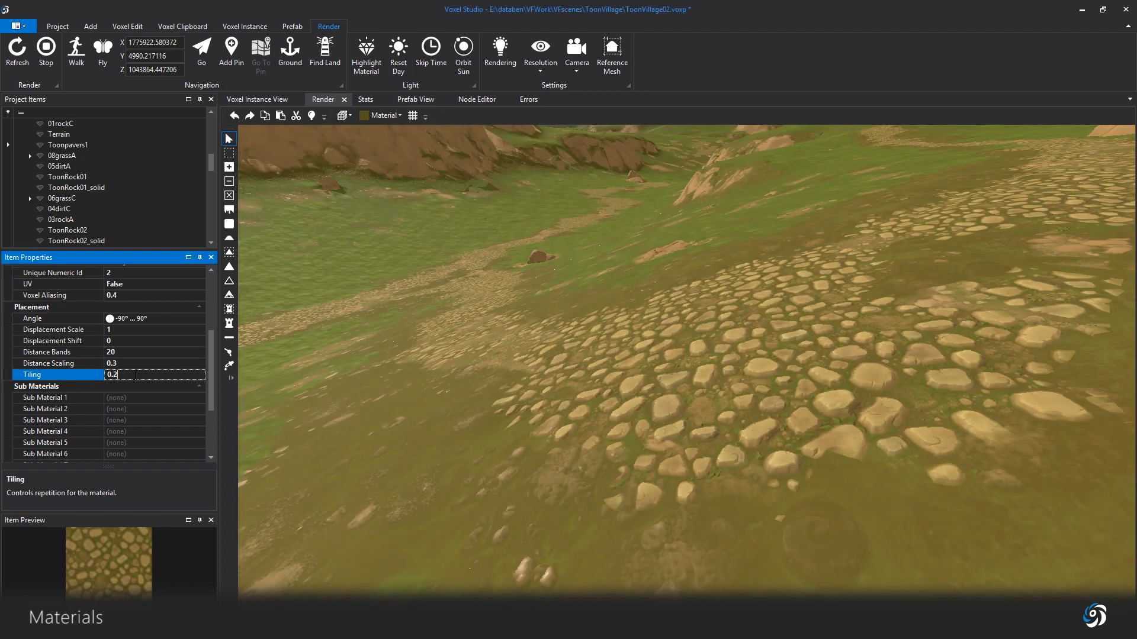
left_click(48, 363)
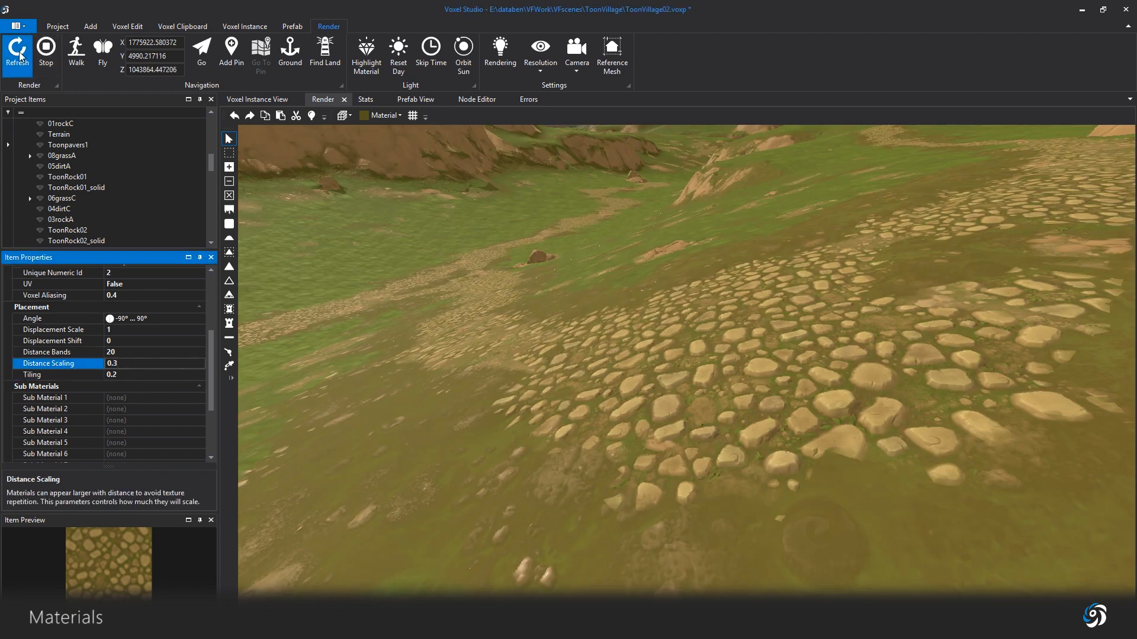
left_click(16, 52)
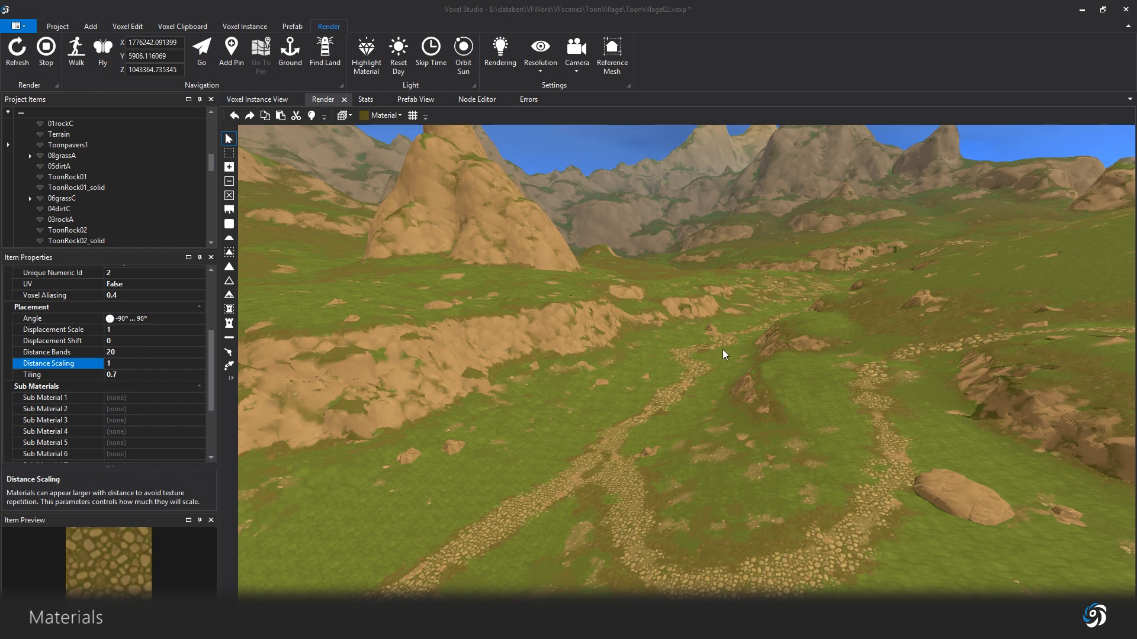
mouse_move(730, 343)
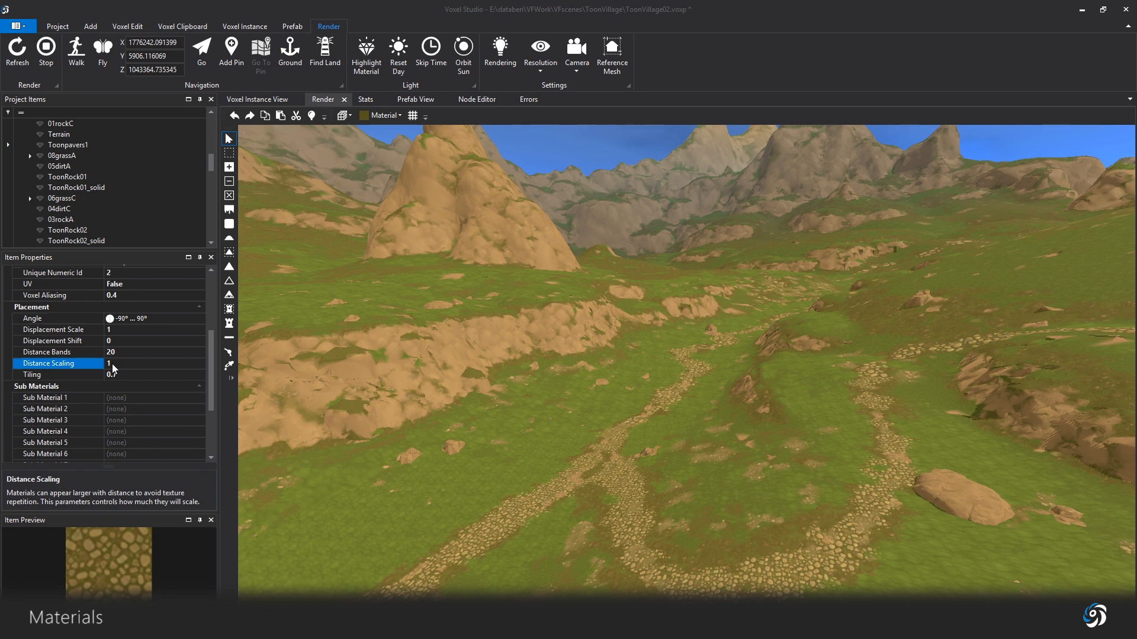
Step: Change Toonpavers1's Distance Scaling to 0.3 with Tiling still 0.7, and refresh
left_click(51, 352)
type("0.3")
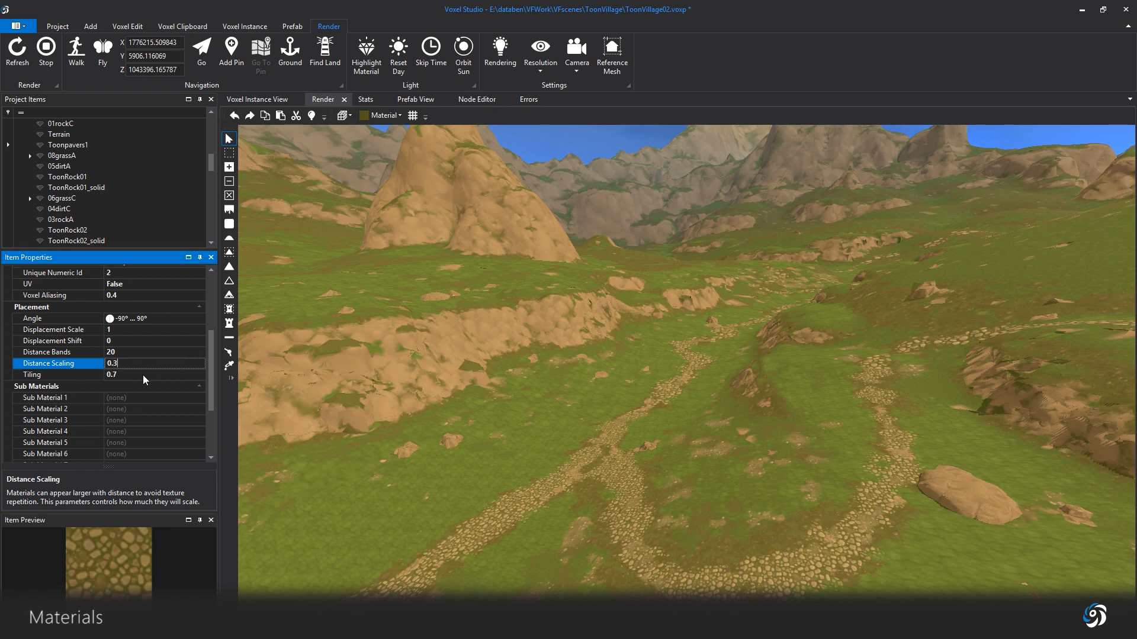
left_click(32, 374)
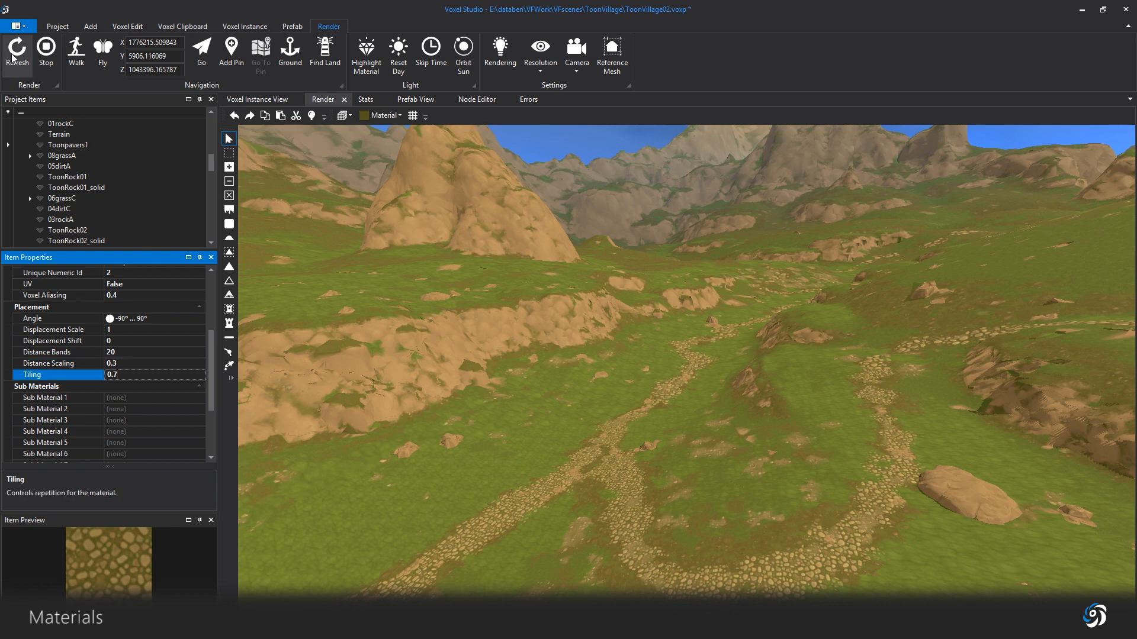
left_click(16, 48)
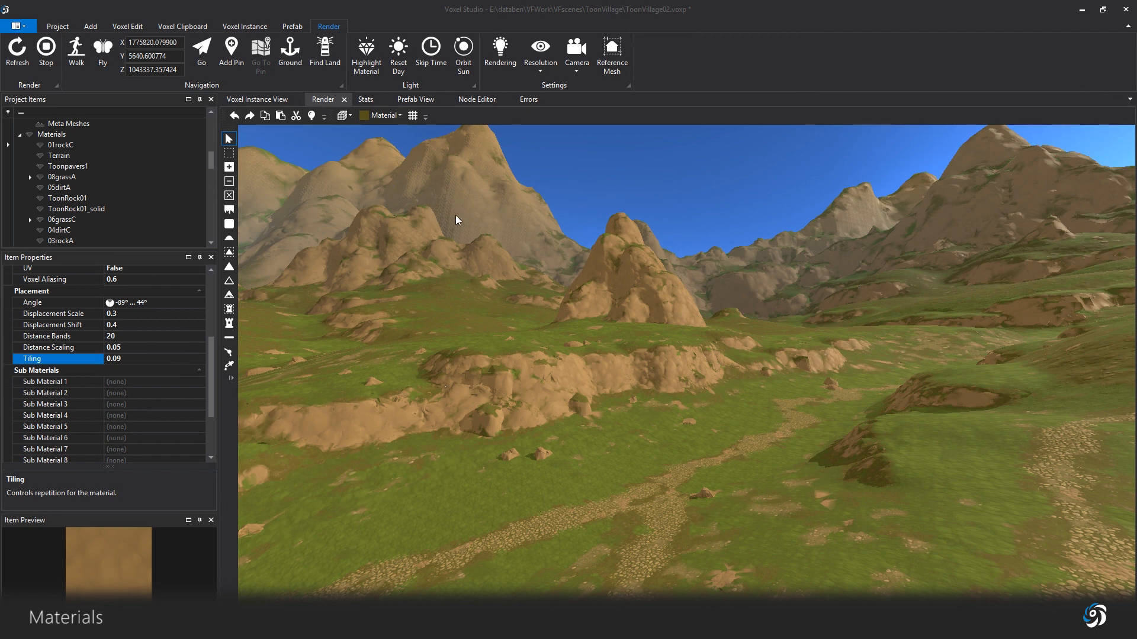
mouse_move(129, 352)
type("0.35")
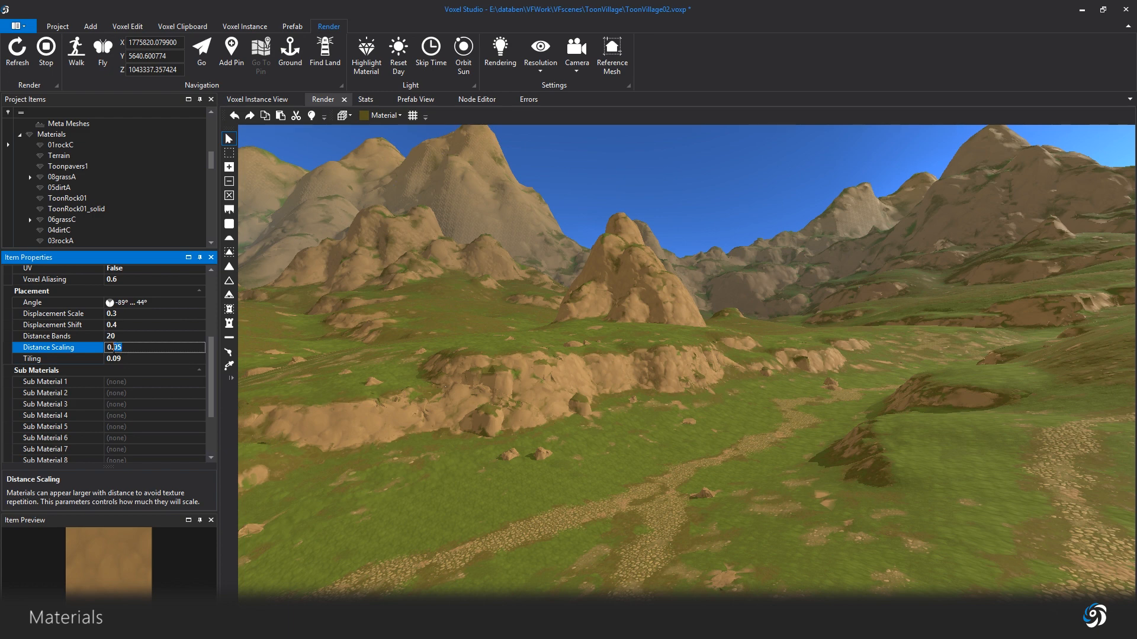
Step: Set the mountain material's Distance Scaling to 0.8, keeping Tiling at 0.09
left_click(58, 358)
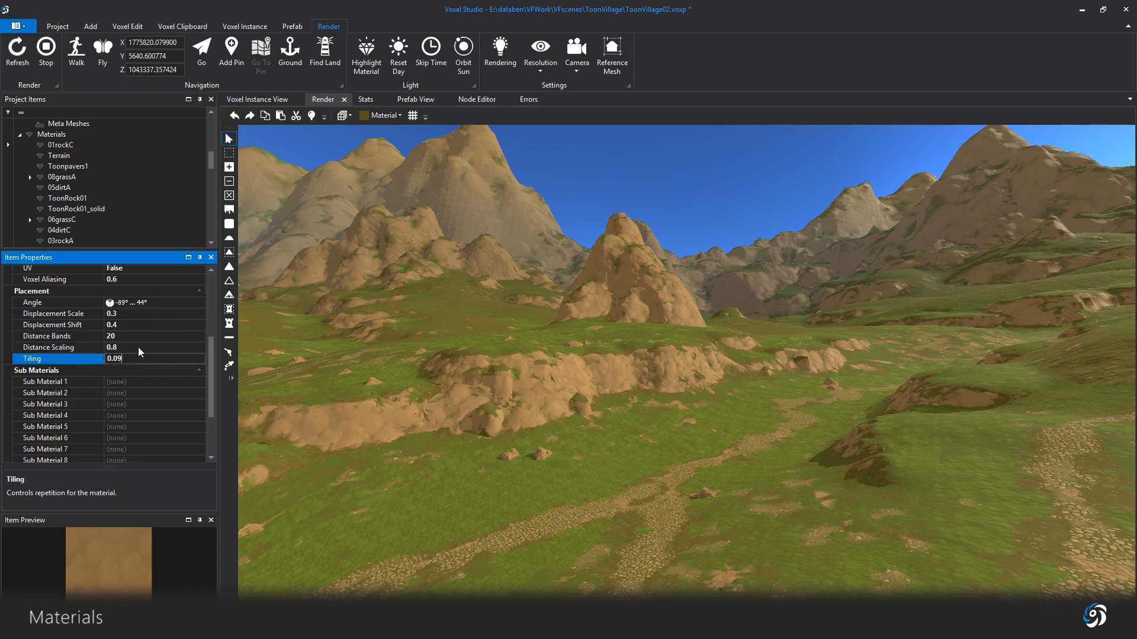
left_click(49, 348)
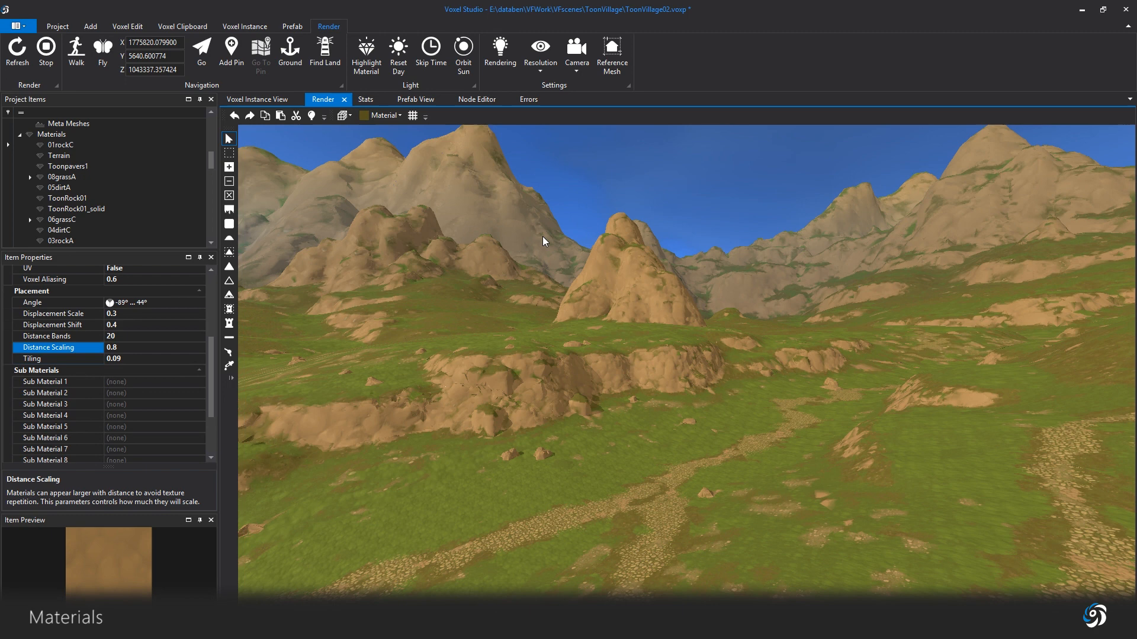
mouse_move(502, 220)
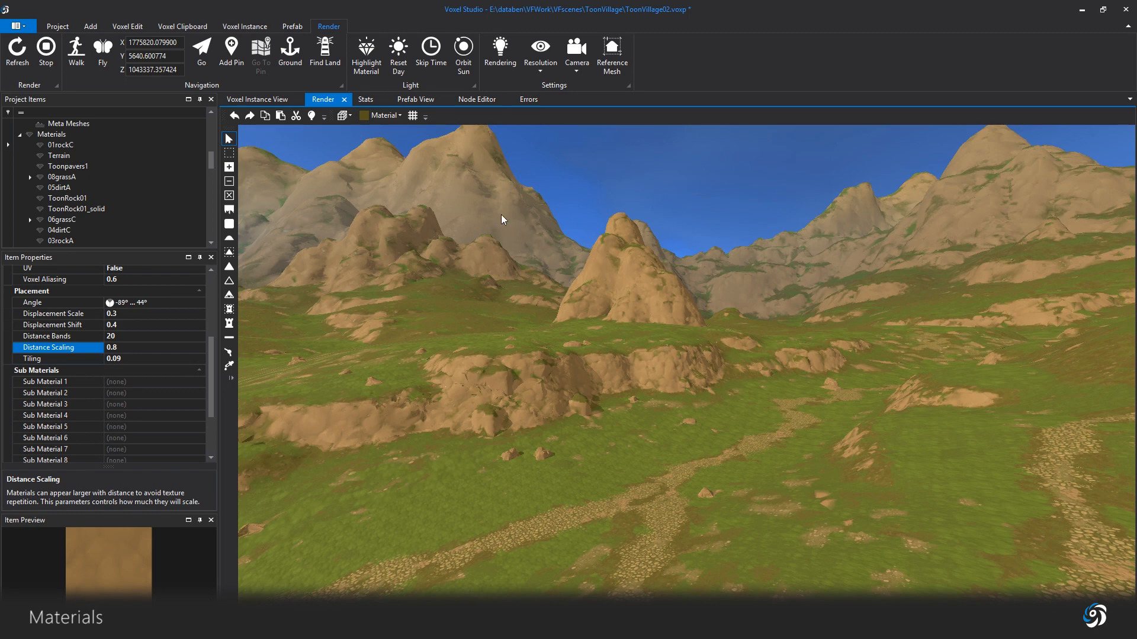